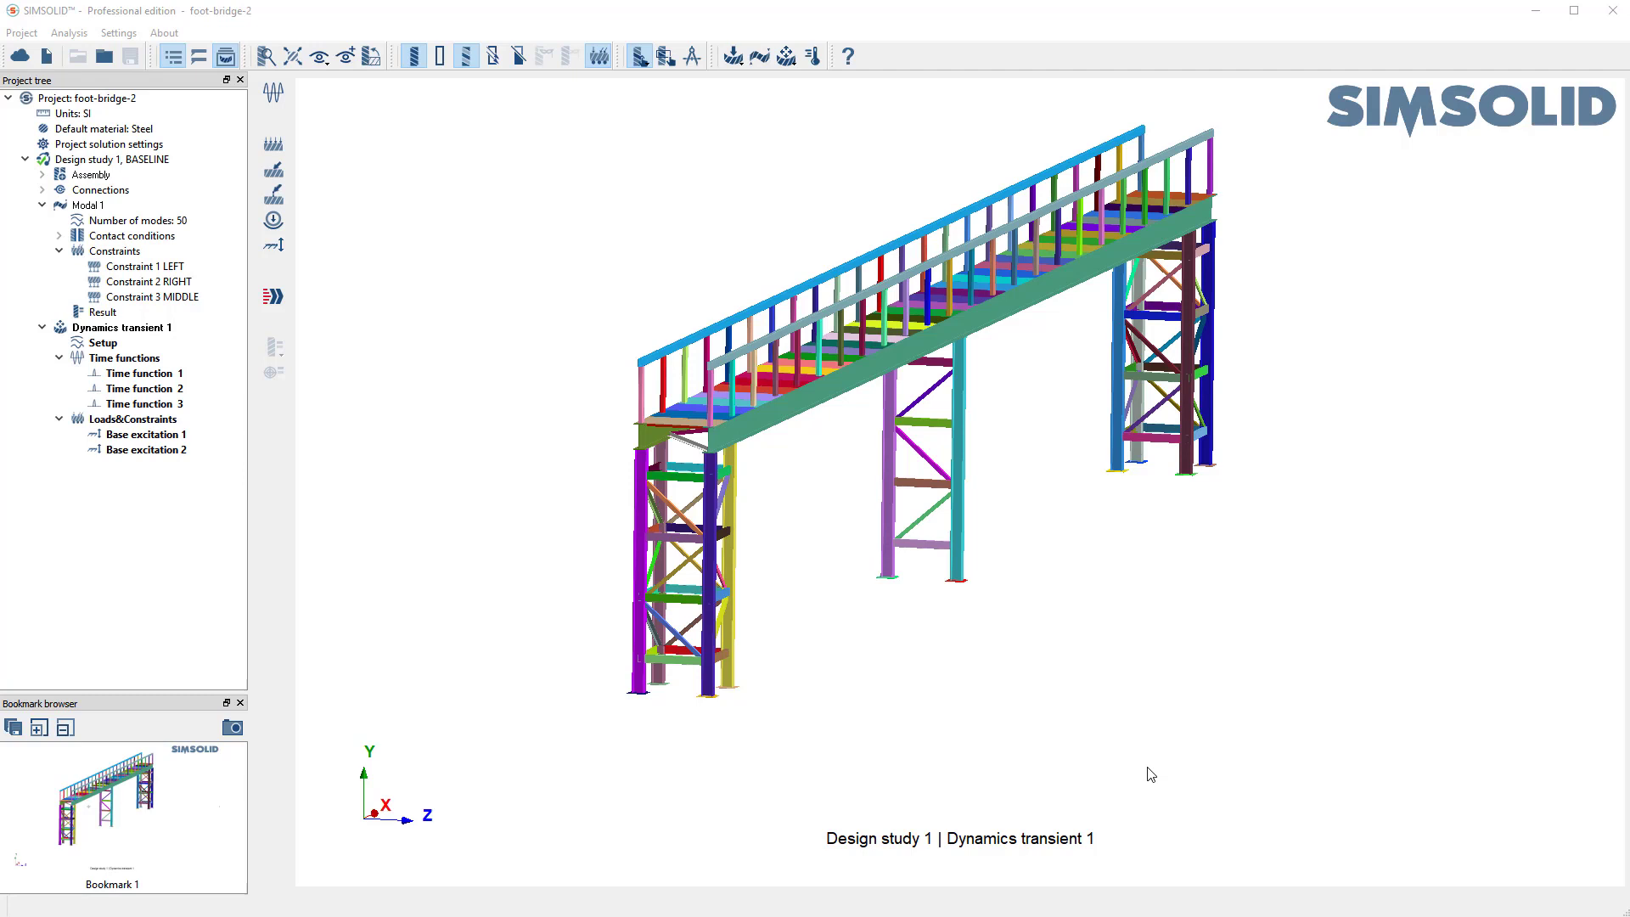
mouse_move(1133, 672)
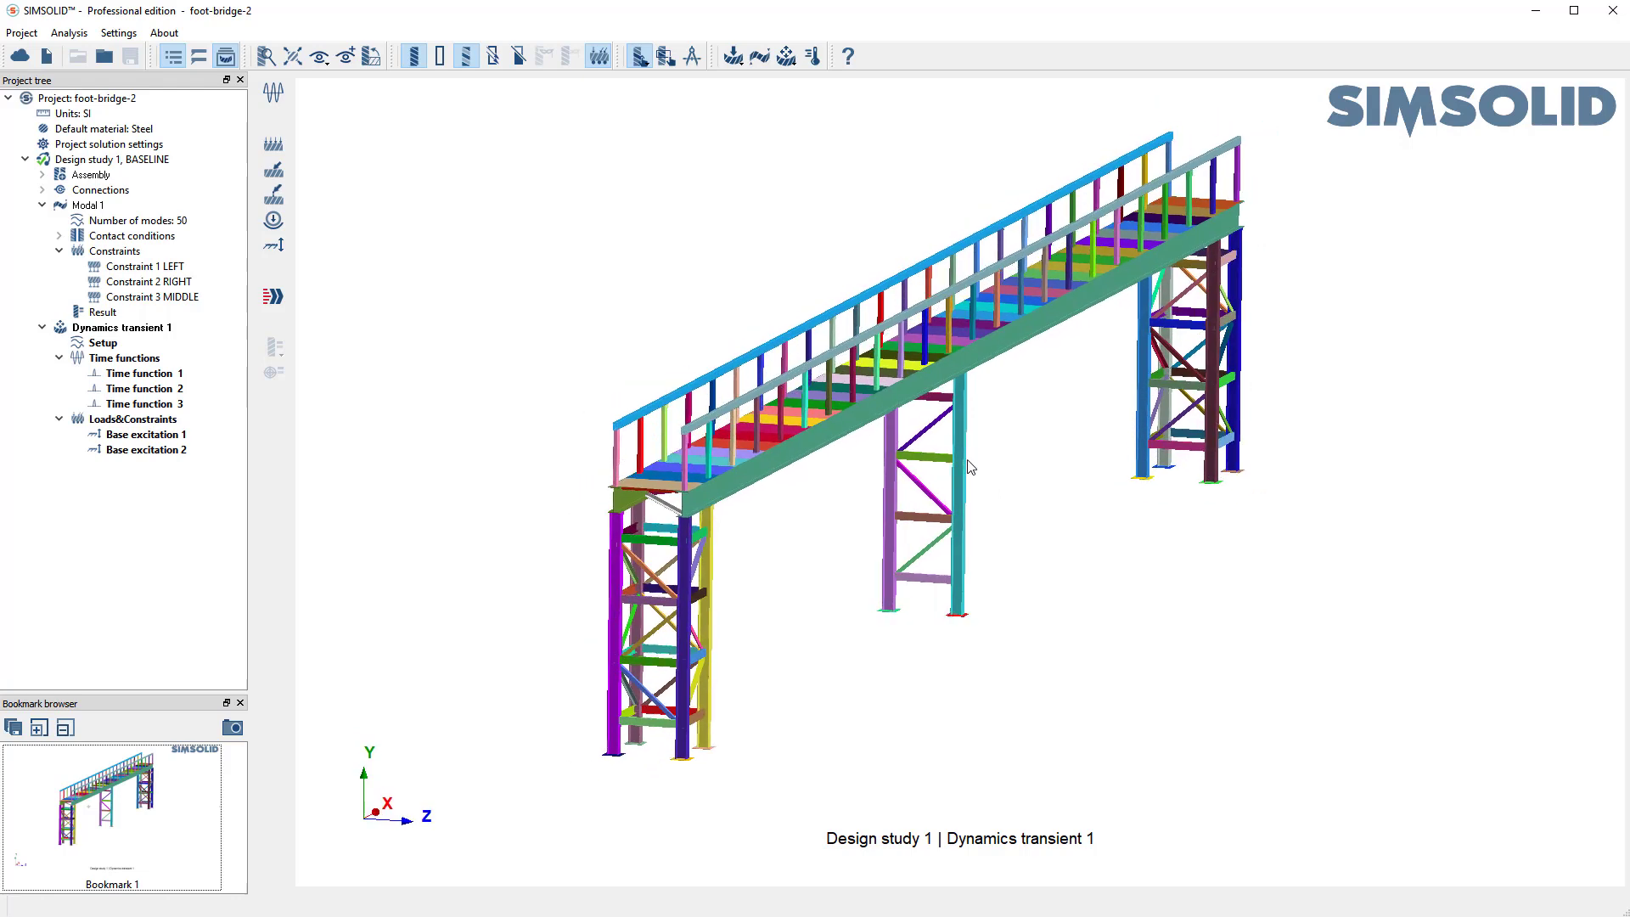
- Highlight the modal study's supports: Constraint 1 LEFT, Constraint 2 RIGHT and Constraint 3 MIDDLE
click(142, 267)
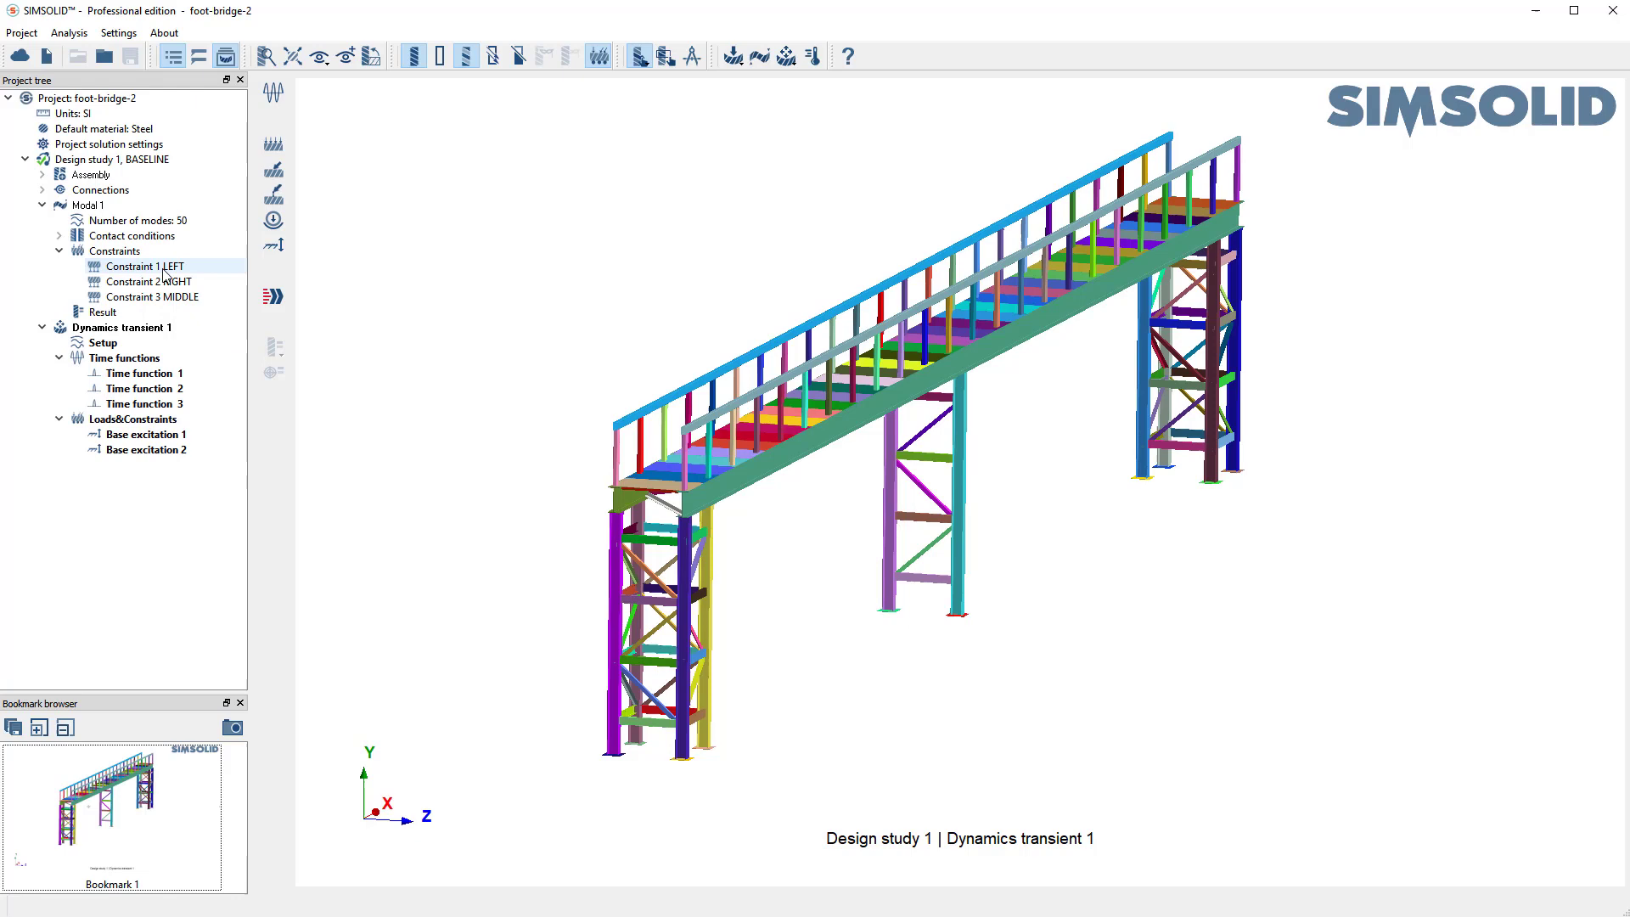
click(146, 219)
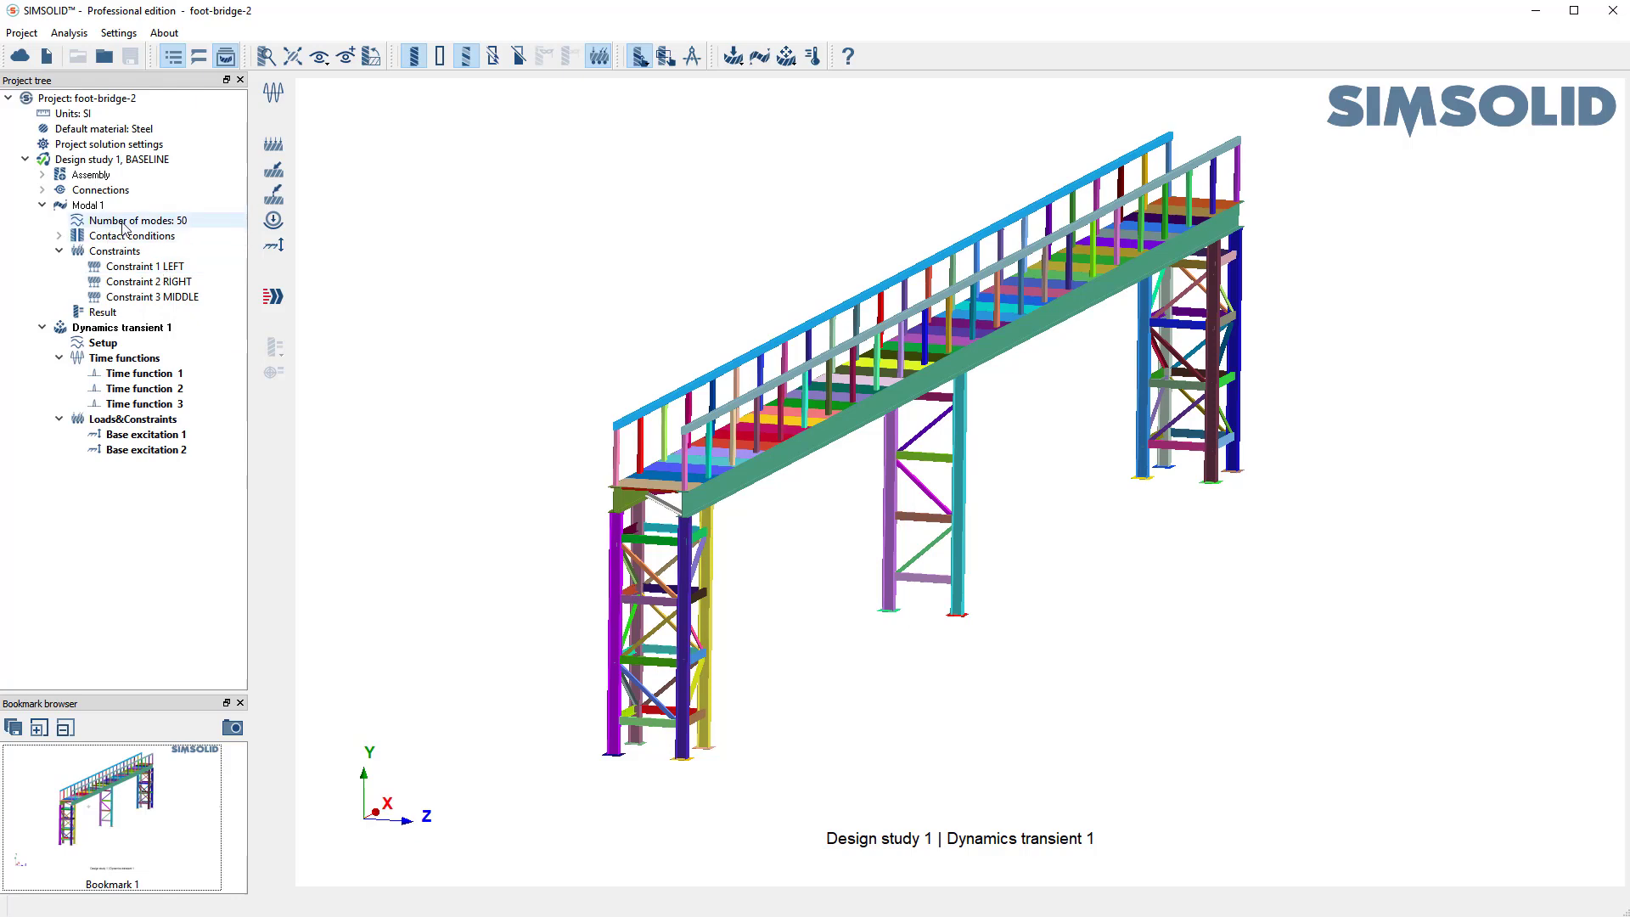
click(146, 266)
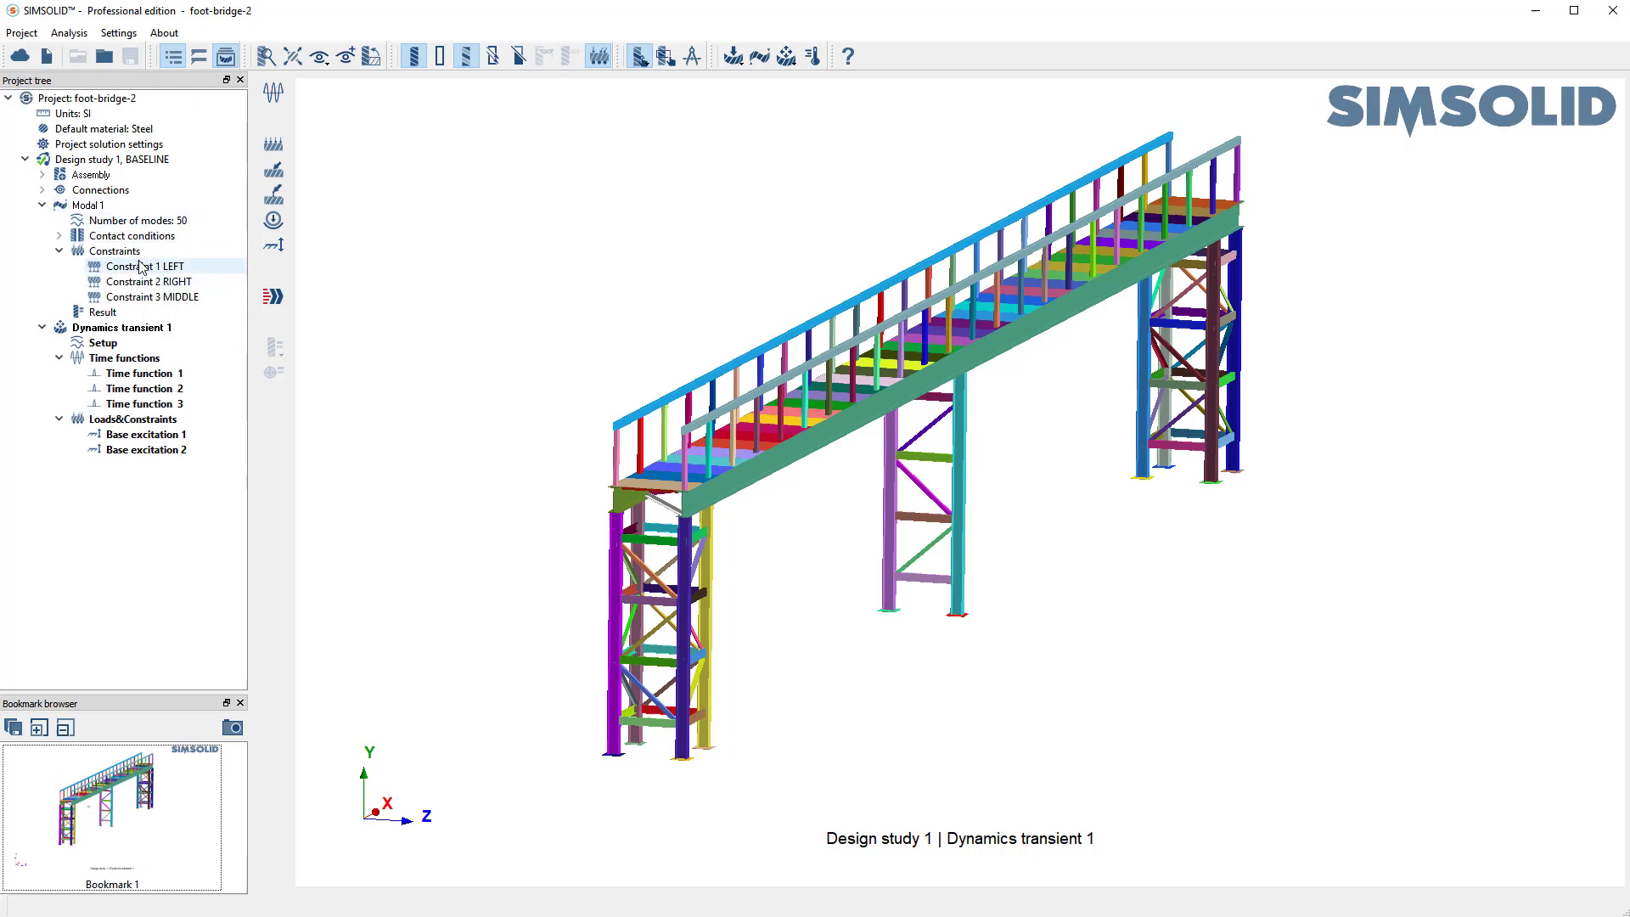
click(119, 252)
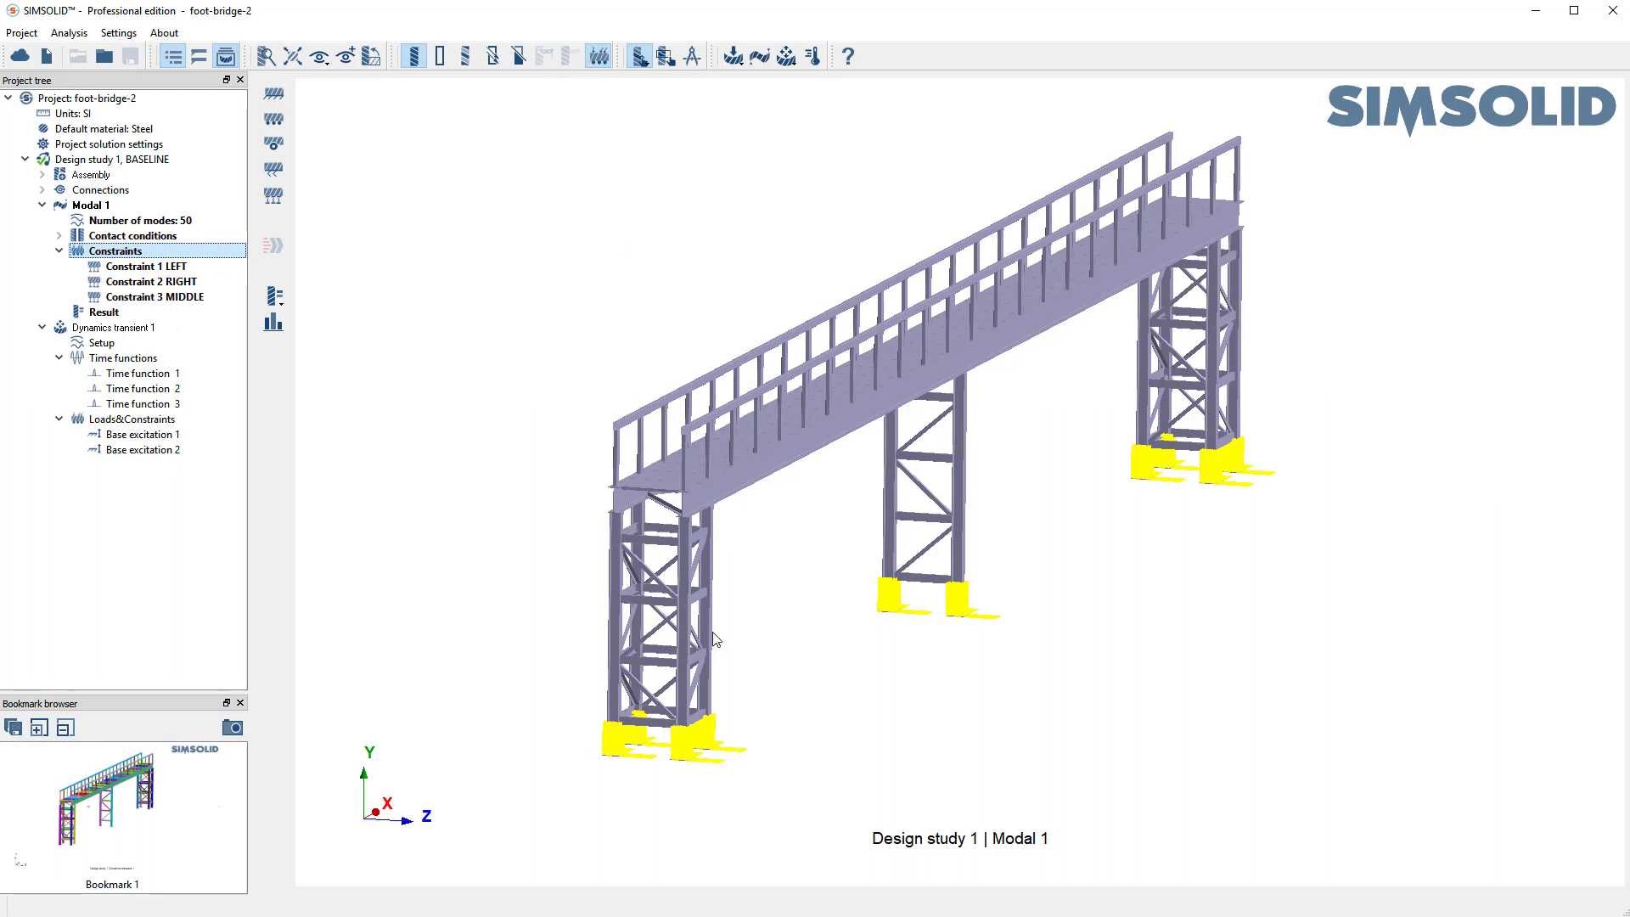
mouse_move(289, 596)
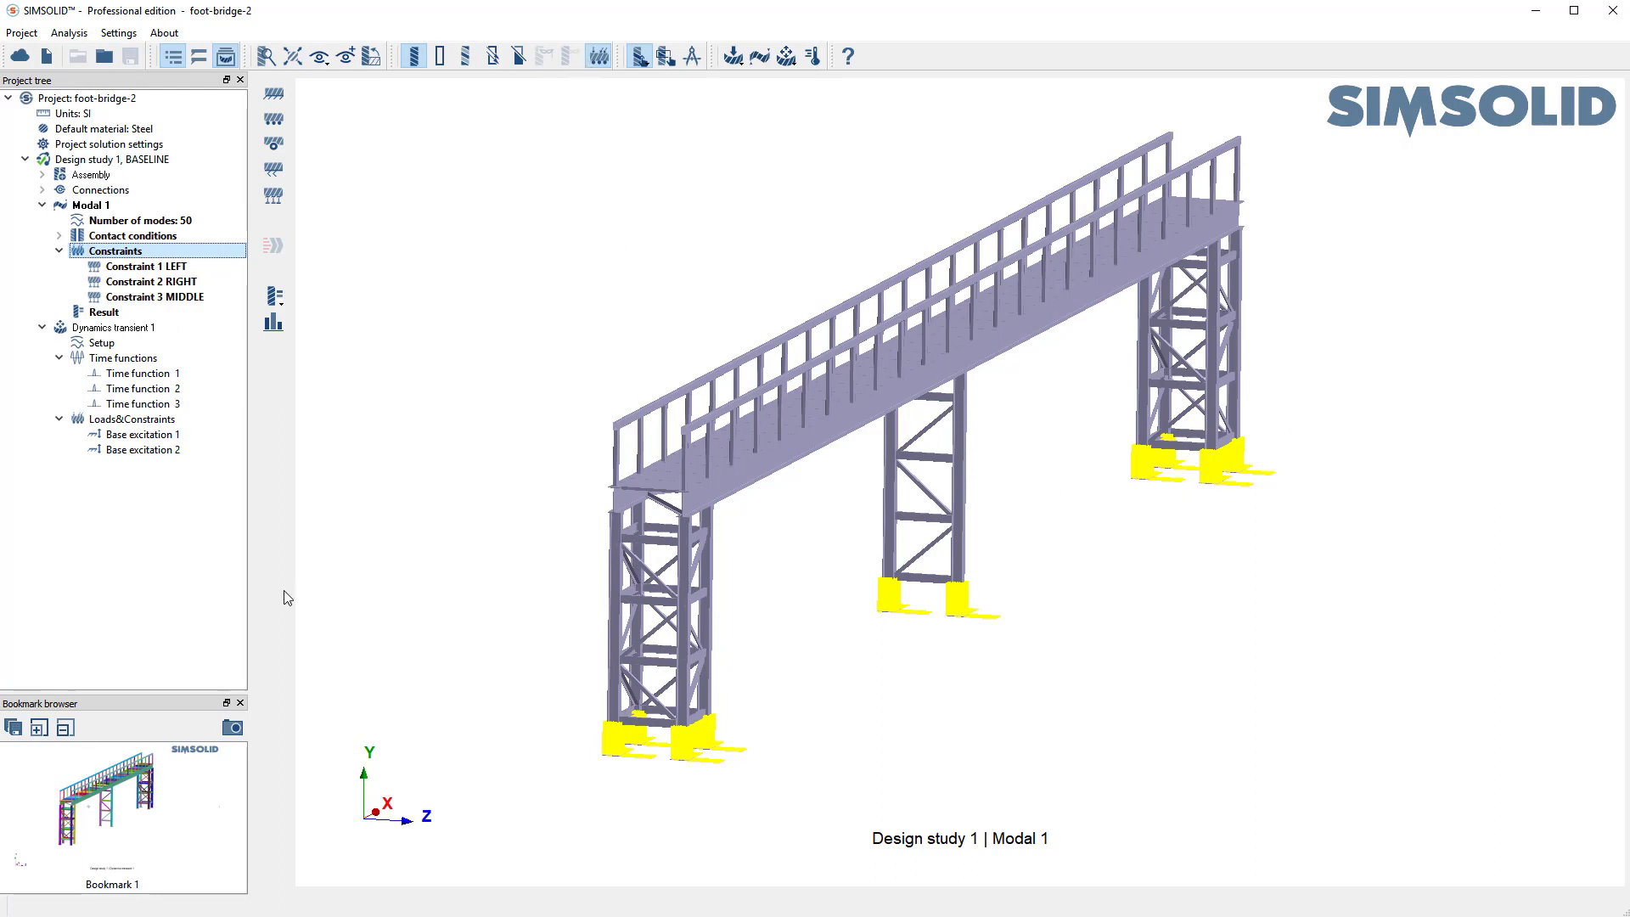
click(146, 267)
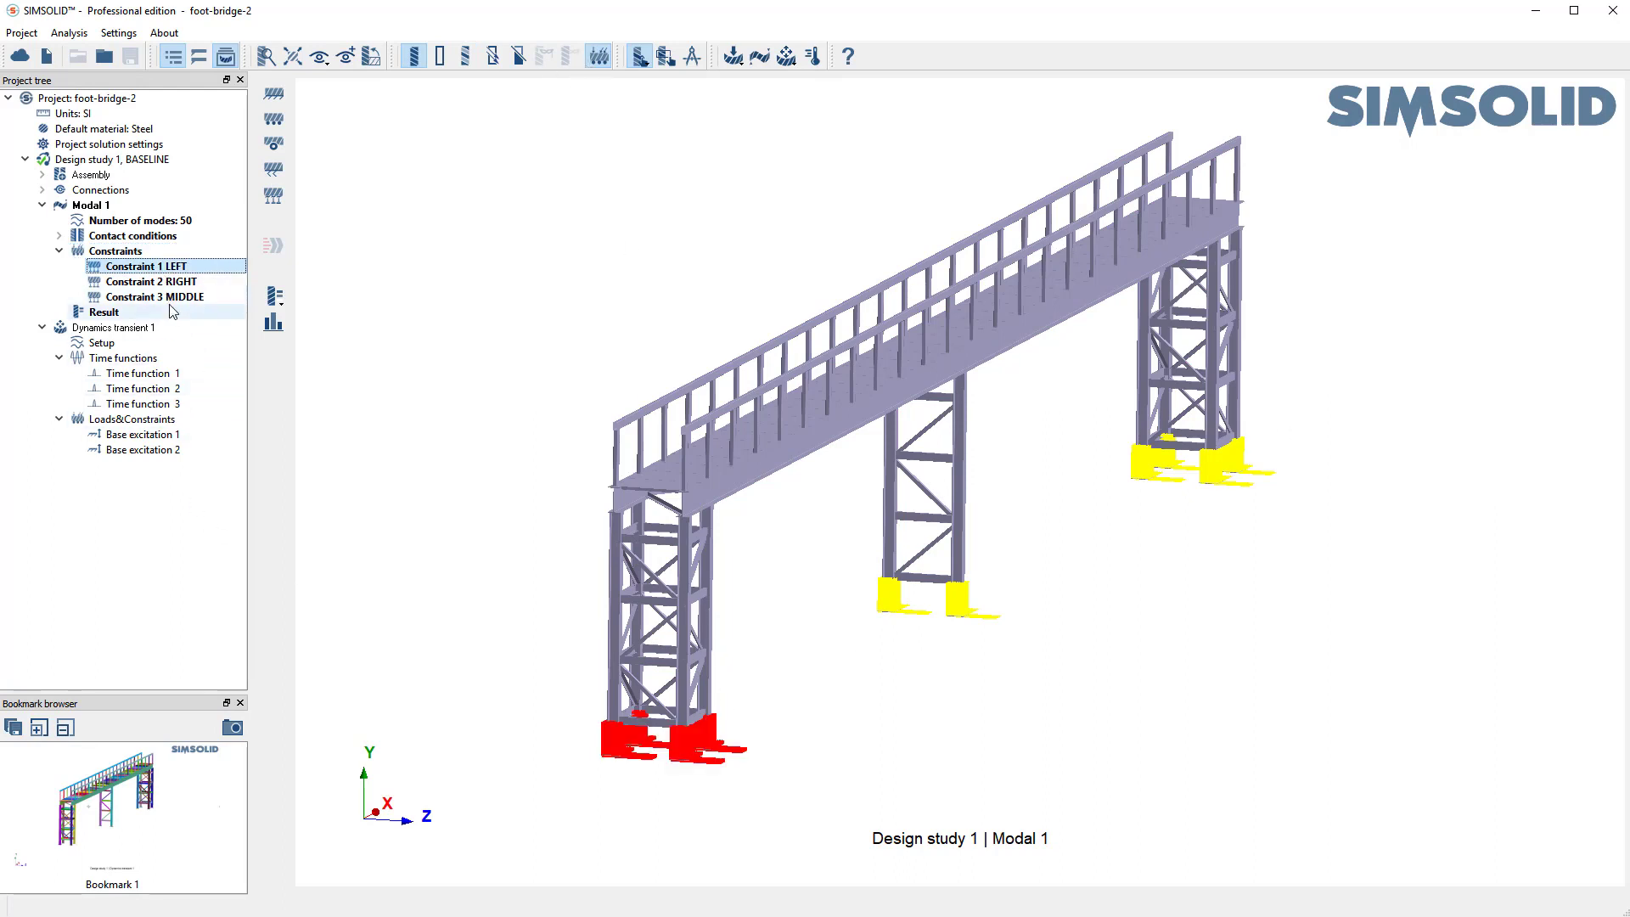
click(154, 280)
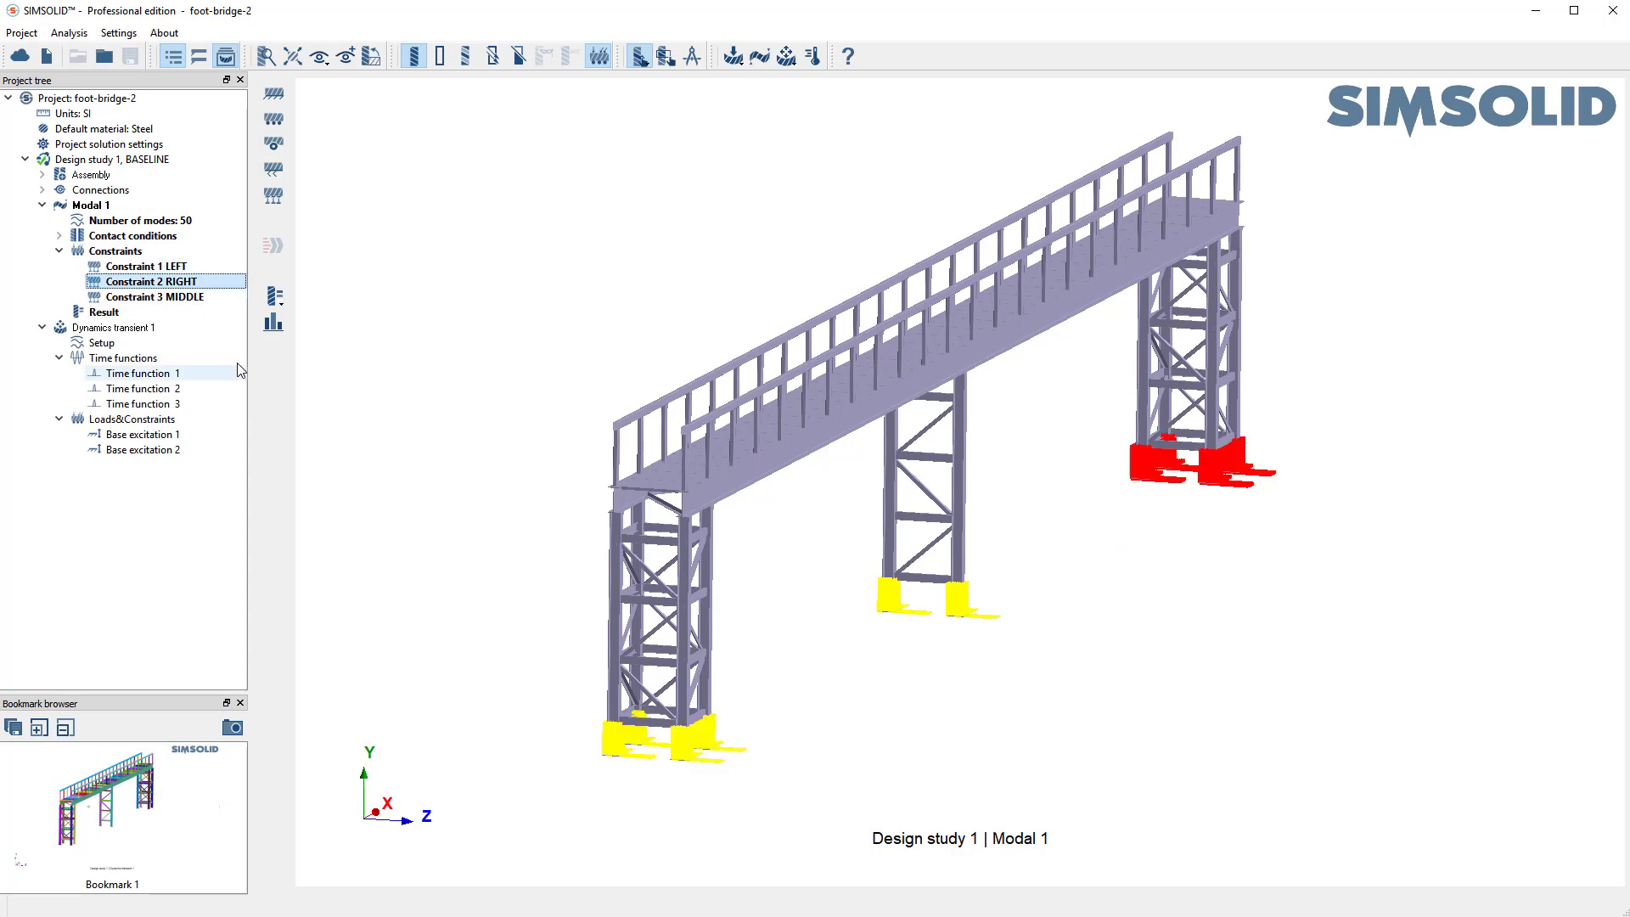
click(156, 296)
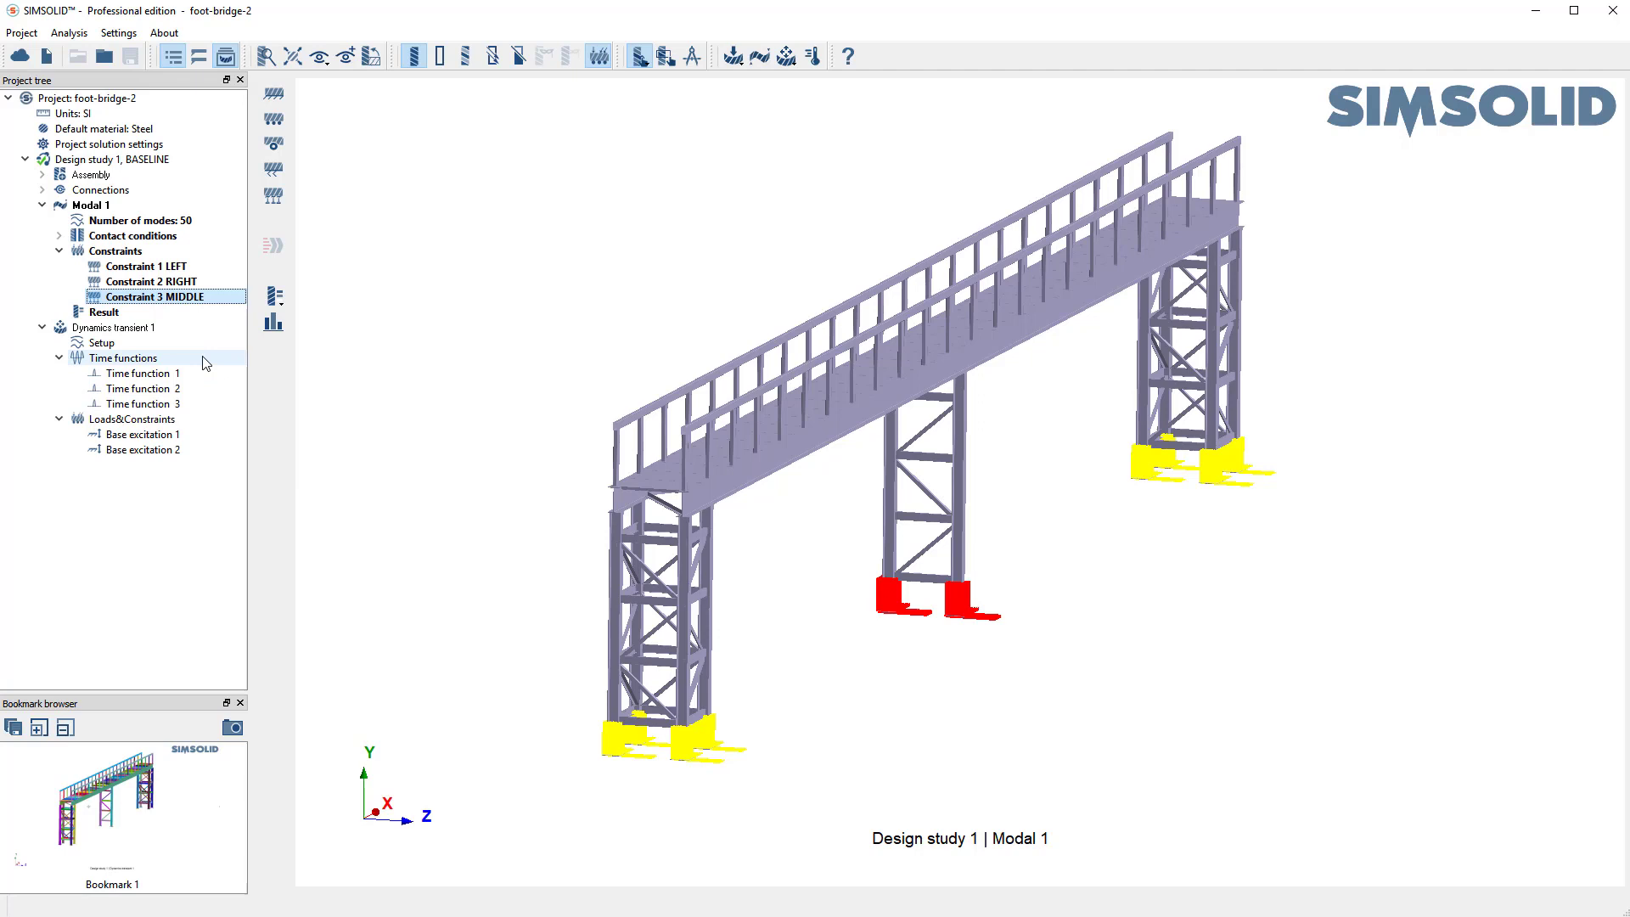
click(120, 326)
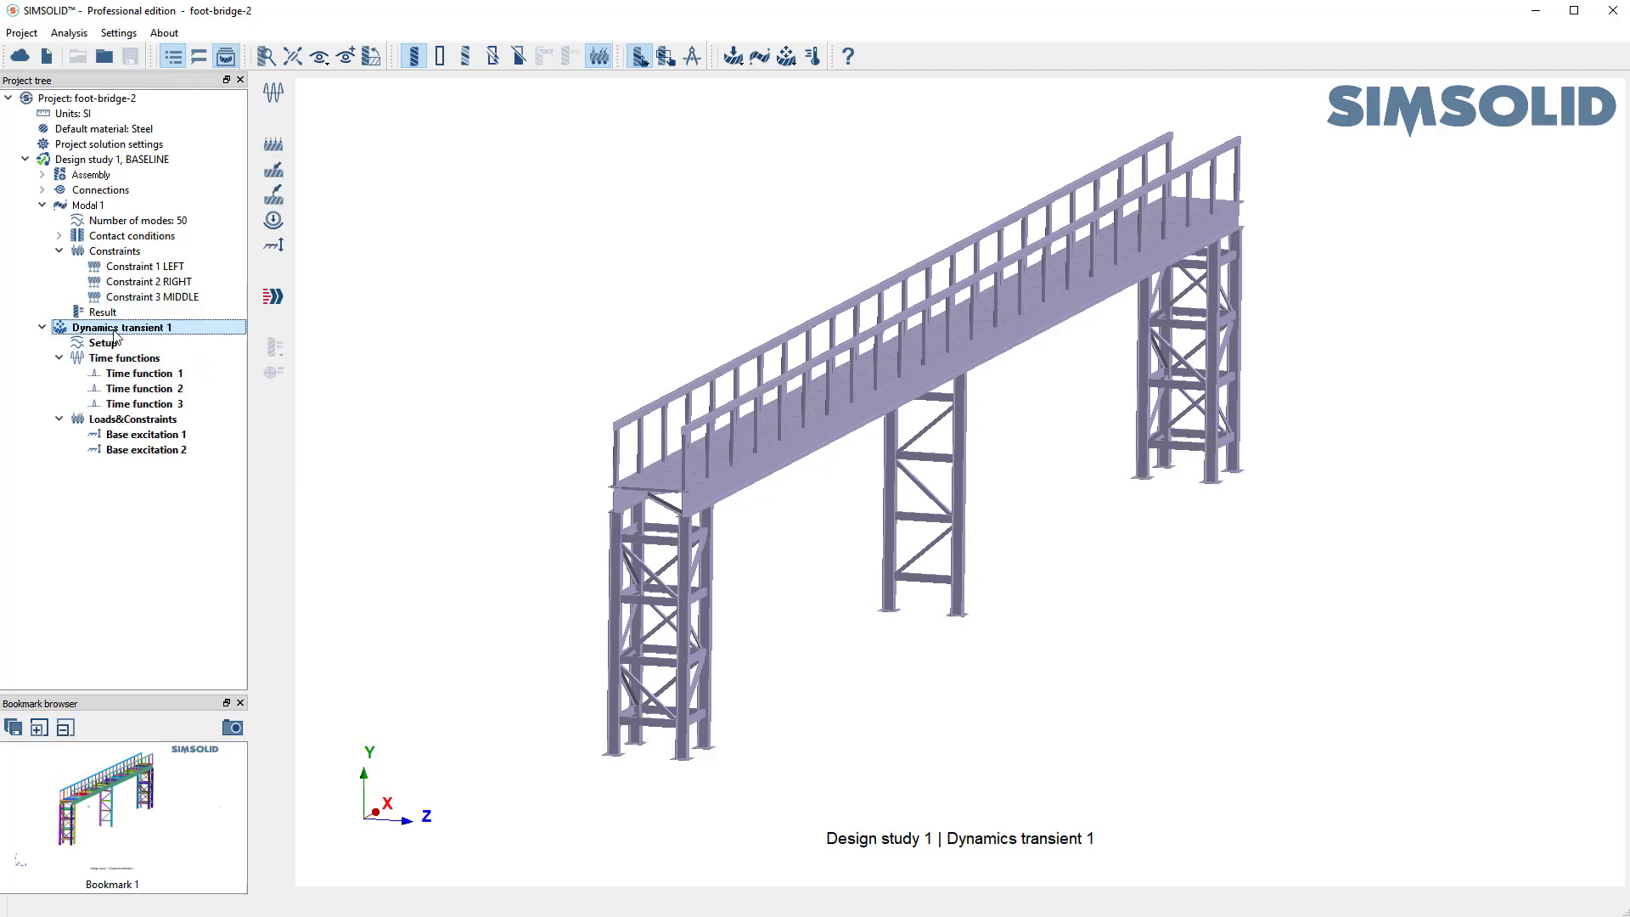
- Review the Dynamics transient 1 setup and accept it unchanged
double_click(104, 343)
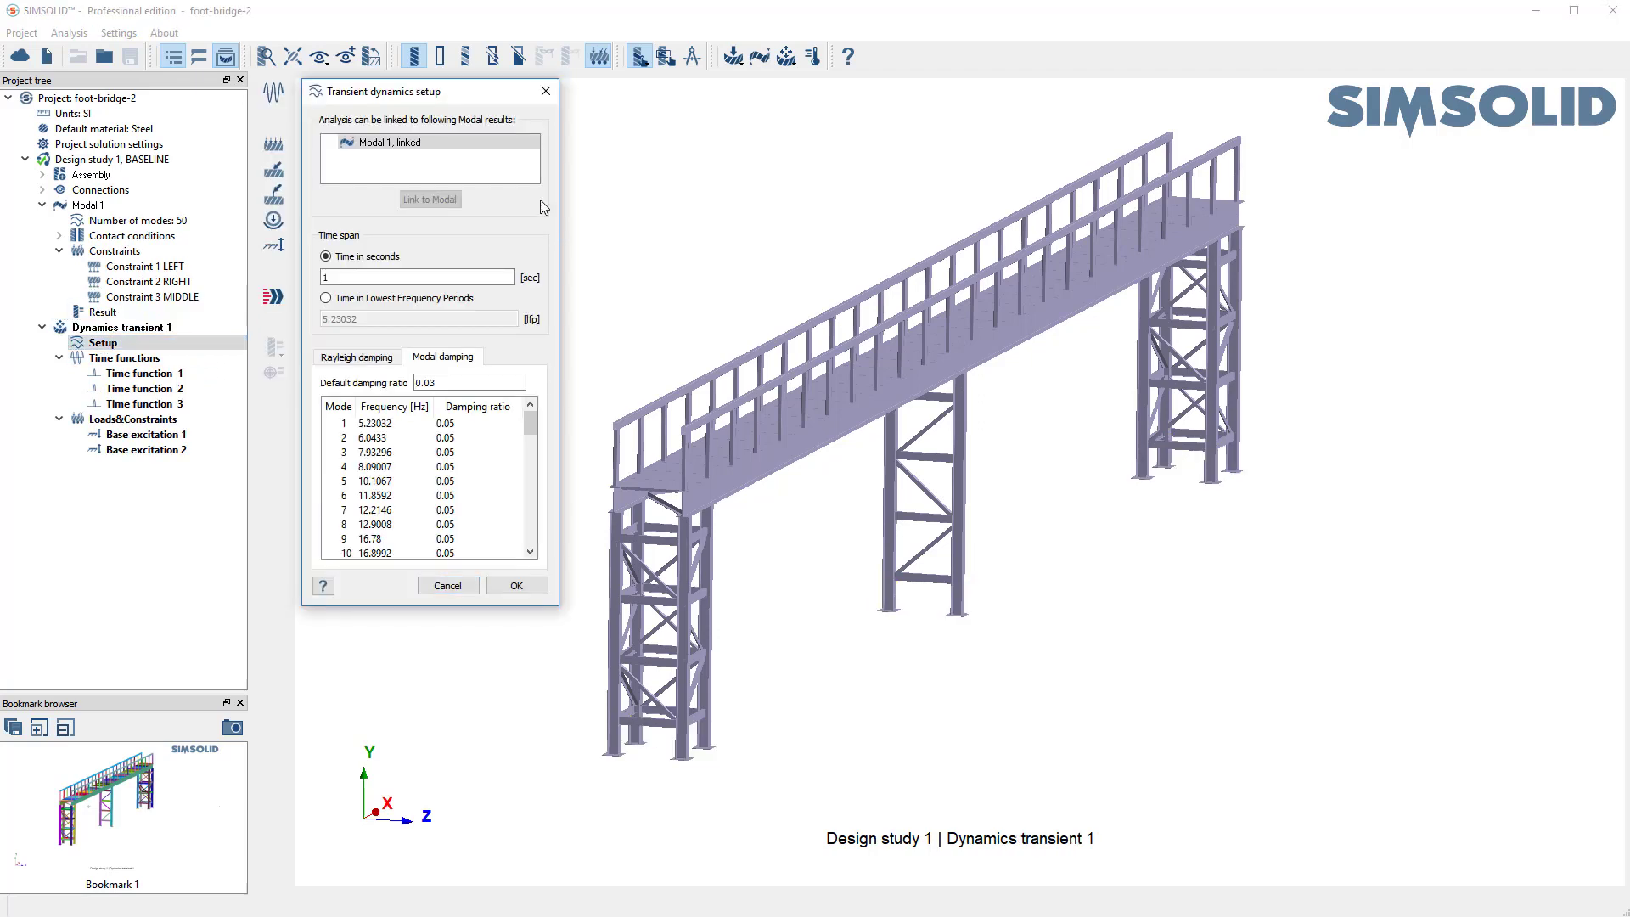
click(428, 143)
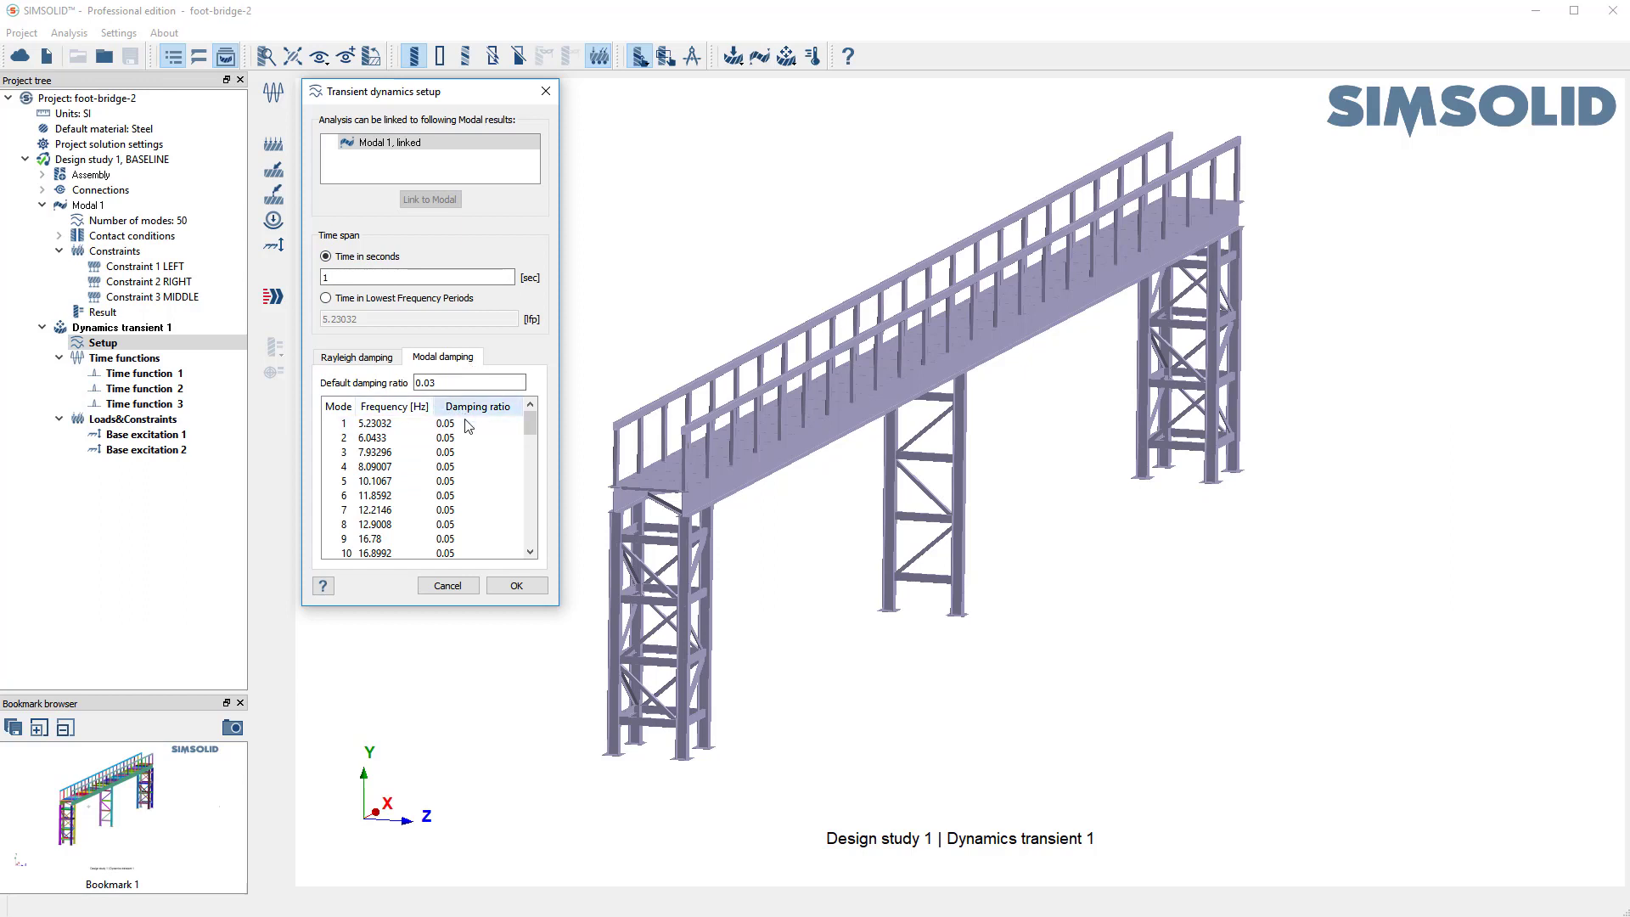
click(396, 452)
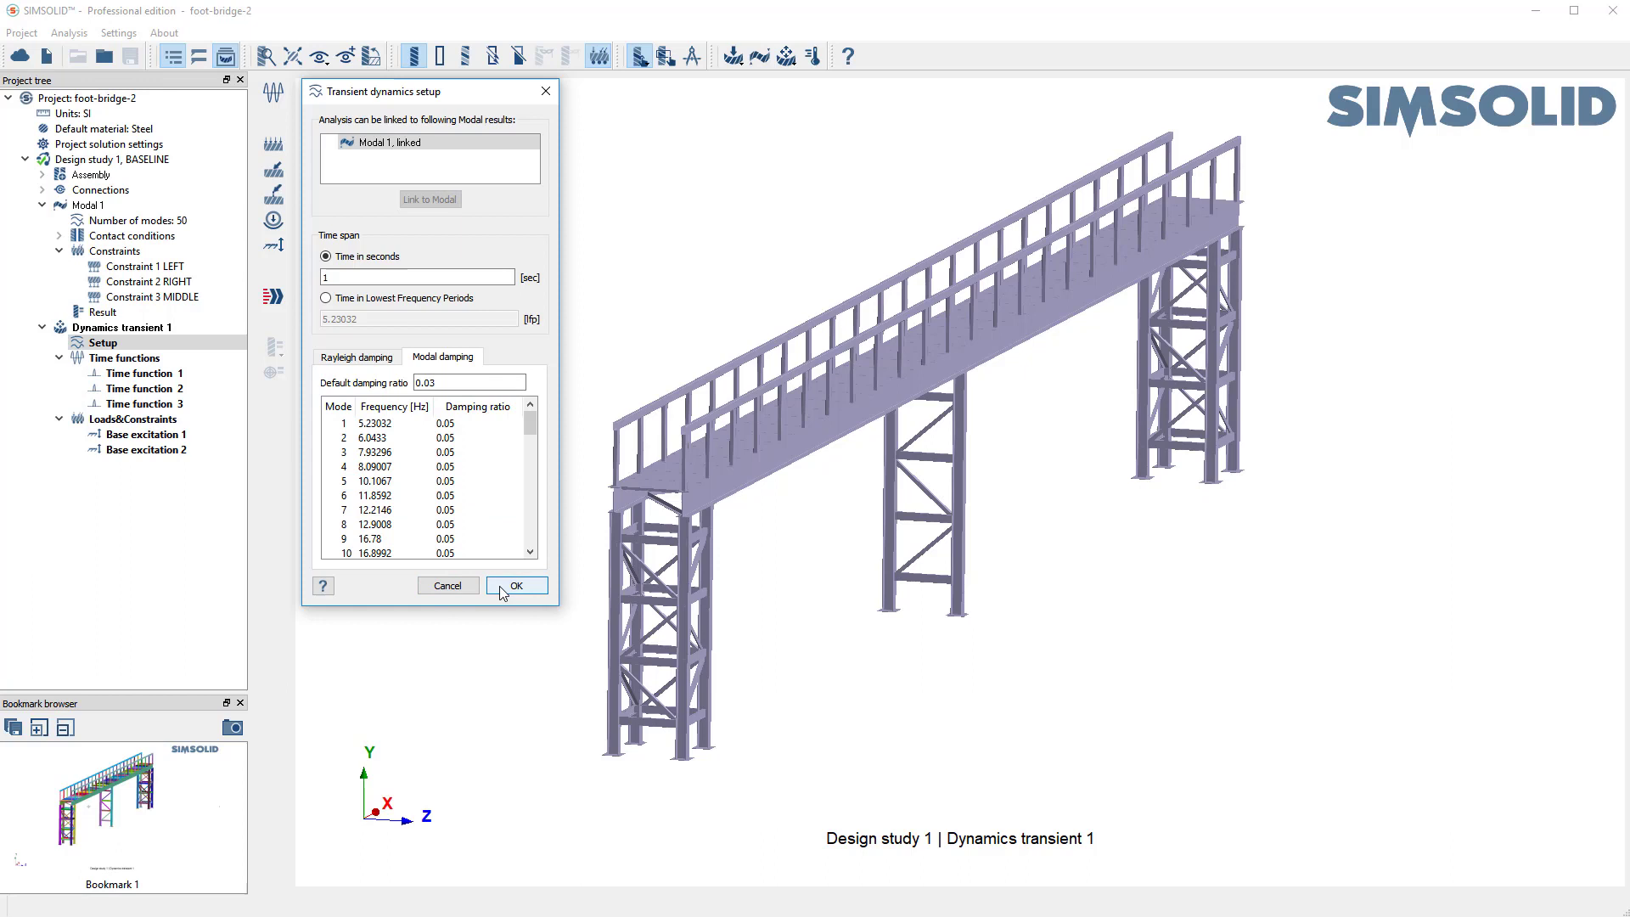
click(516, 584)
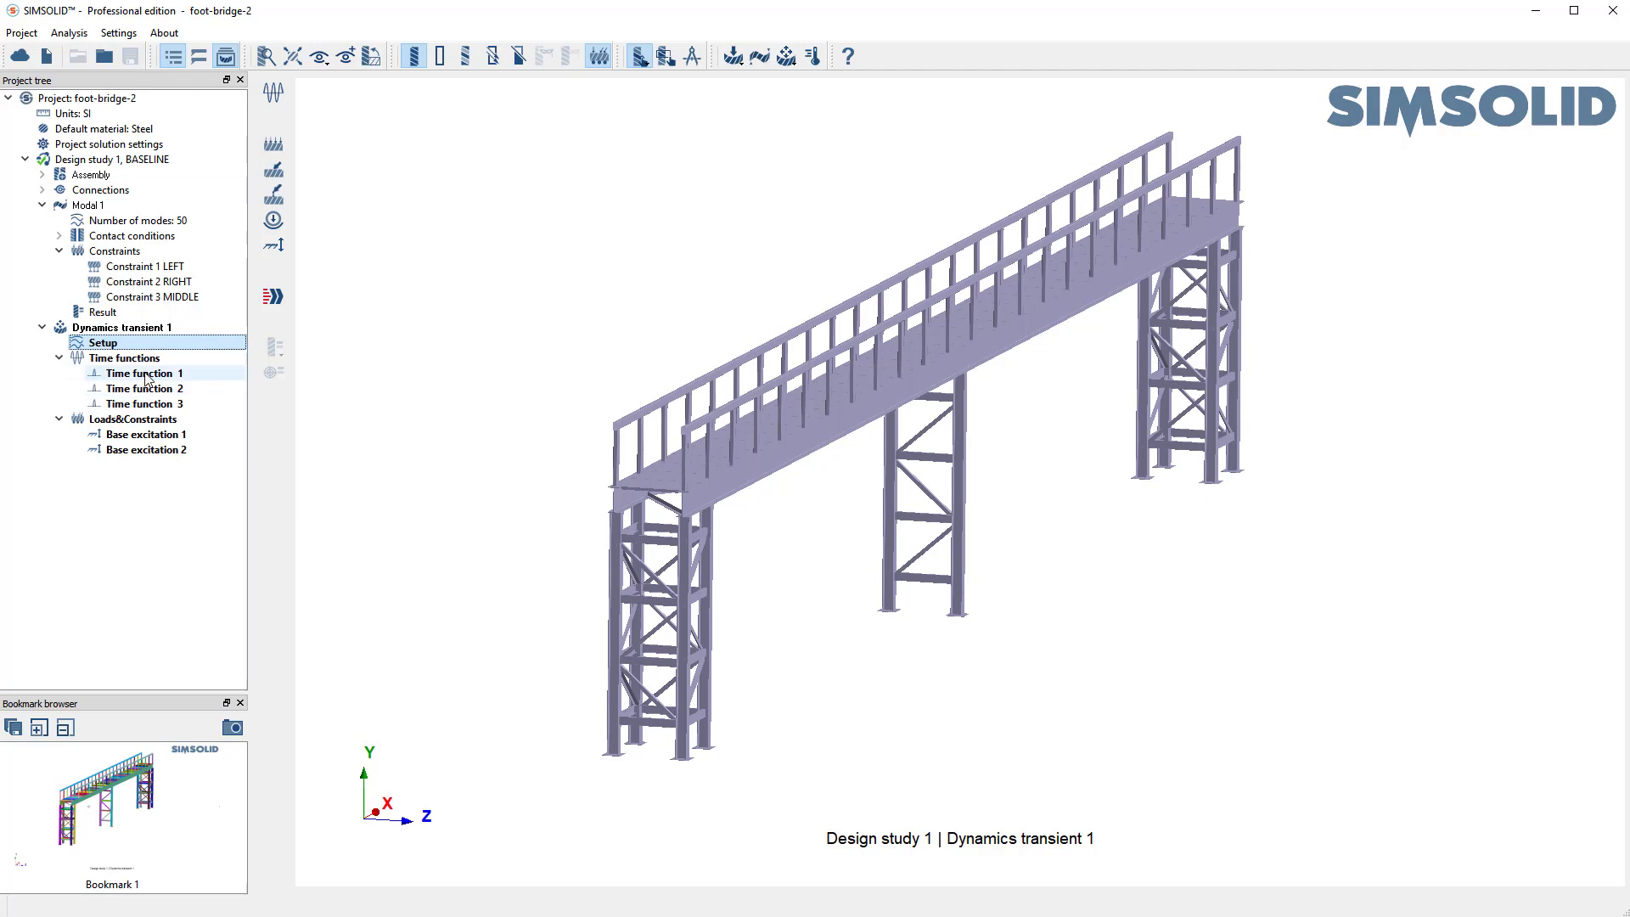
- Review Time functions 1 and 2 as 0.1 s half-sine pulses starting at 0 and 0.15 s, closing unchanged
double_click(141, 372)
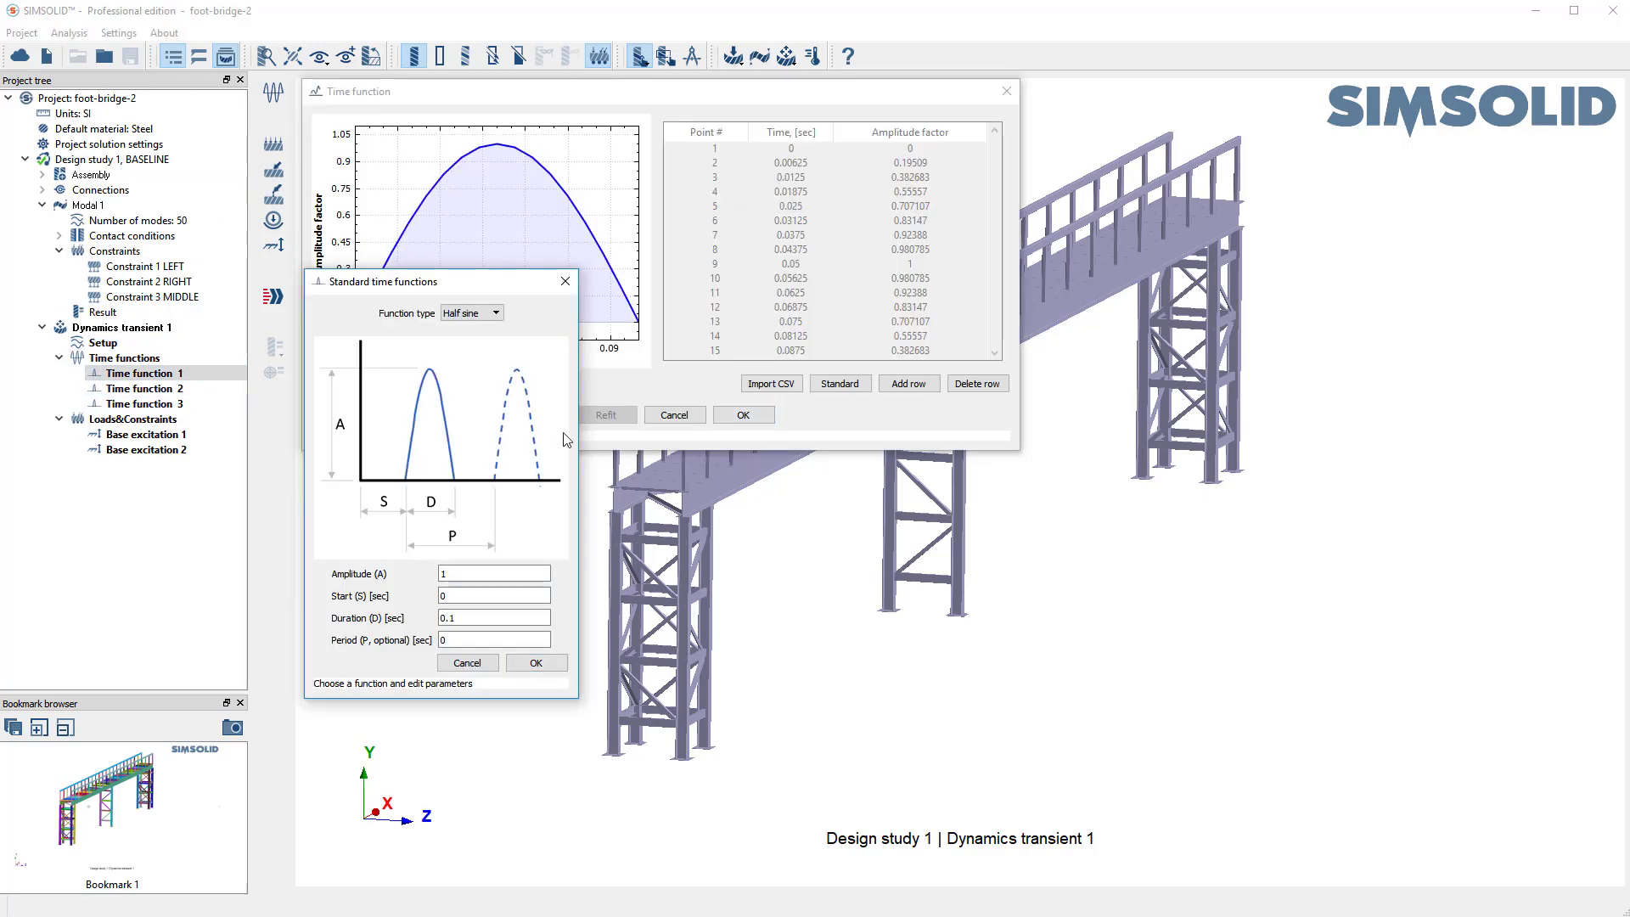
mouse_move(718, 754)
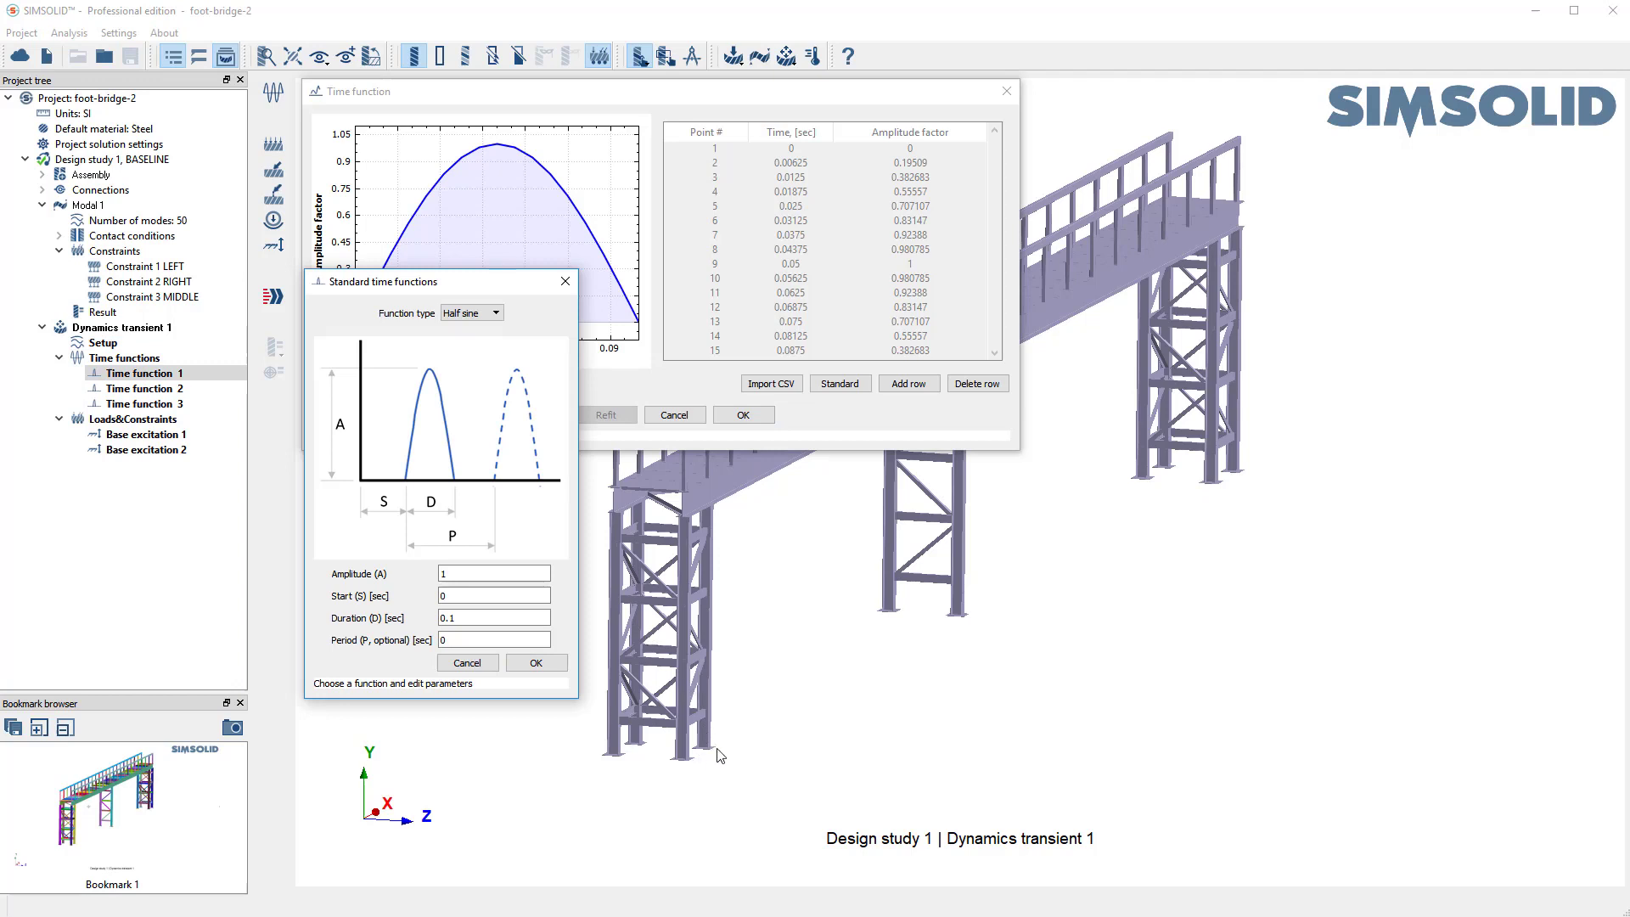
mouse_move(377, 403)
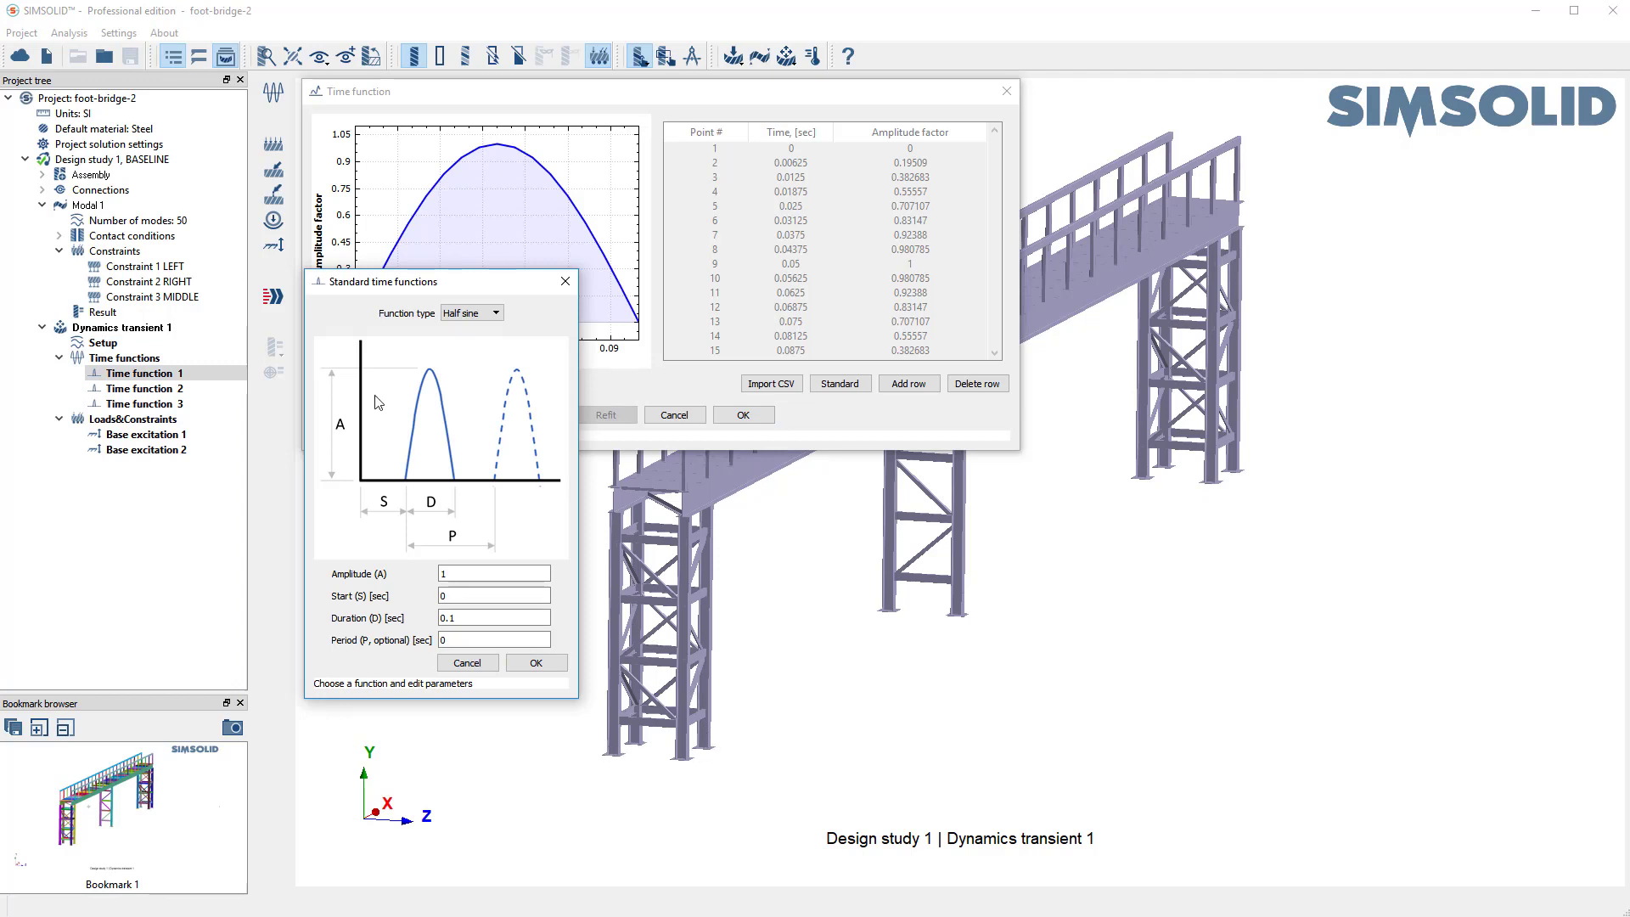
mouse_move(608, 753)
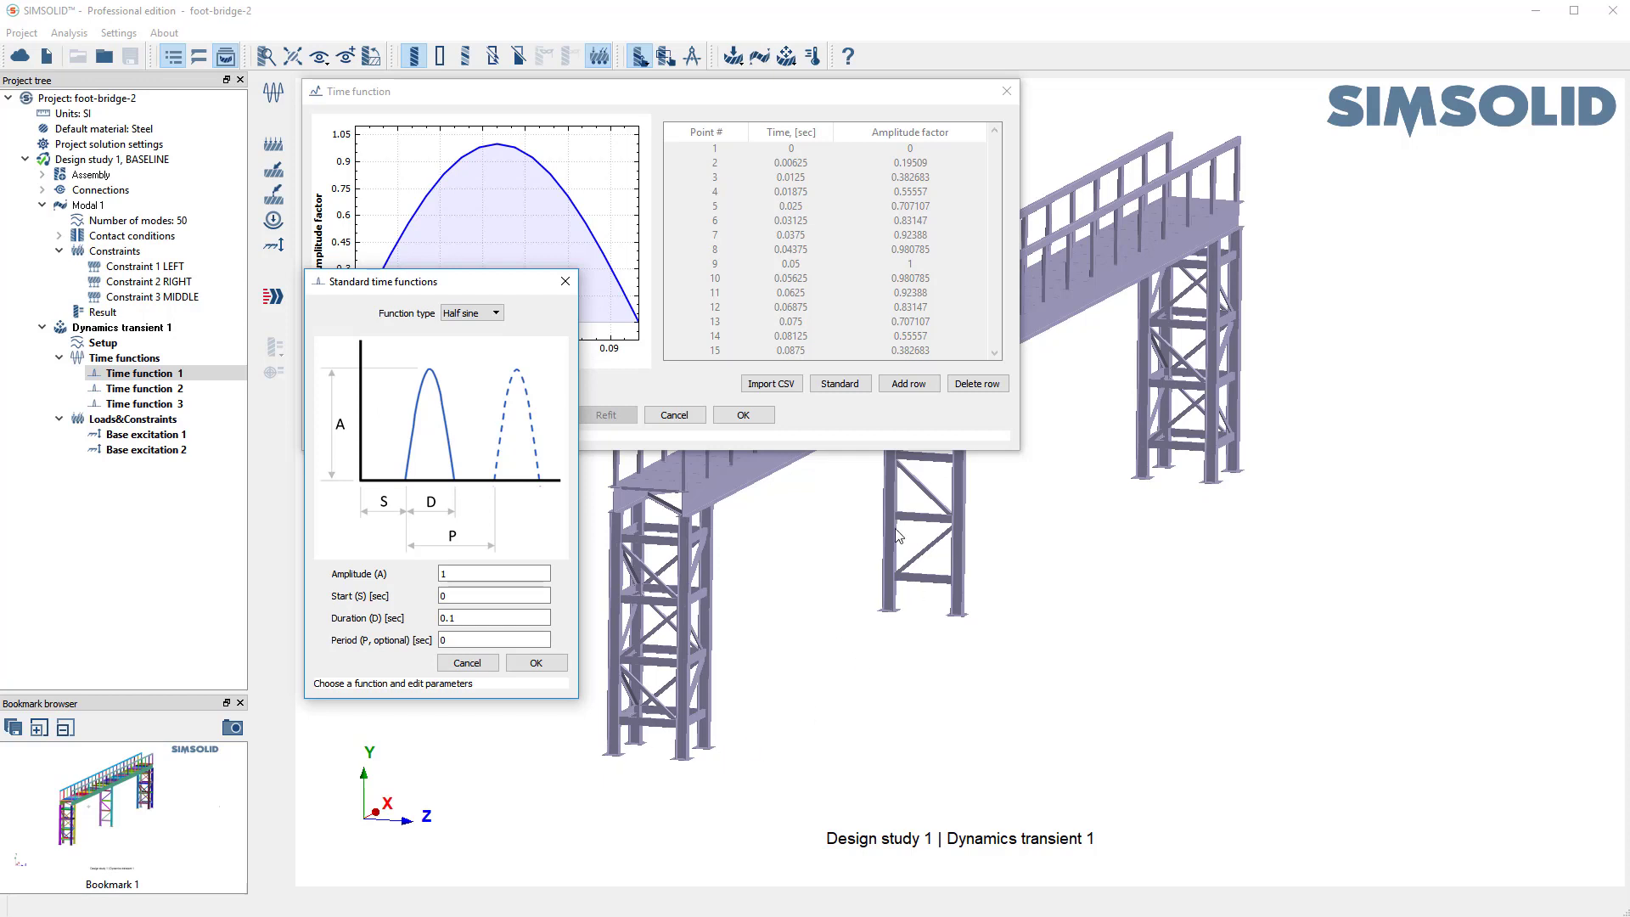
mouse_move(881, 609)
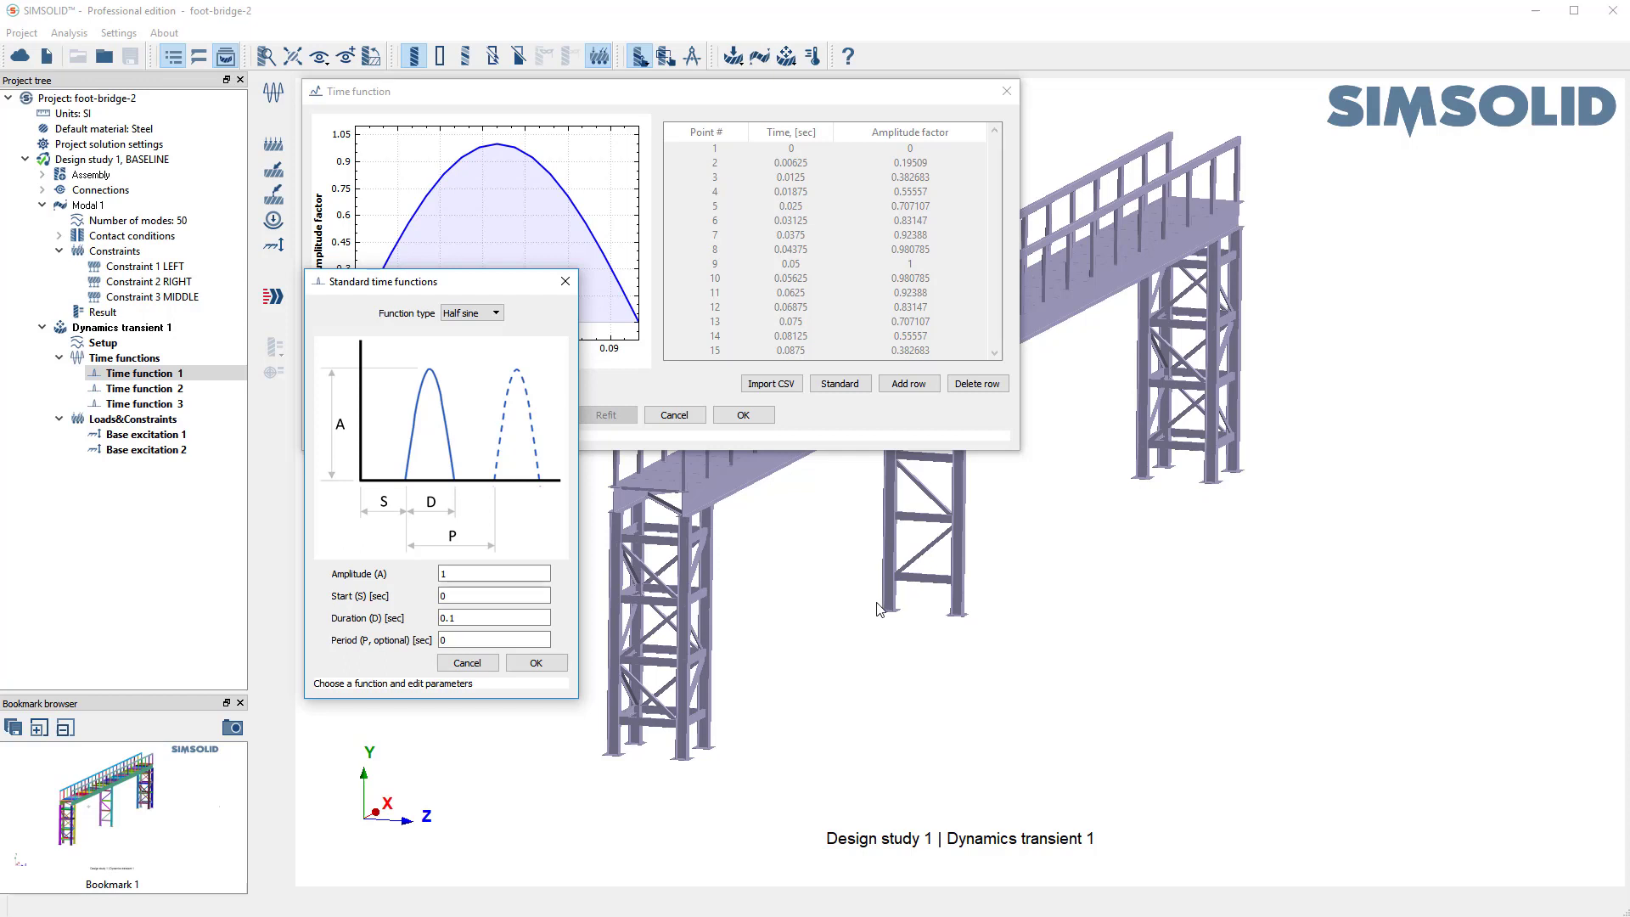
mouse_move(1081, 543)
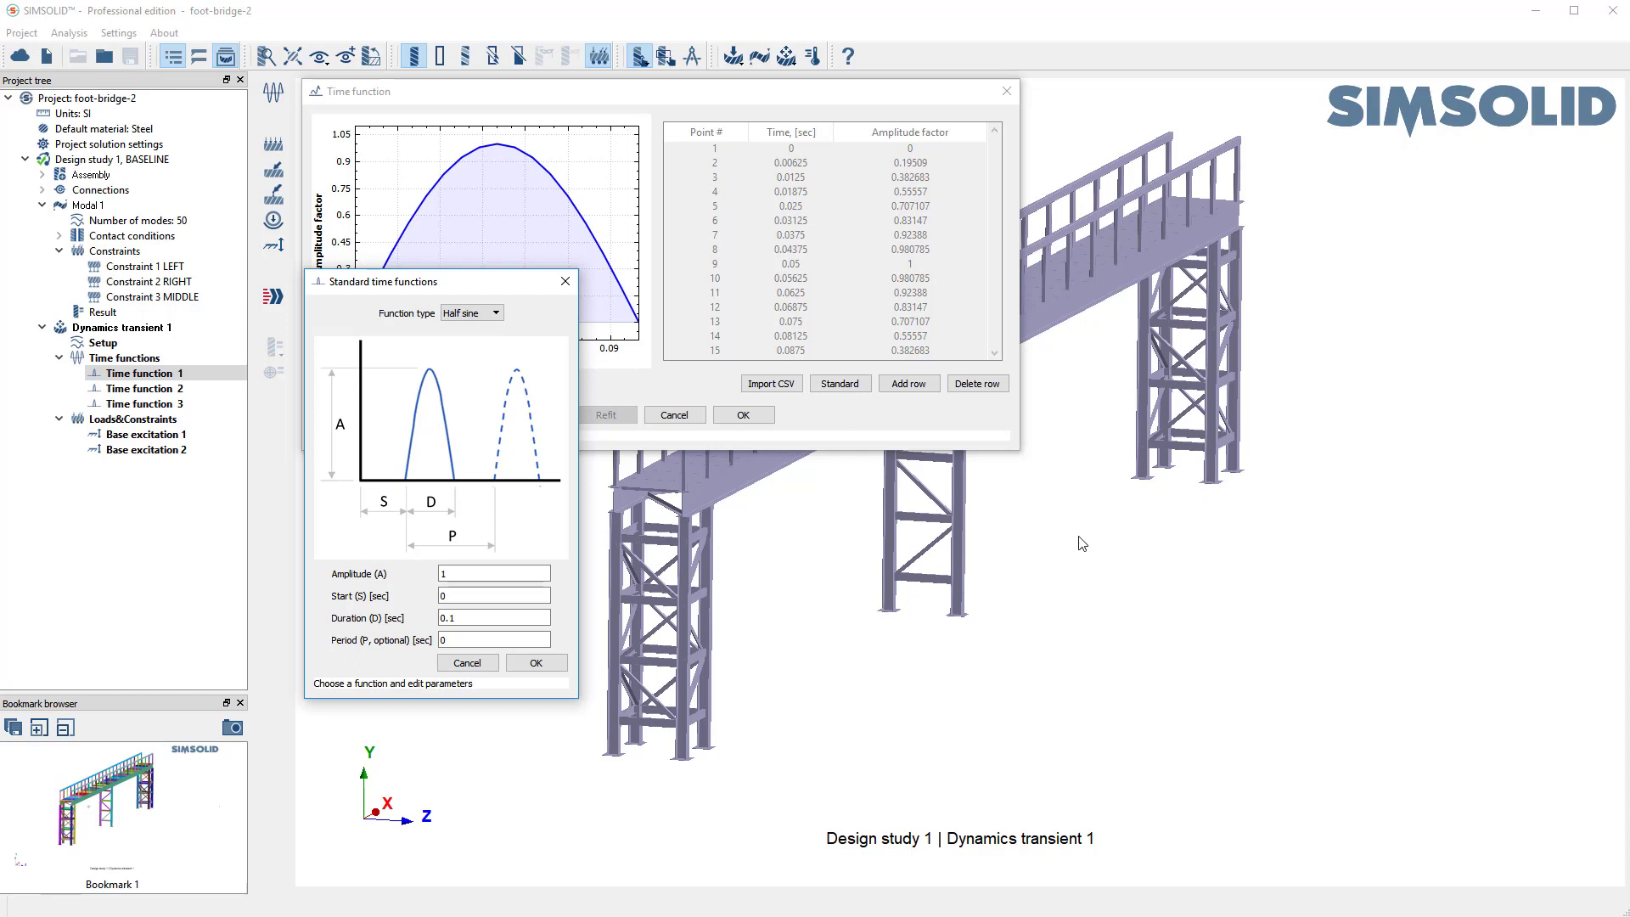
mouse_move(734, 743)
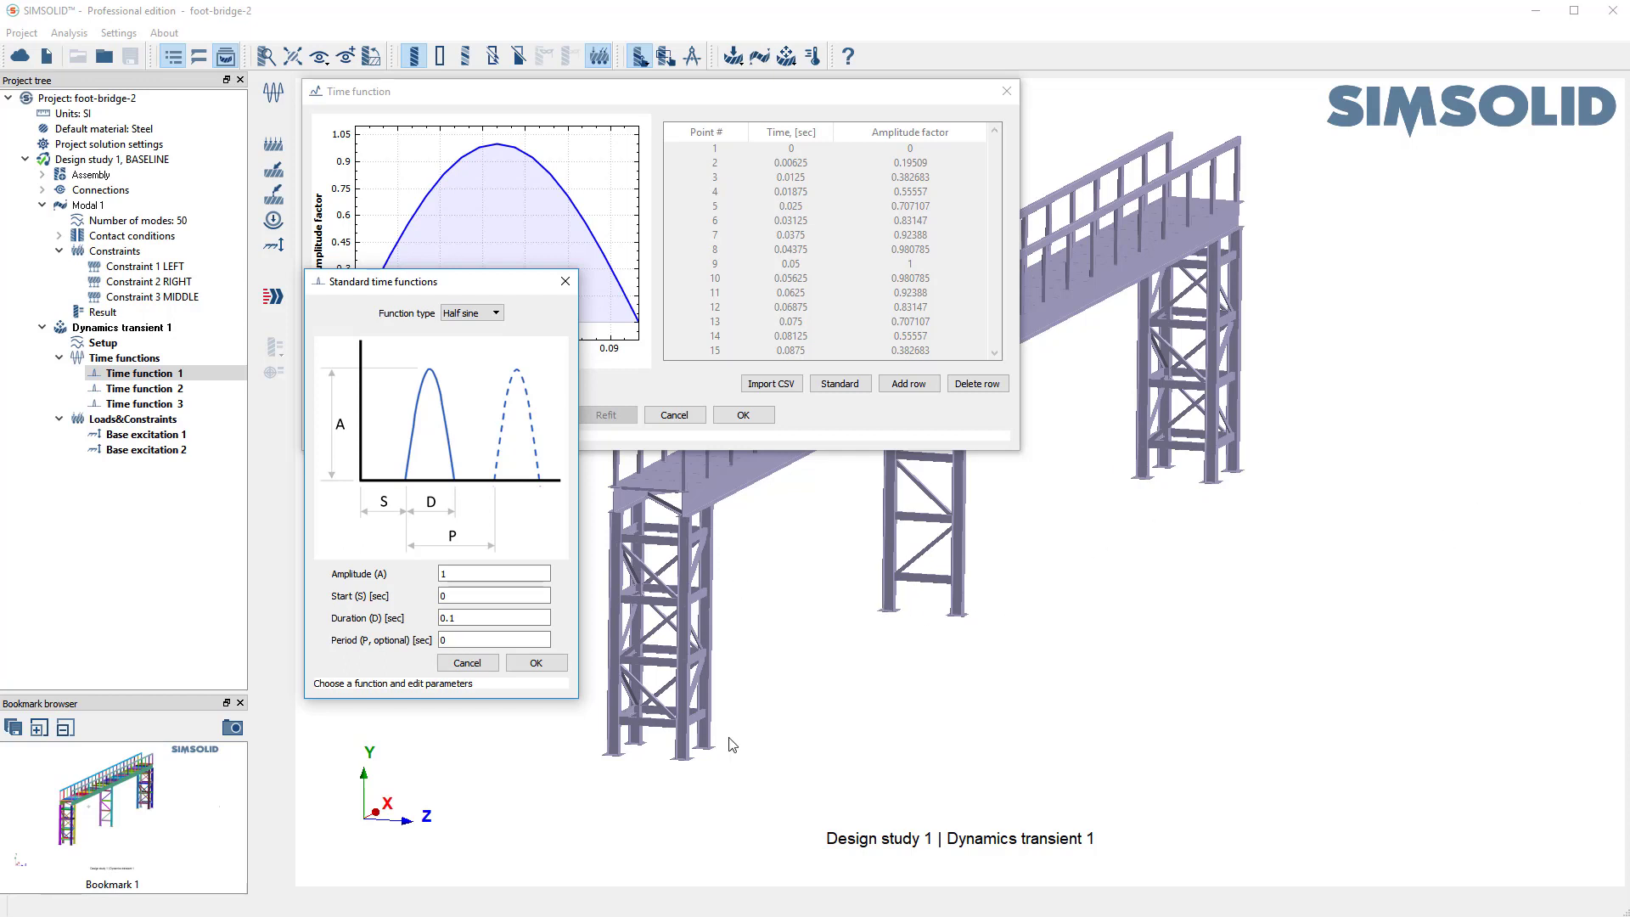
mouse_move(1436, 175)
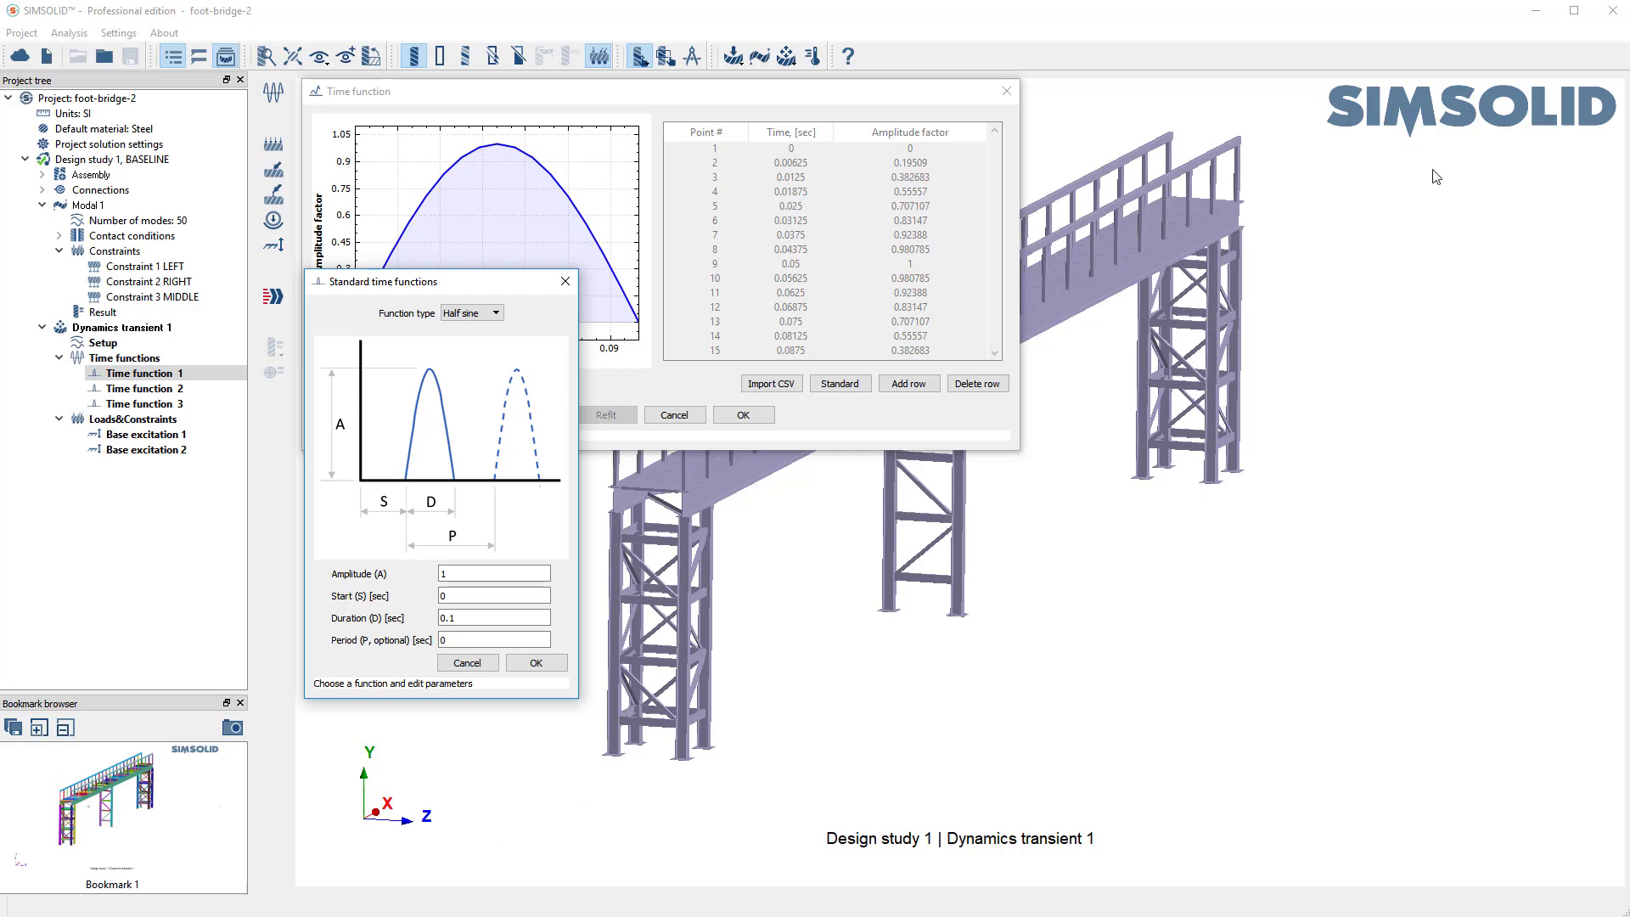
mouse_move(1151, 498)
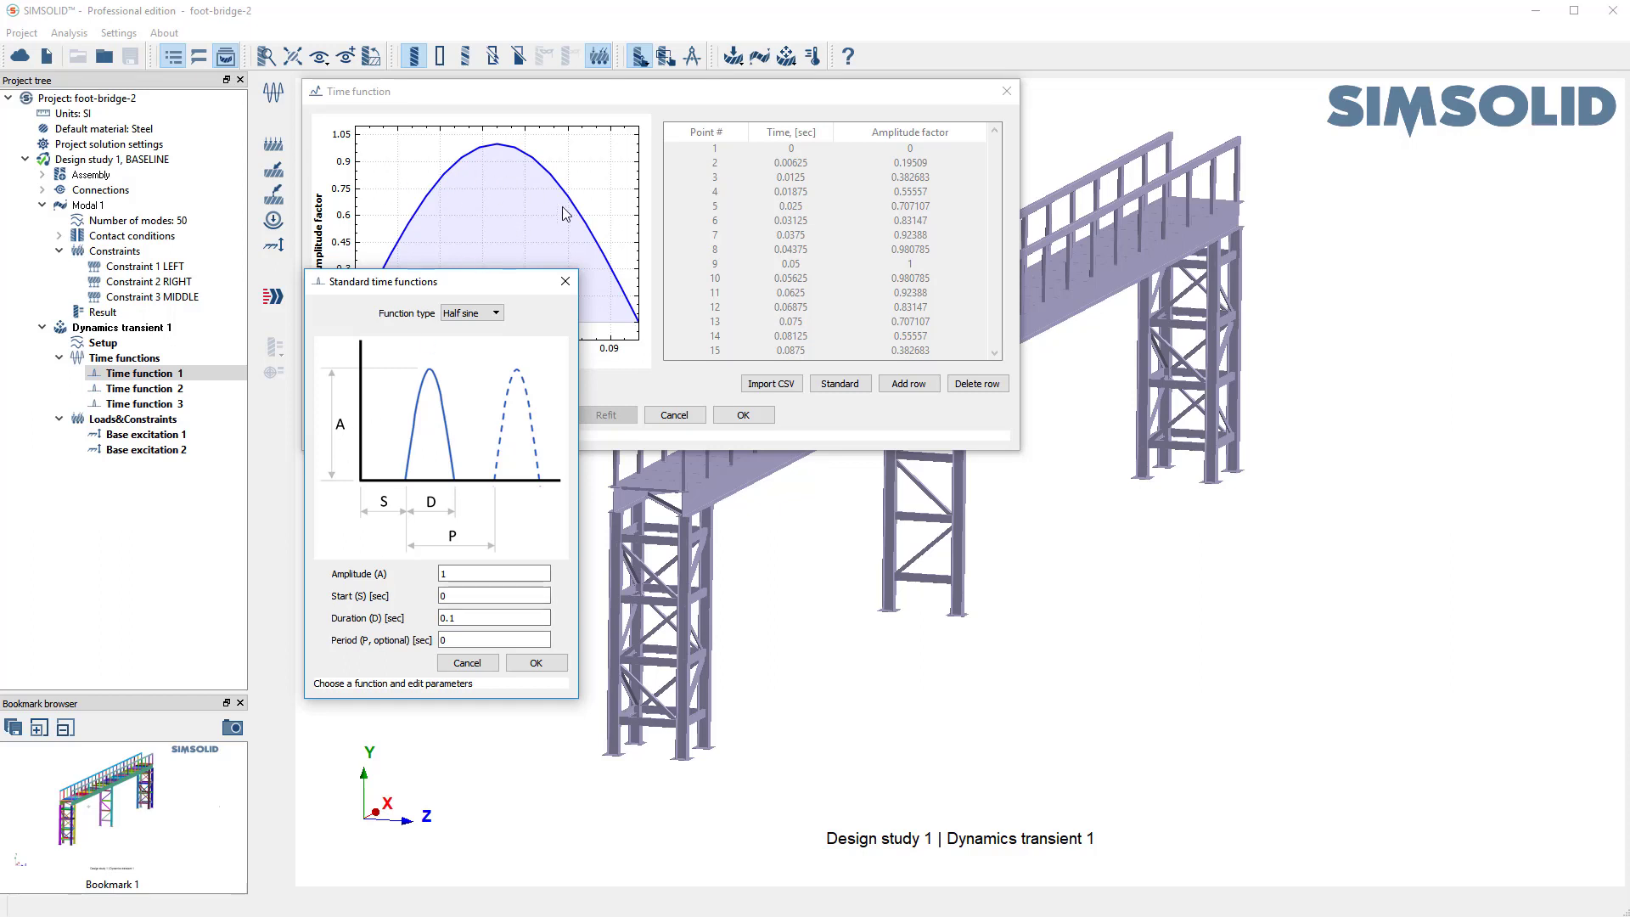
click(494, 616)
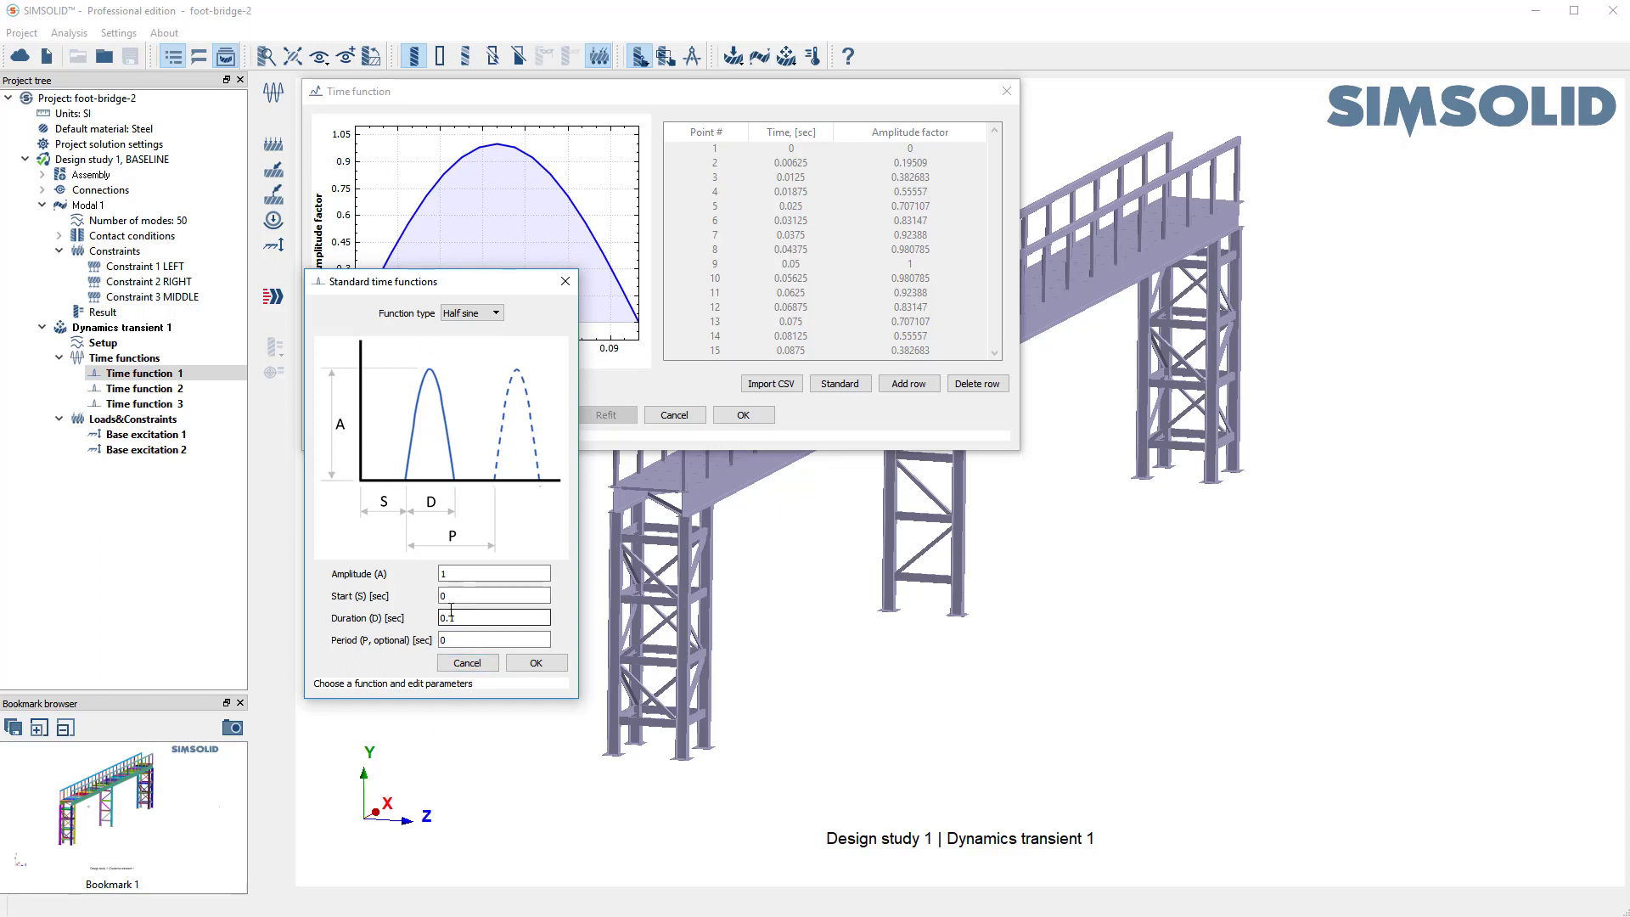
click(536, 662)
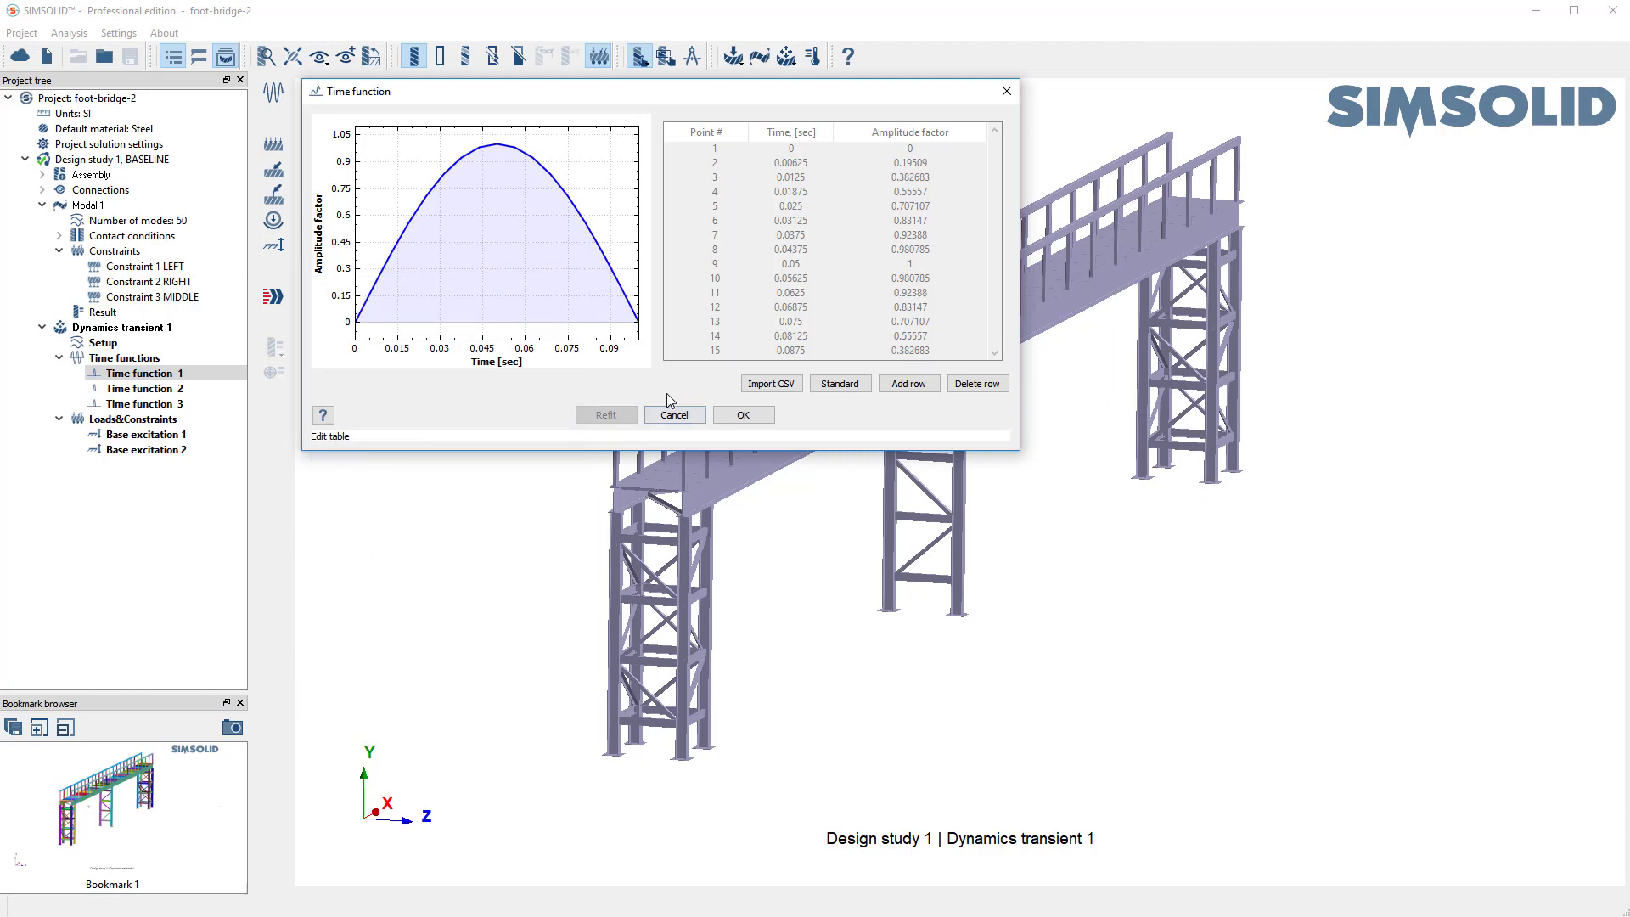
click(839, 382)
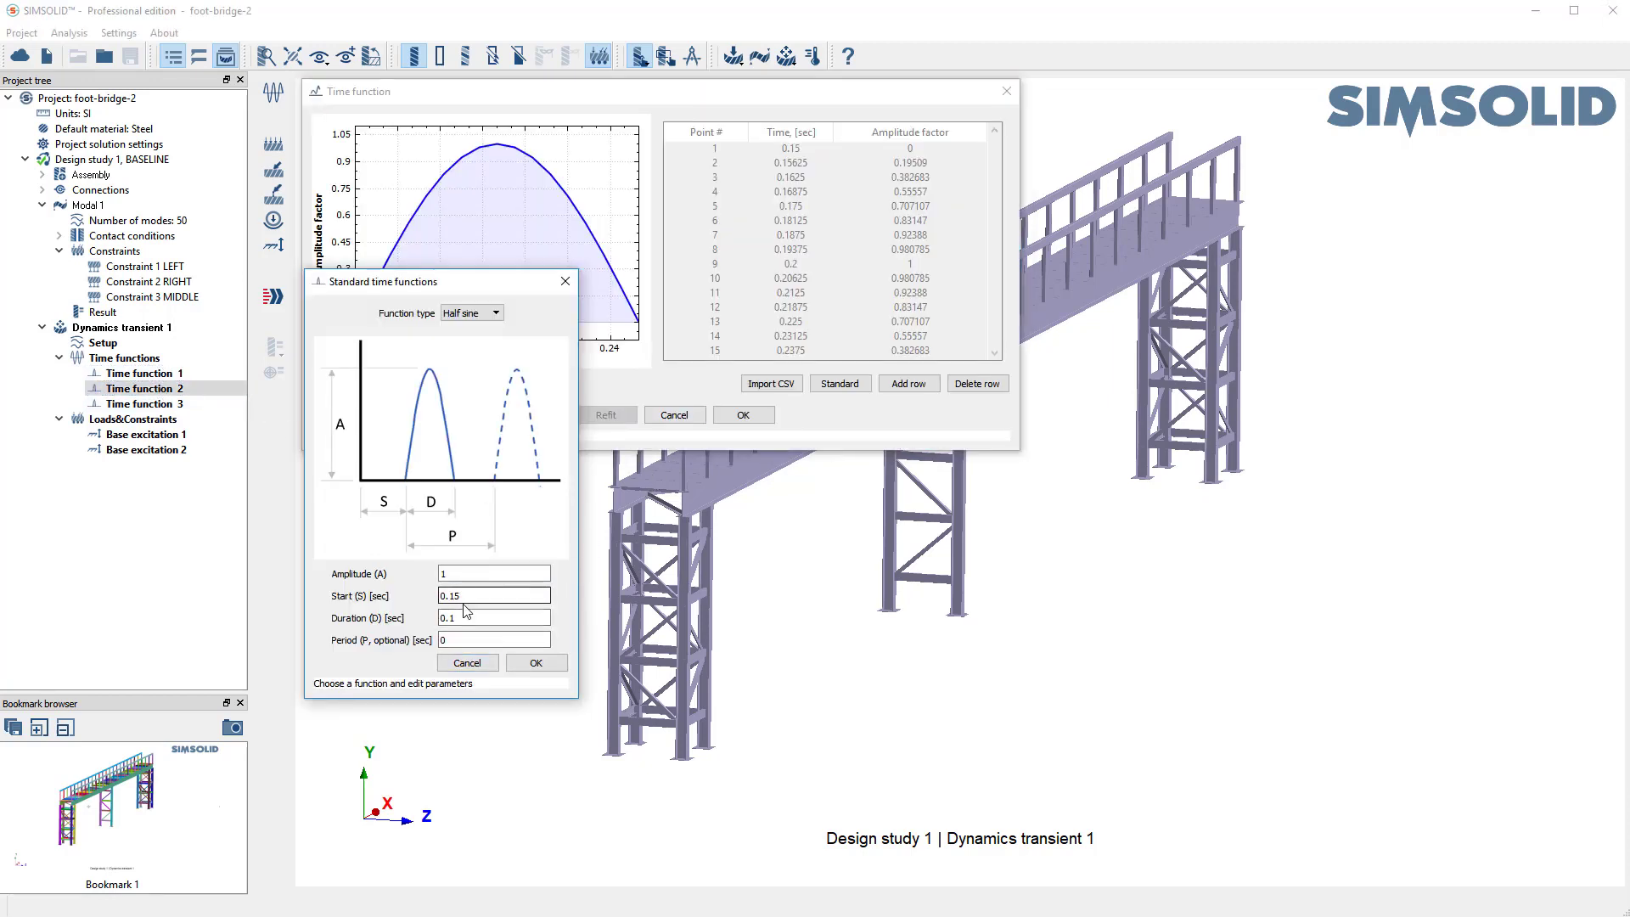
click(537, 662)
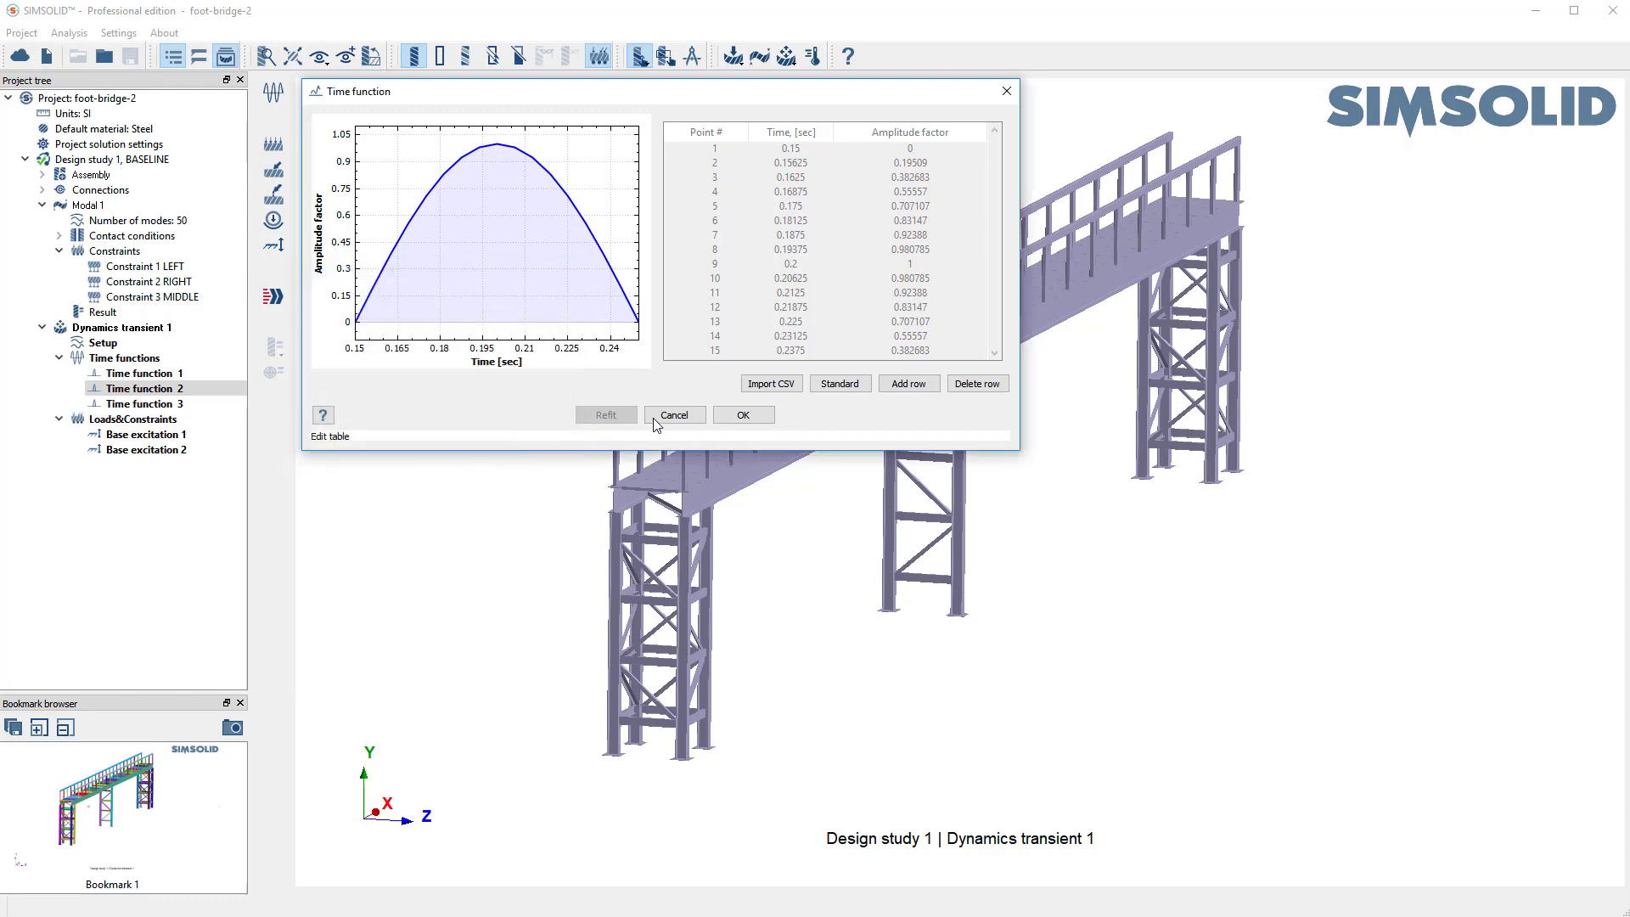
click(837, 382)
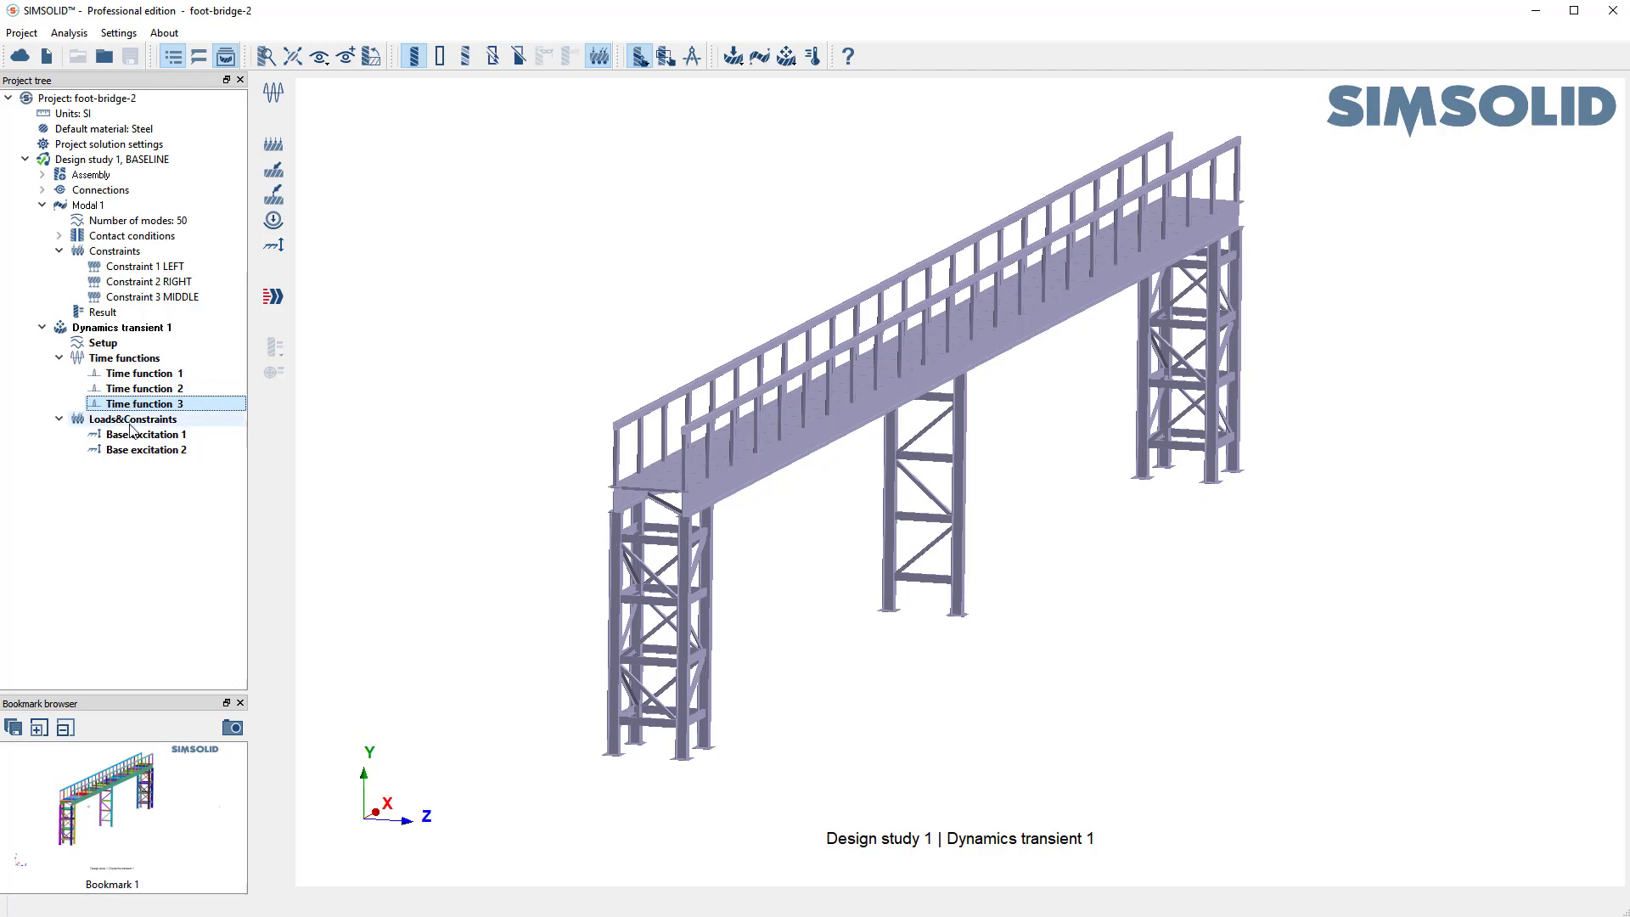
- Confirm Base excitation 1 on Constraint 1 LEFT with displacement amplitude 1 mm in Z
click(146, 433)
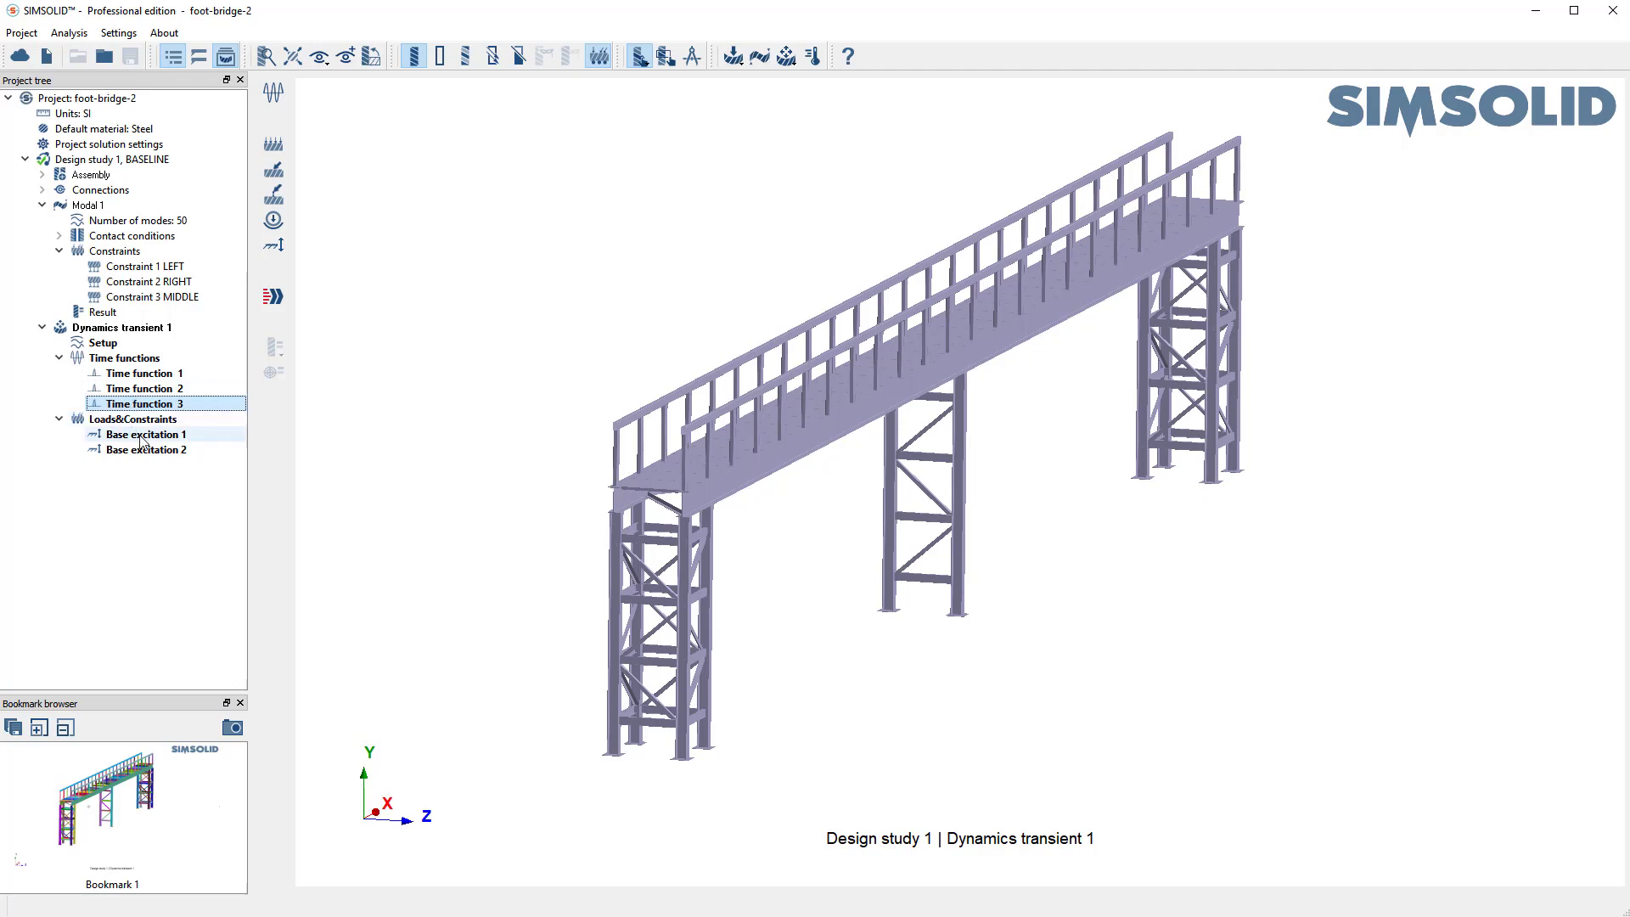
double_click(146, 432)
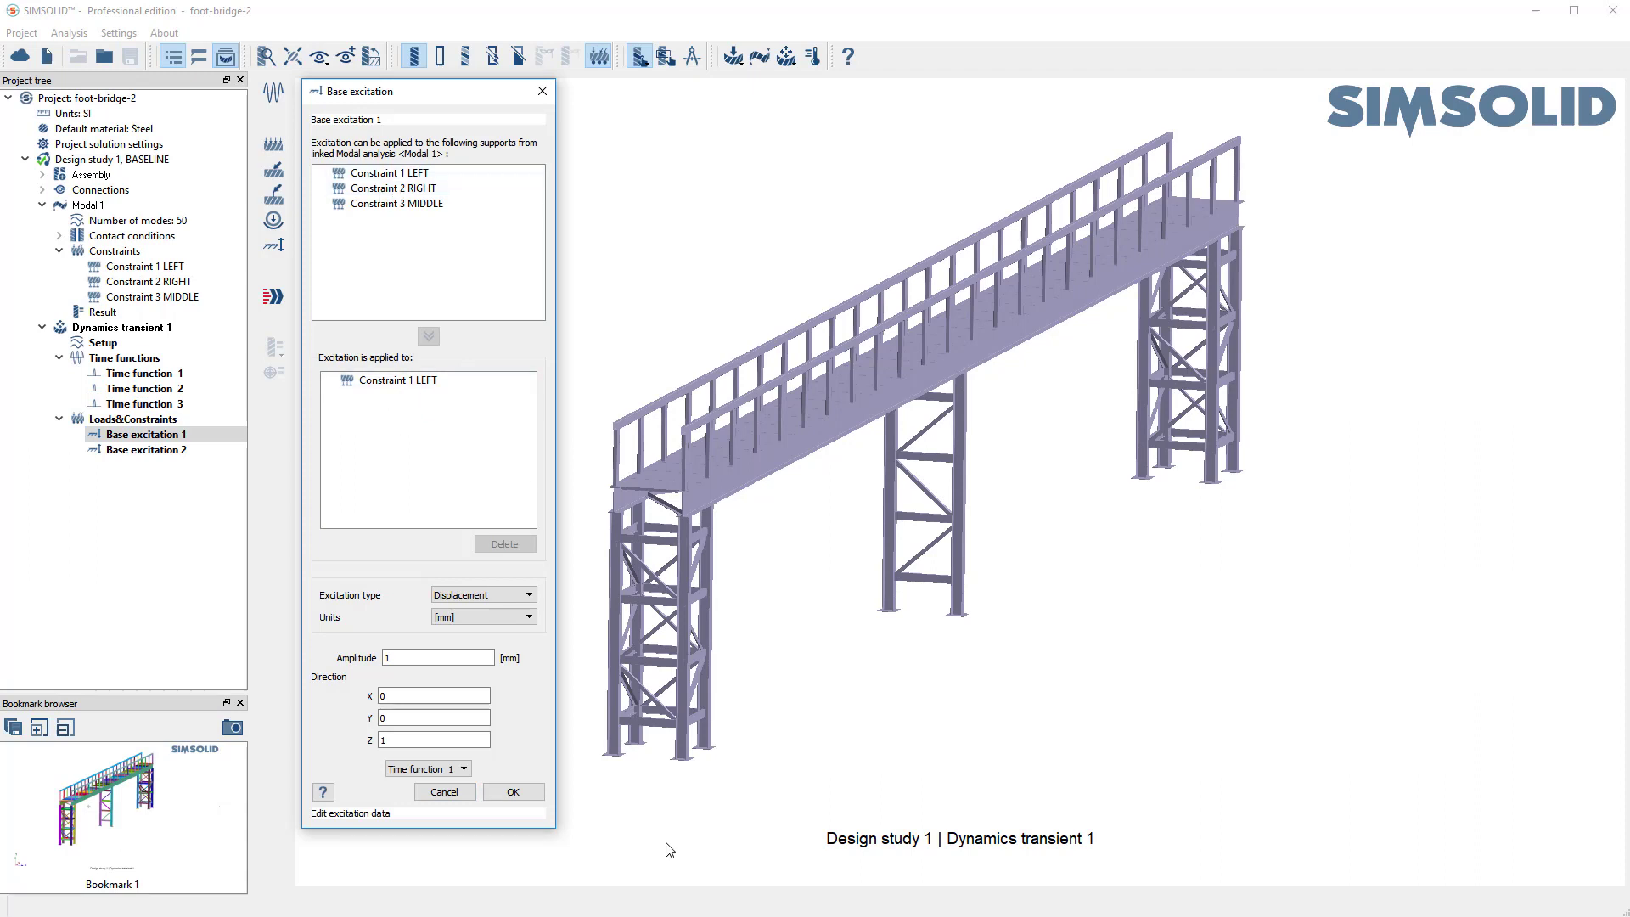
mouse_move(621, 740)
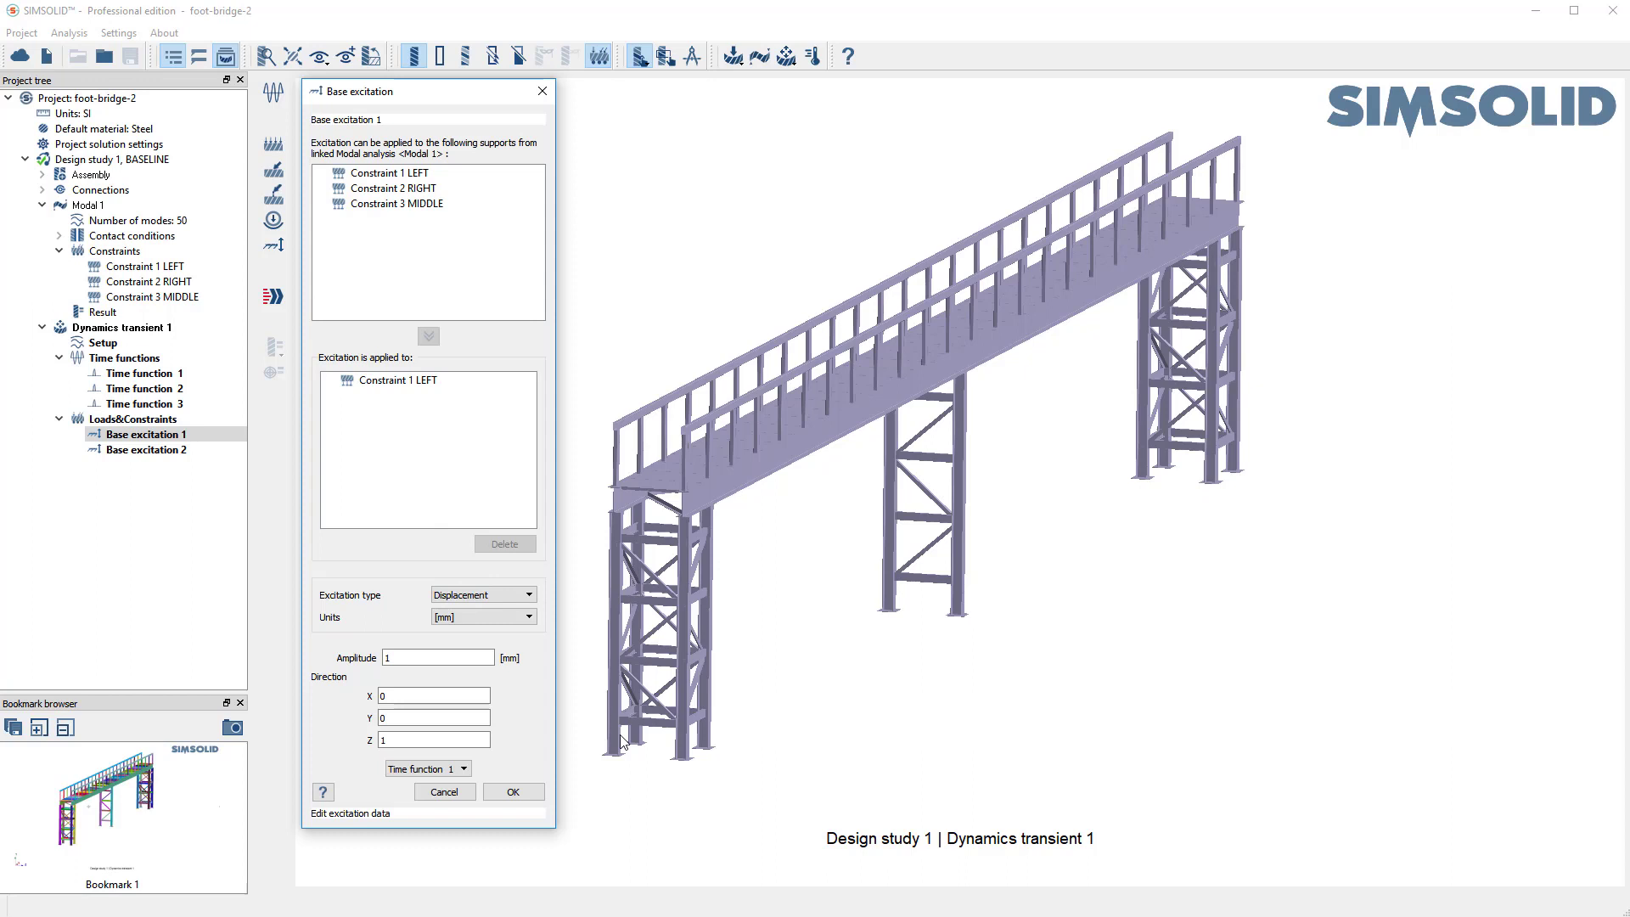
click(436, 657)
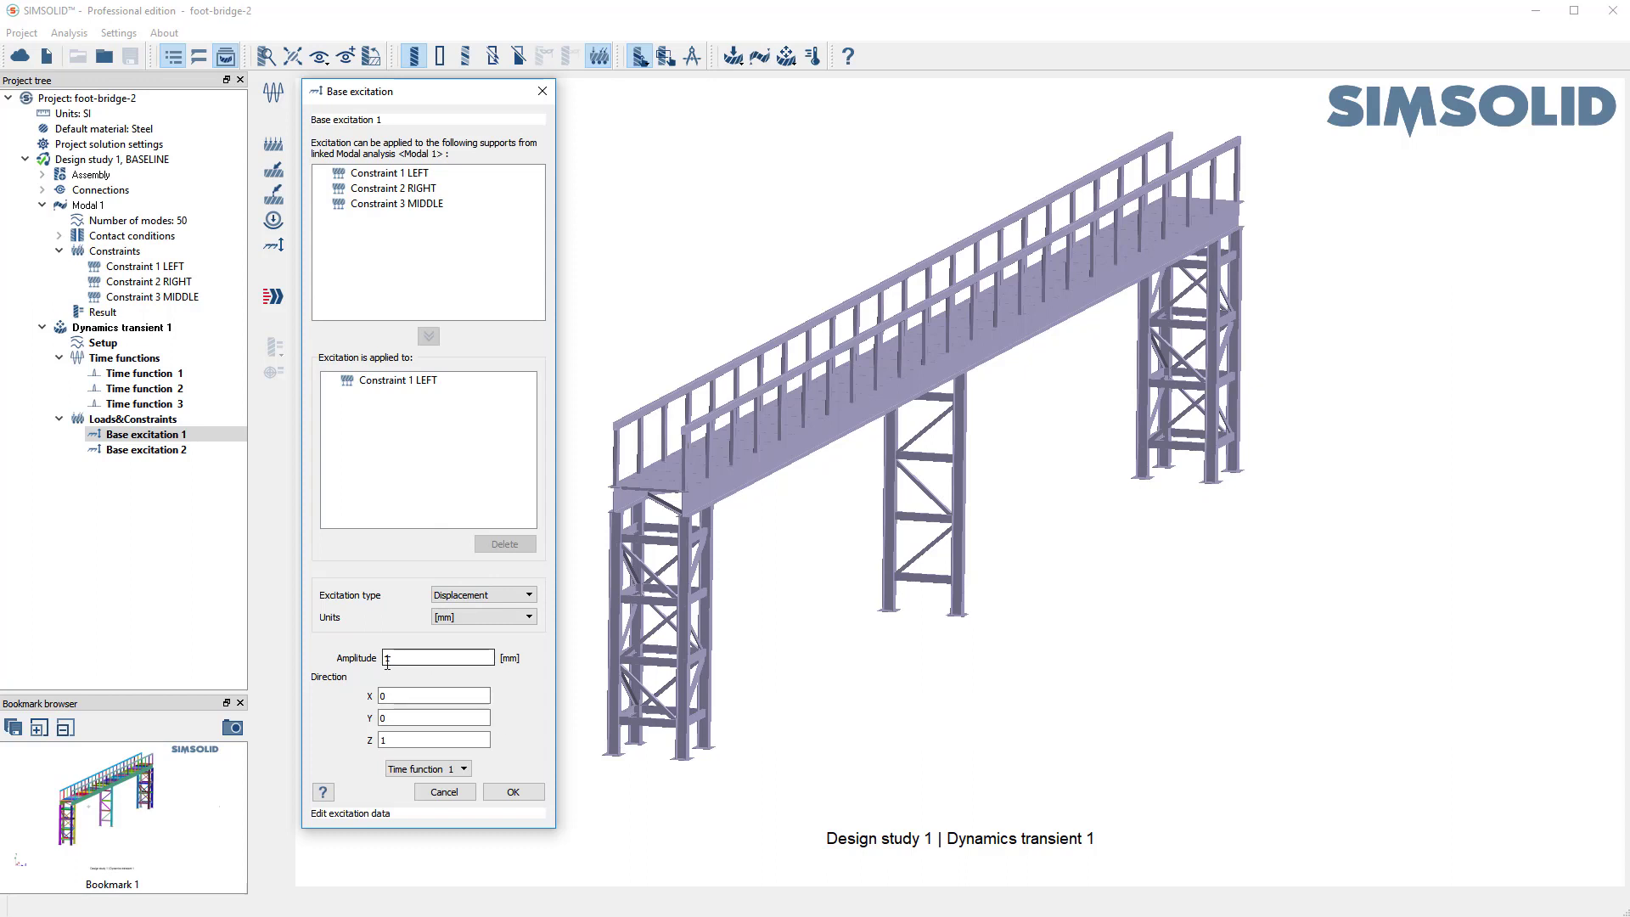
text(1)
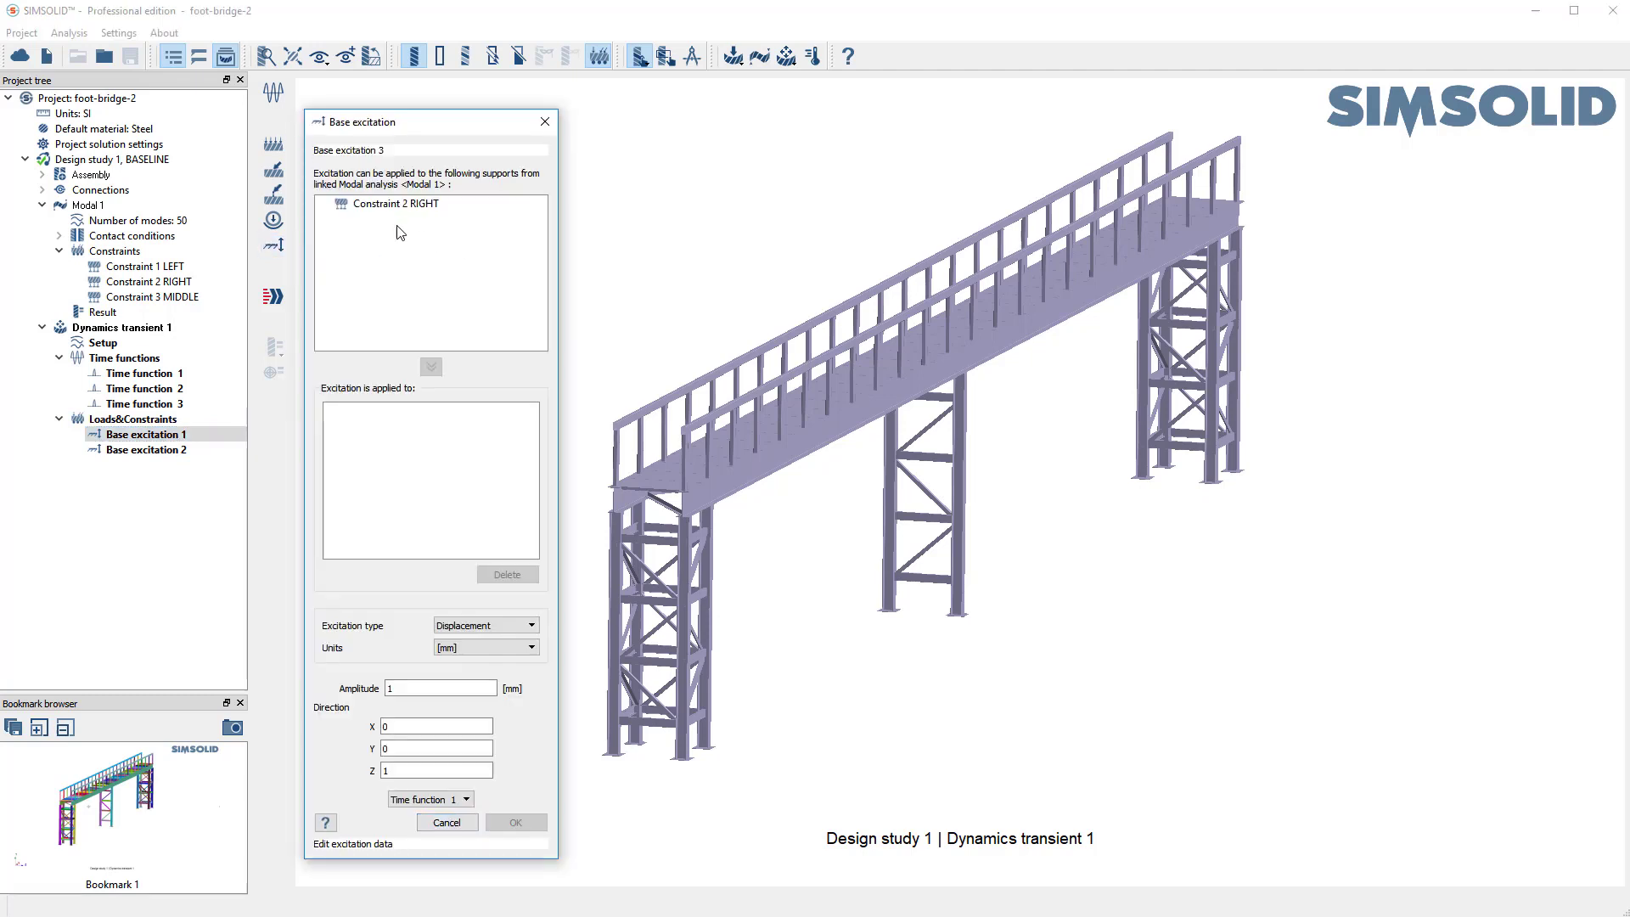
- Apply the third excitation to Constraint 2 RIGHT as a Z displacement driven by the time function
click(397, 202)
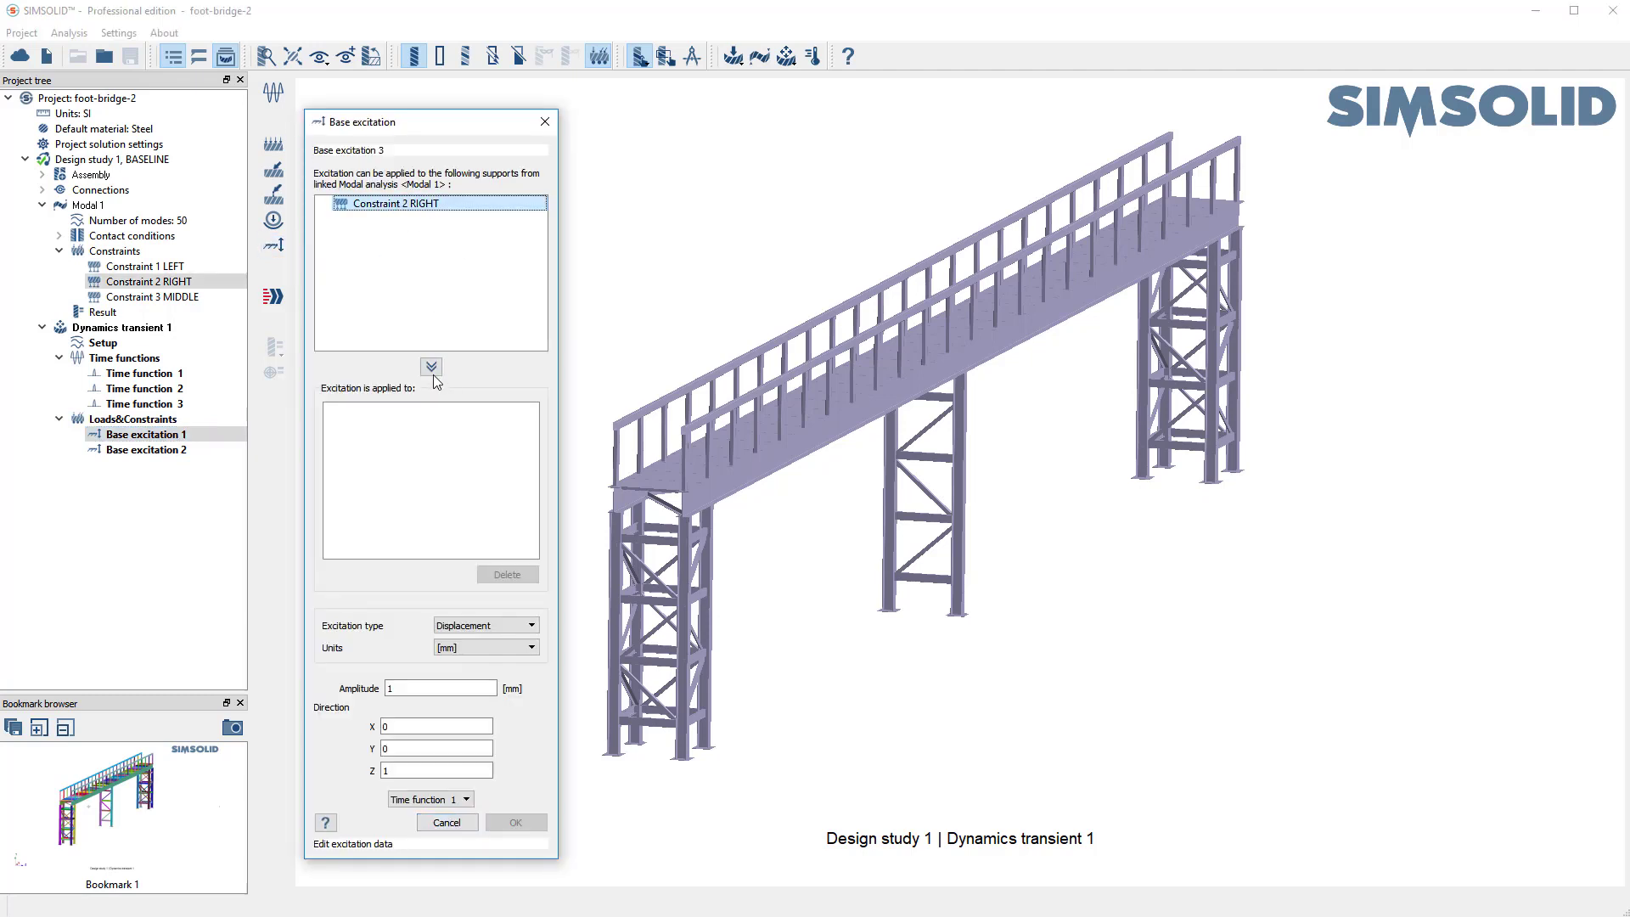
click(429, 366)
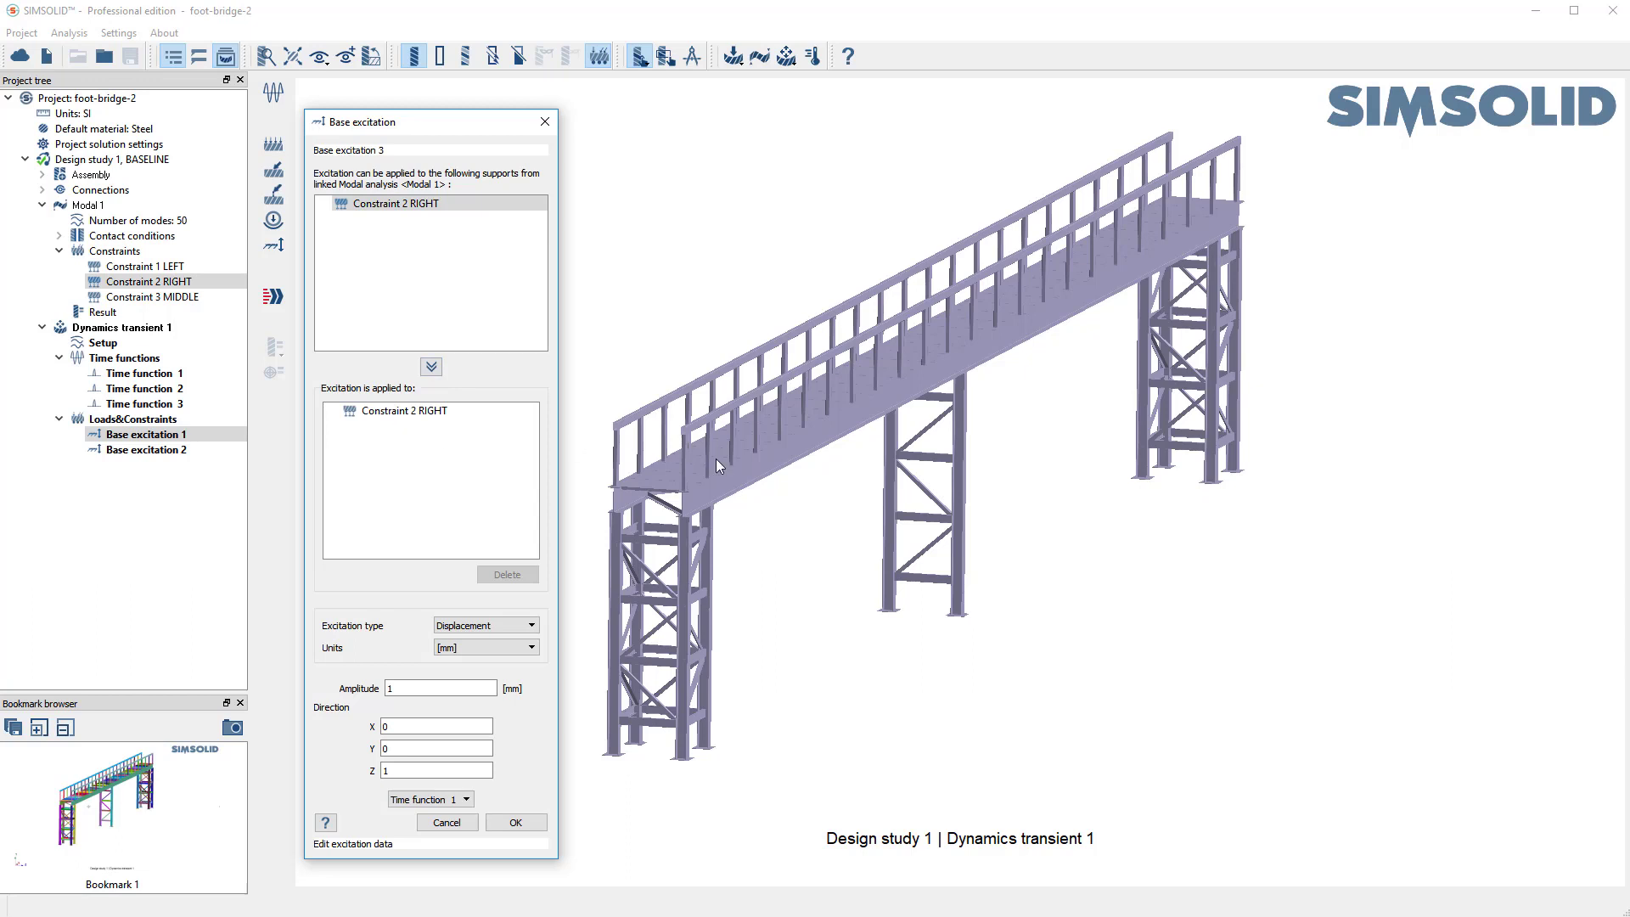
mouse_move(353, 764)
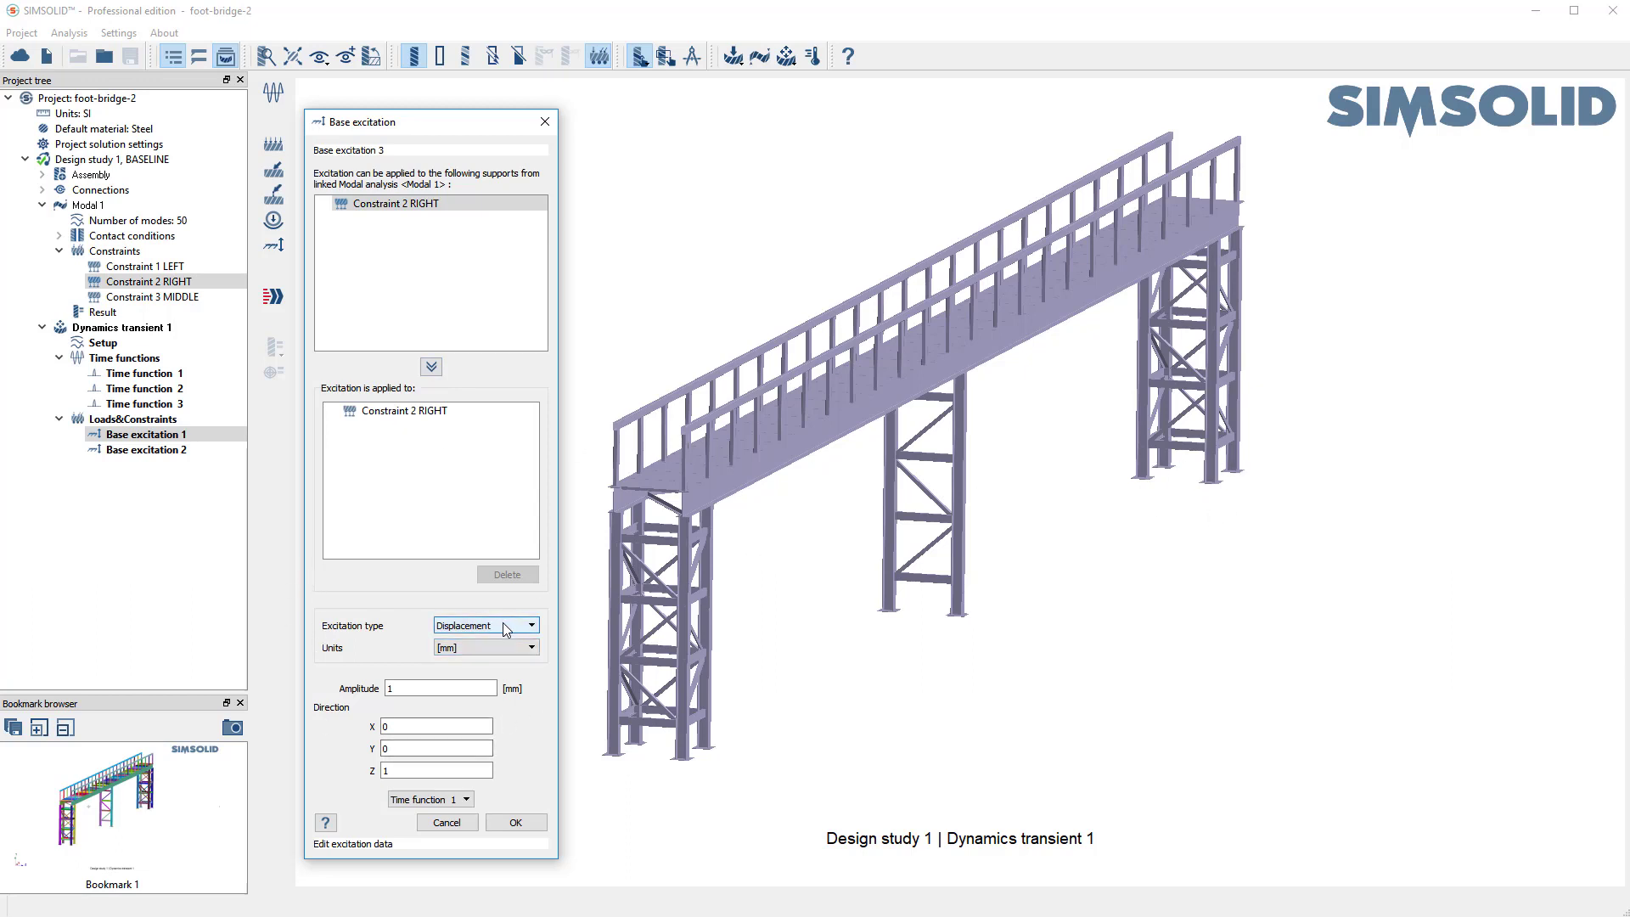
click(533, 625)
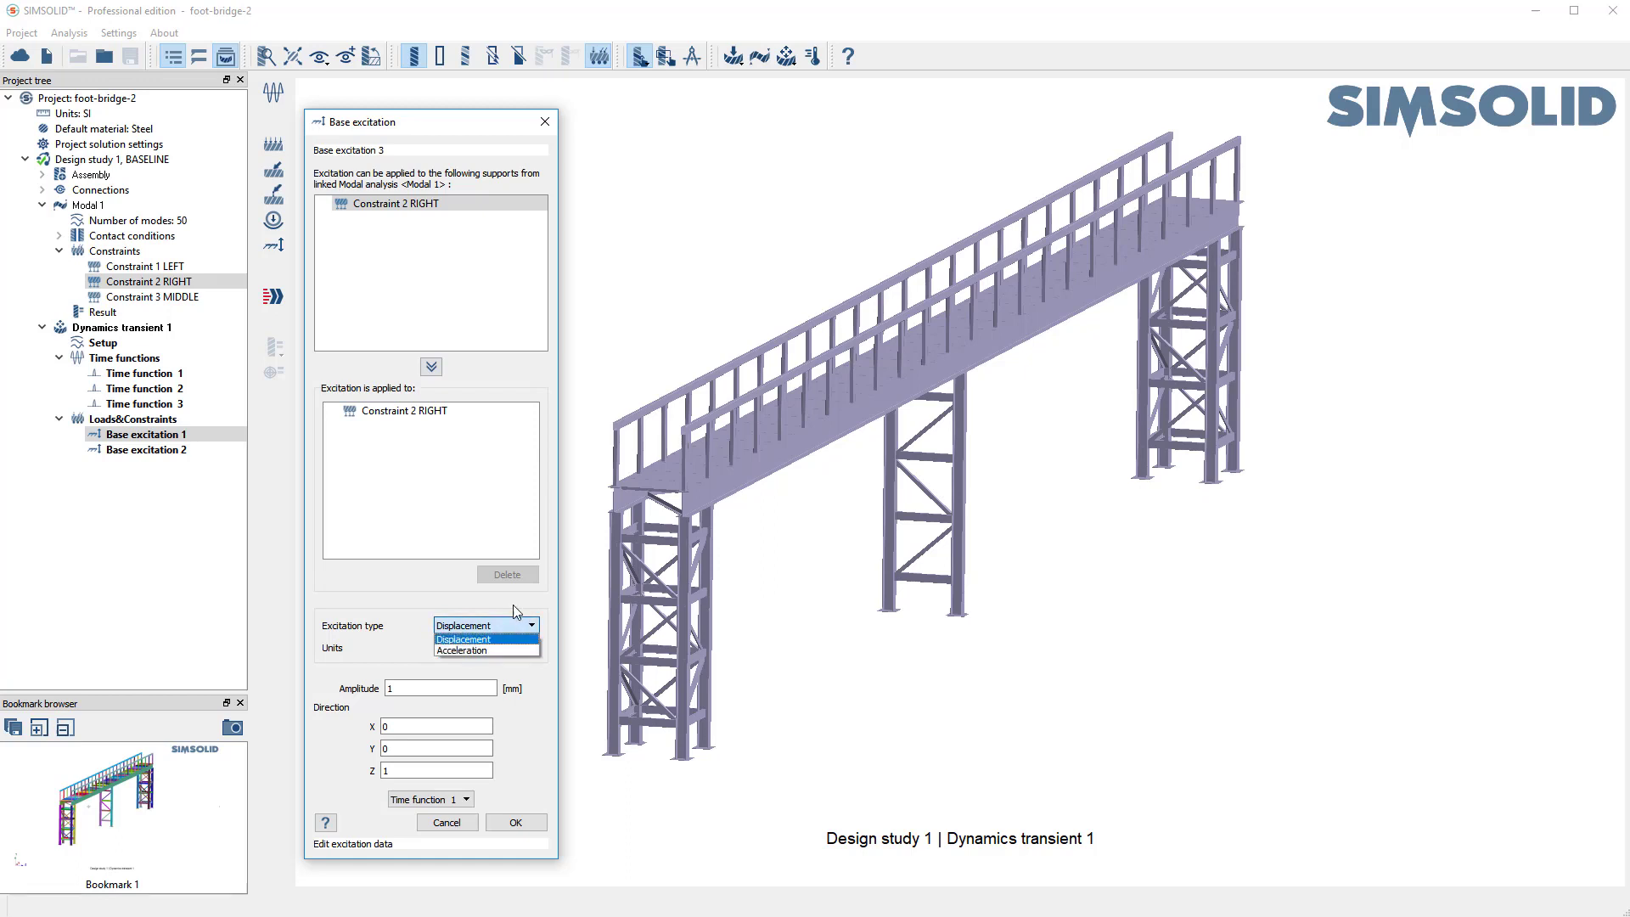
click(462, 637)
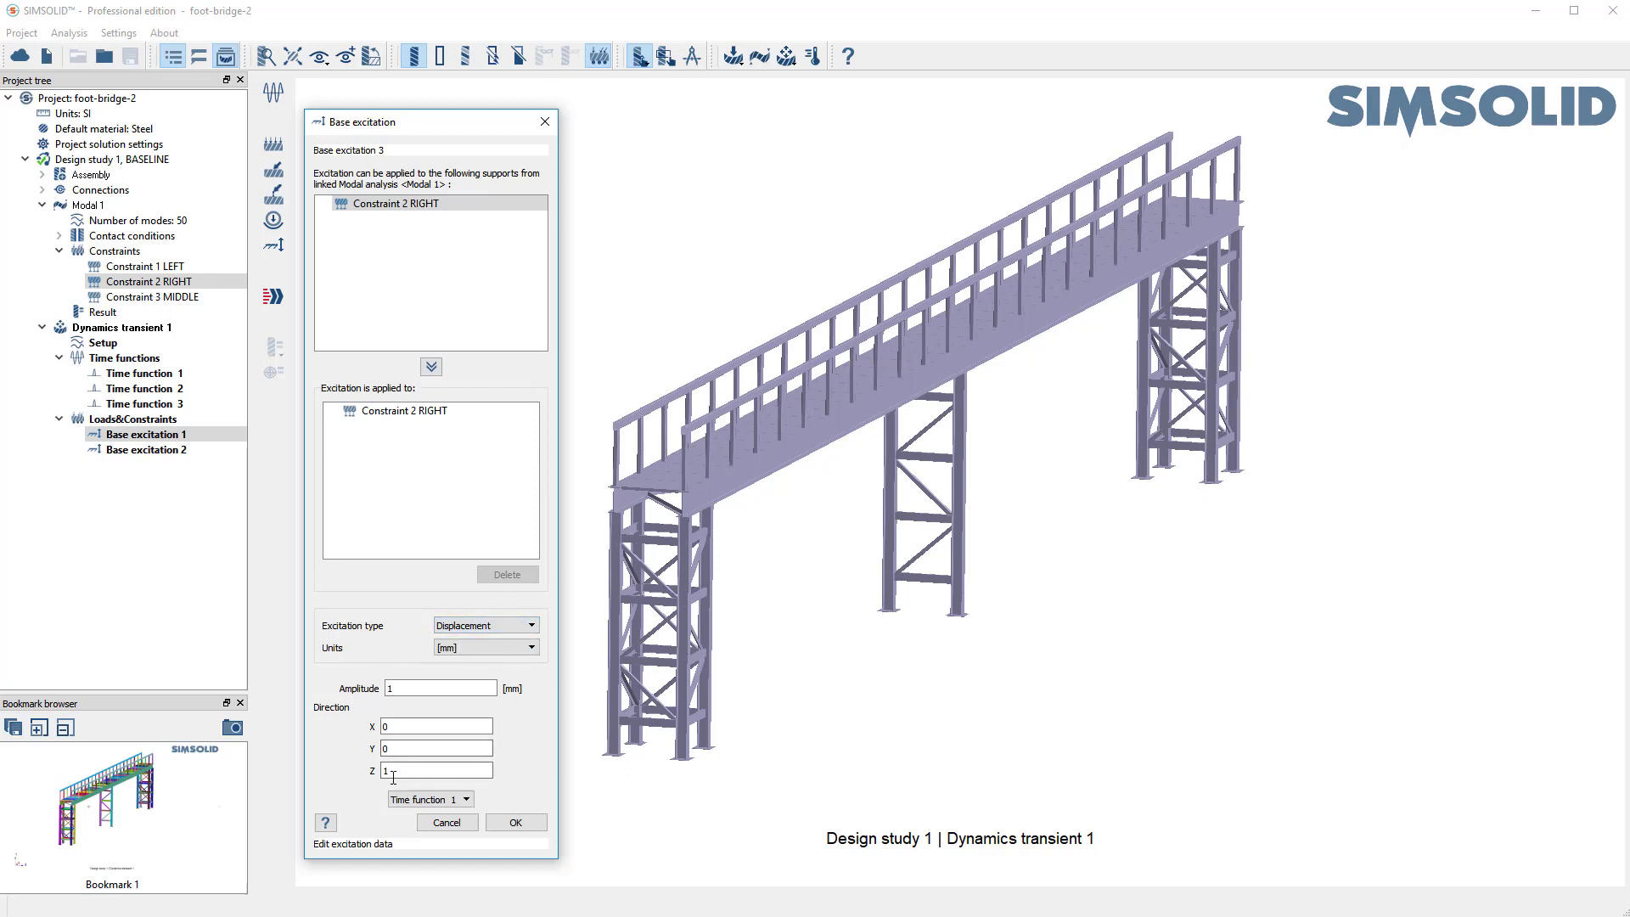
click(465, 798)
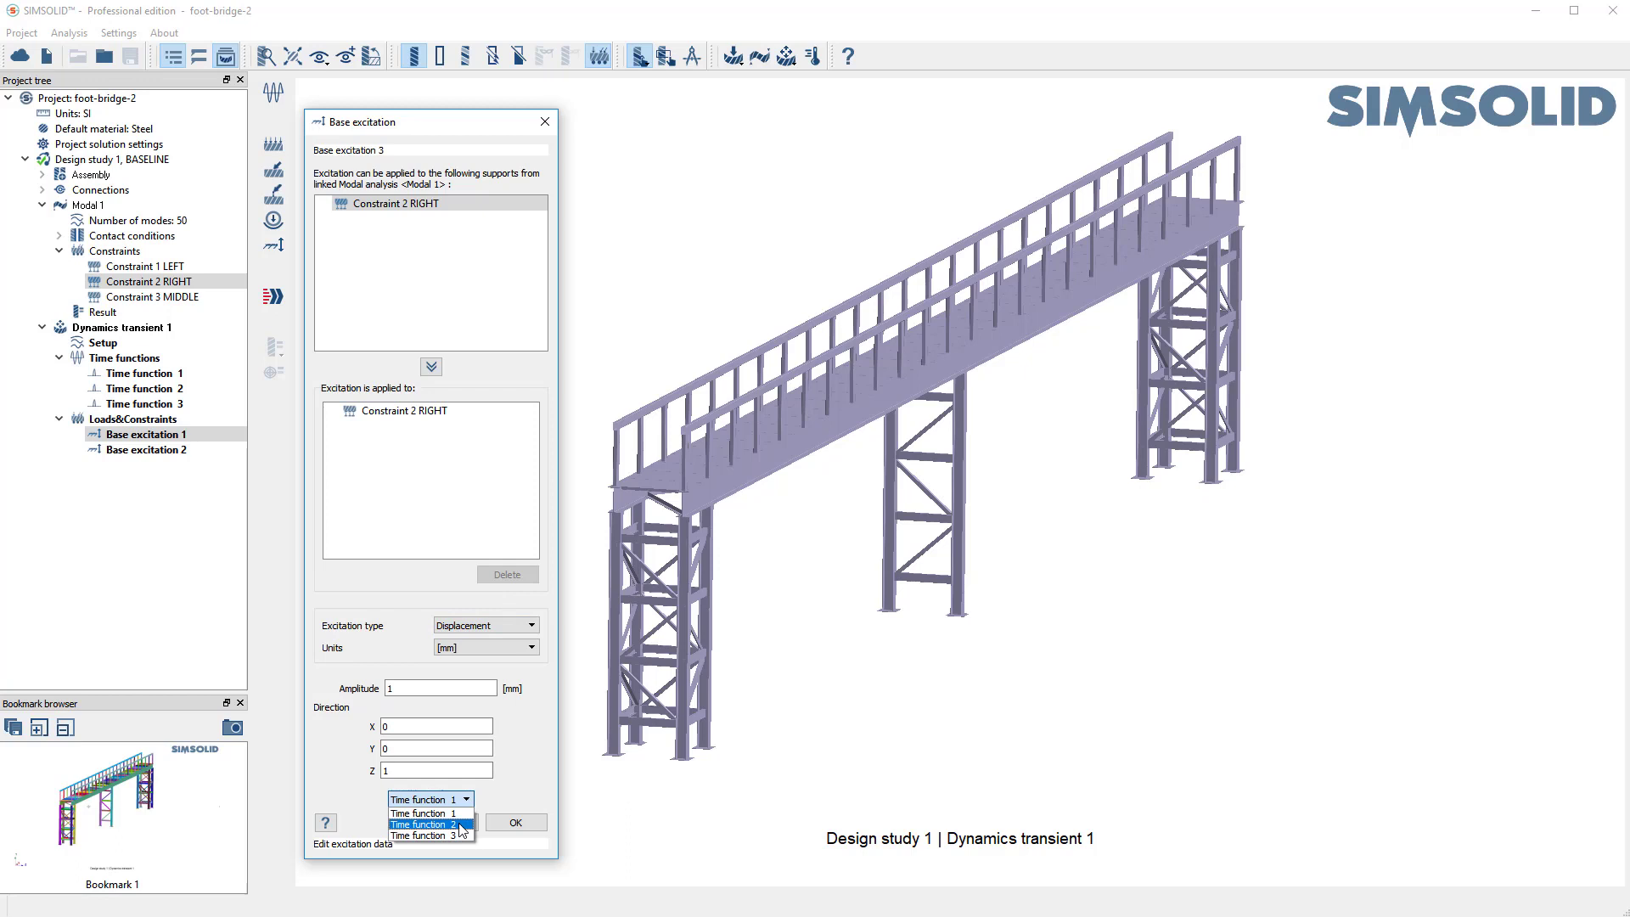
click(421, 836)
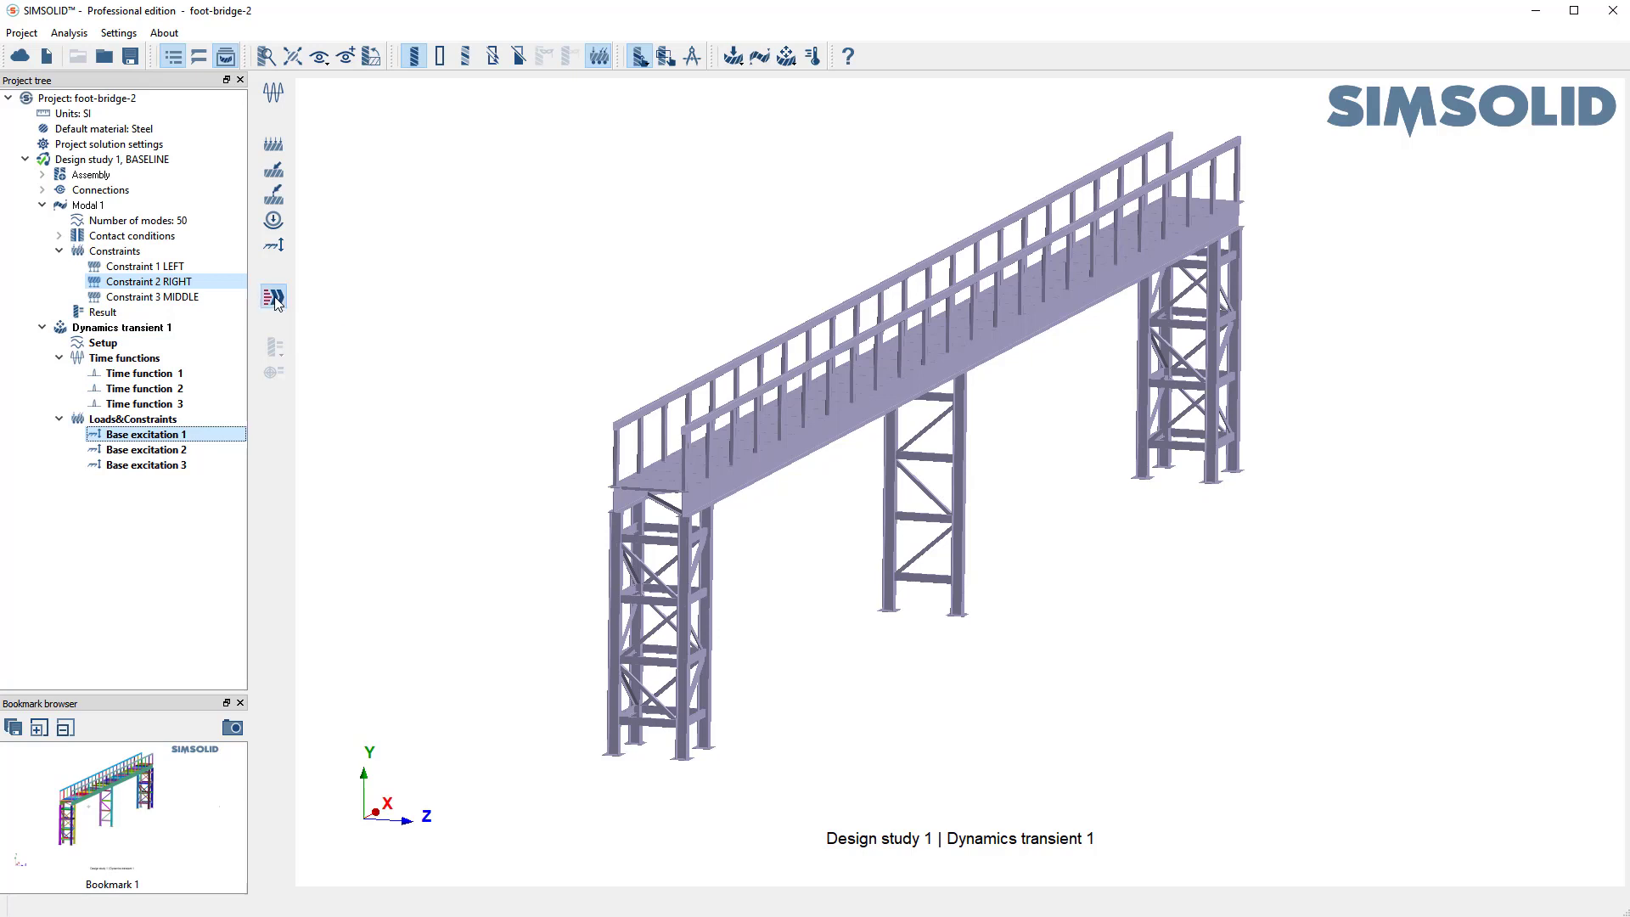
- Solve the transient study and plot the Displacement Z result
click(271, 298)
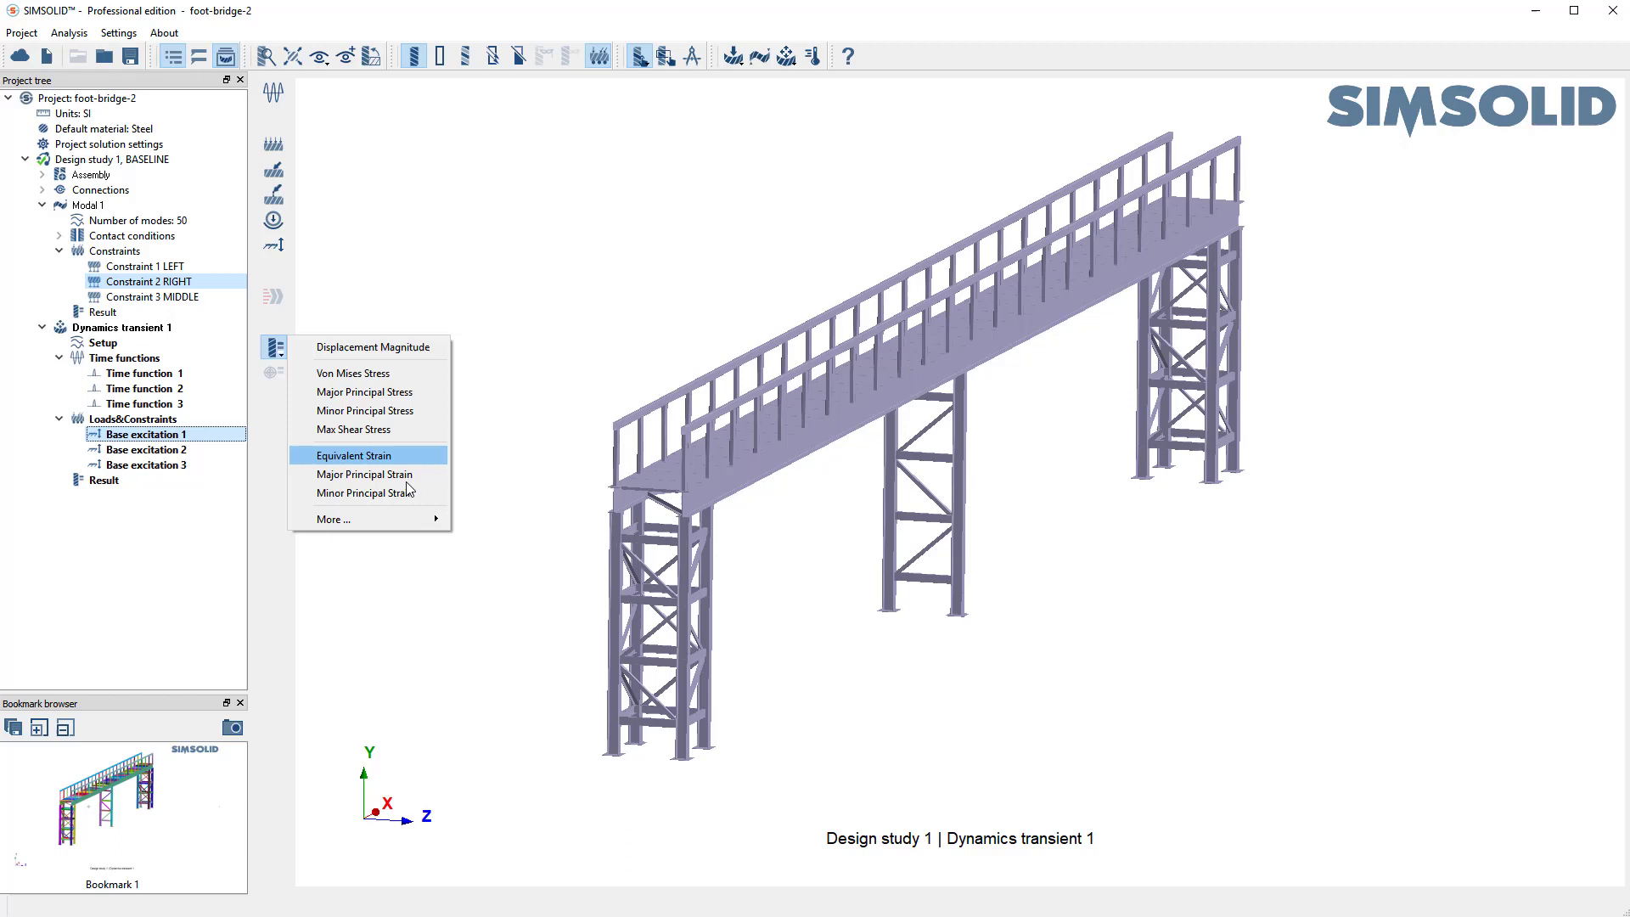
mouse_move(334, 520)
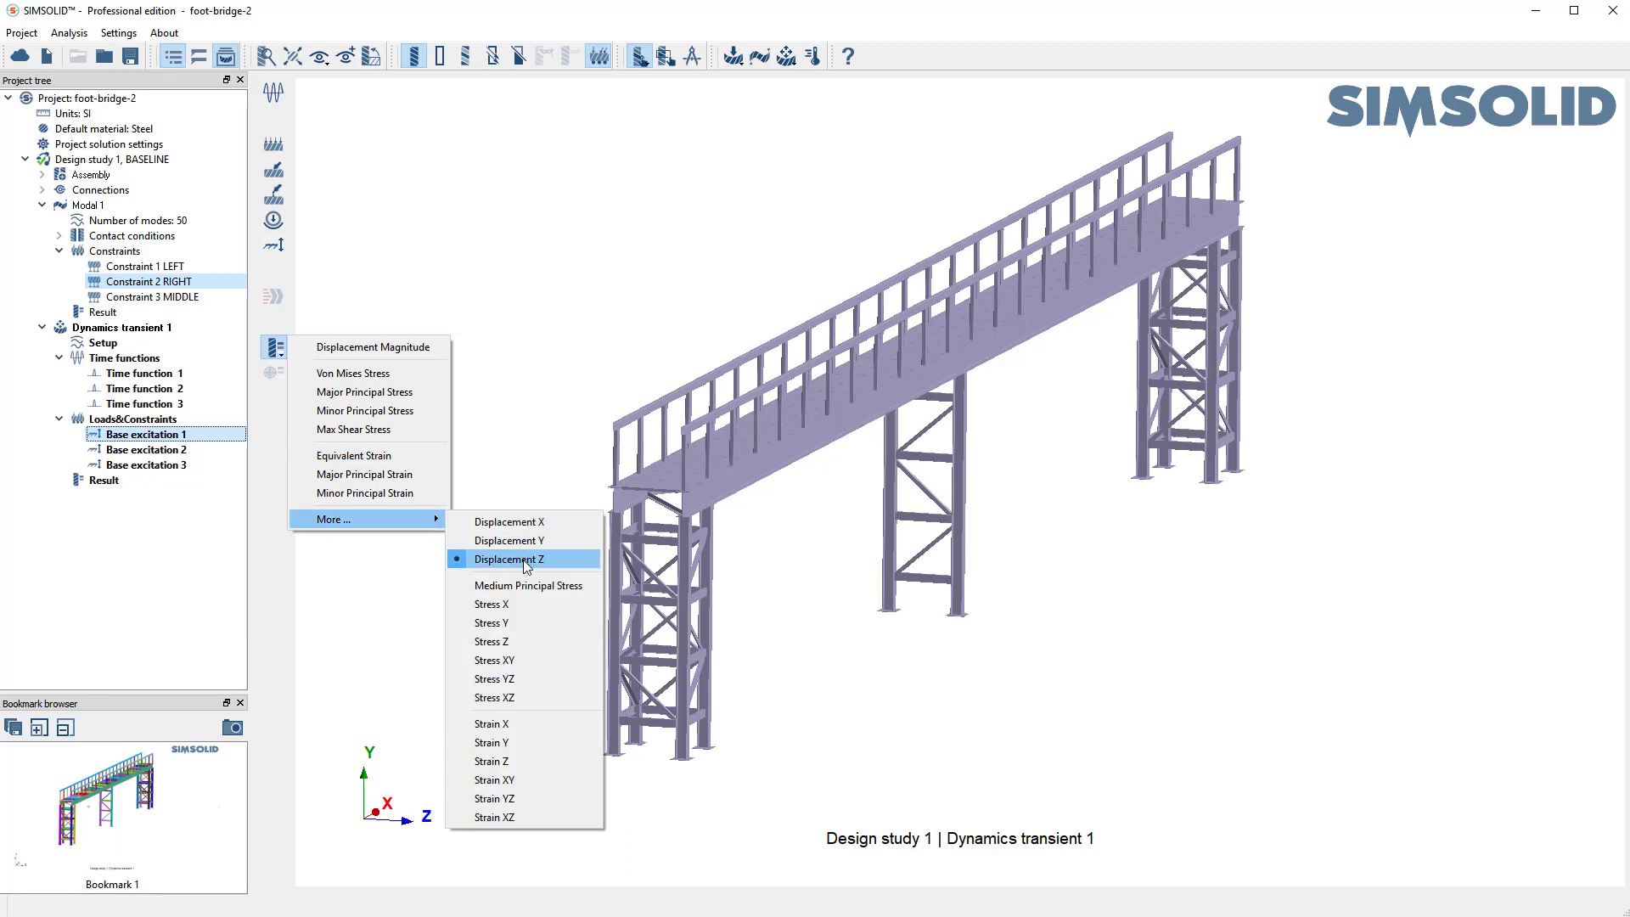
click(514, 559)
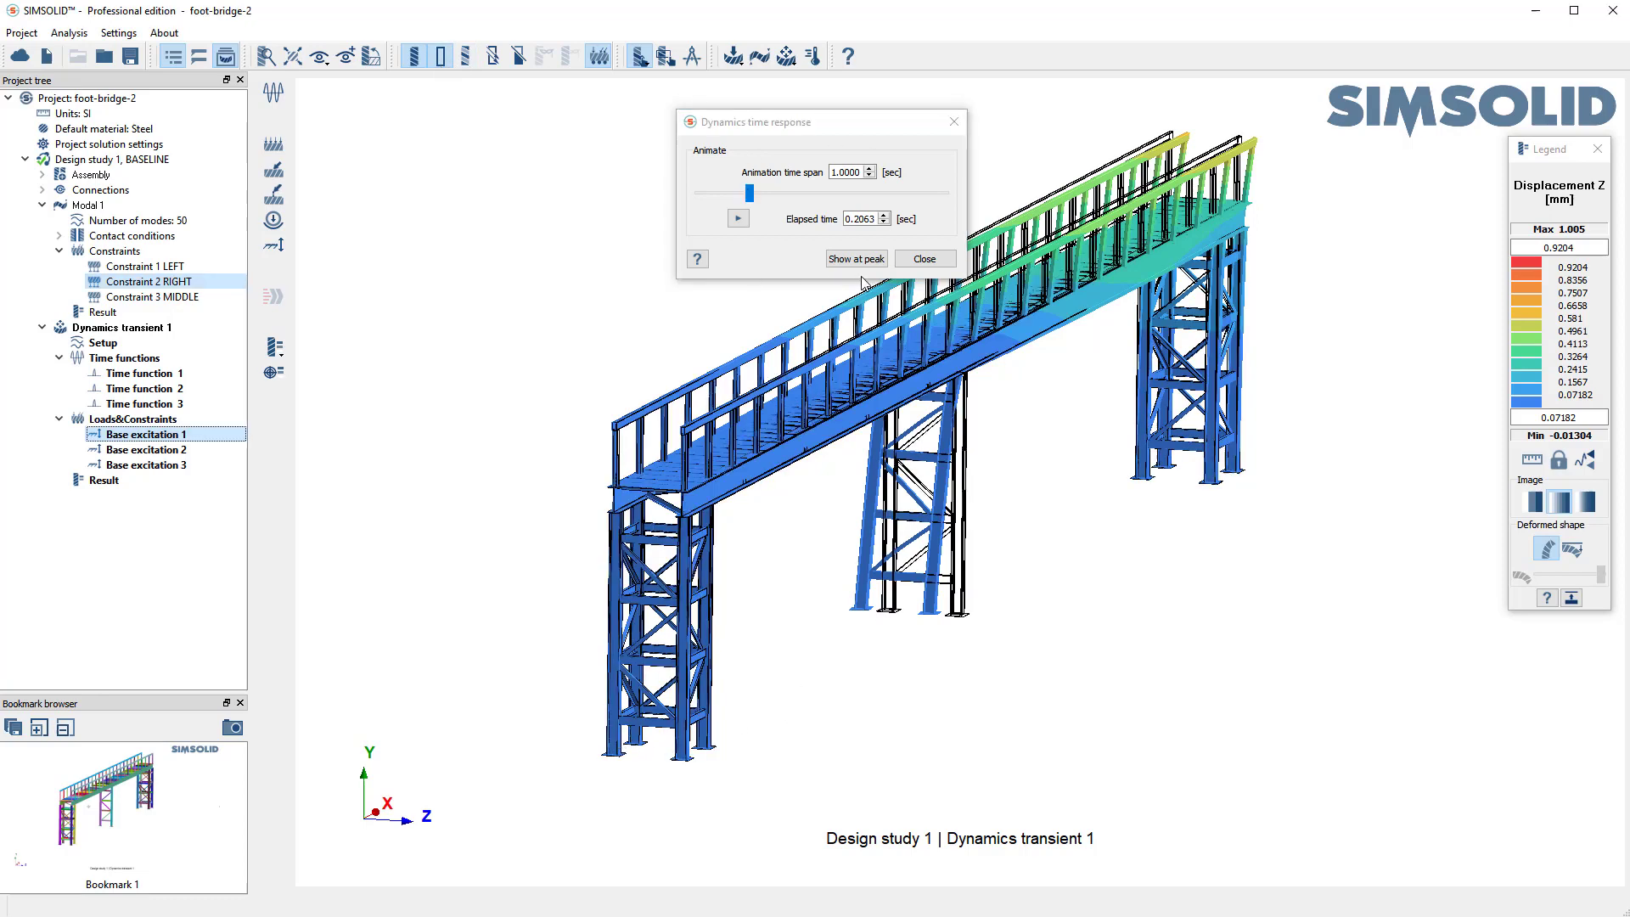
- Show the Z-displacement contour at the moment of peak response
click(738, 219)
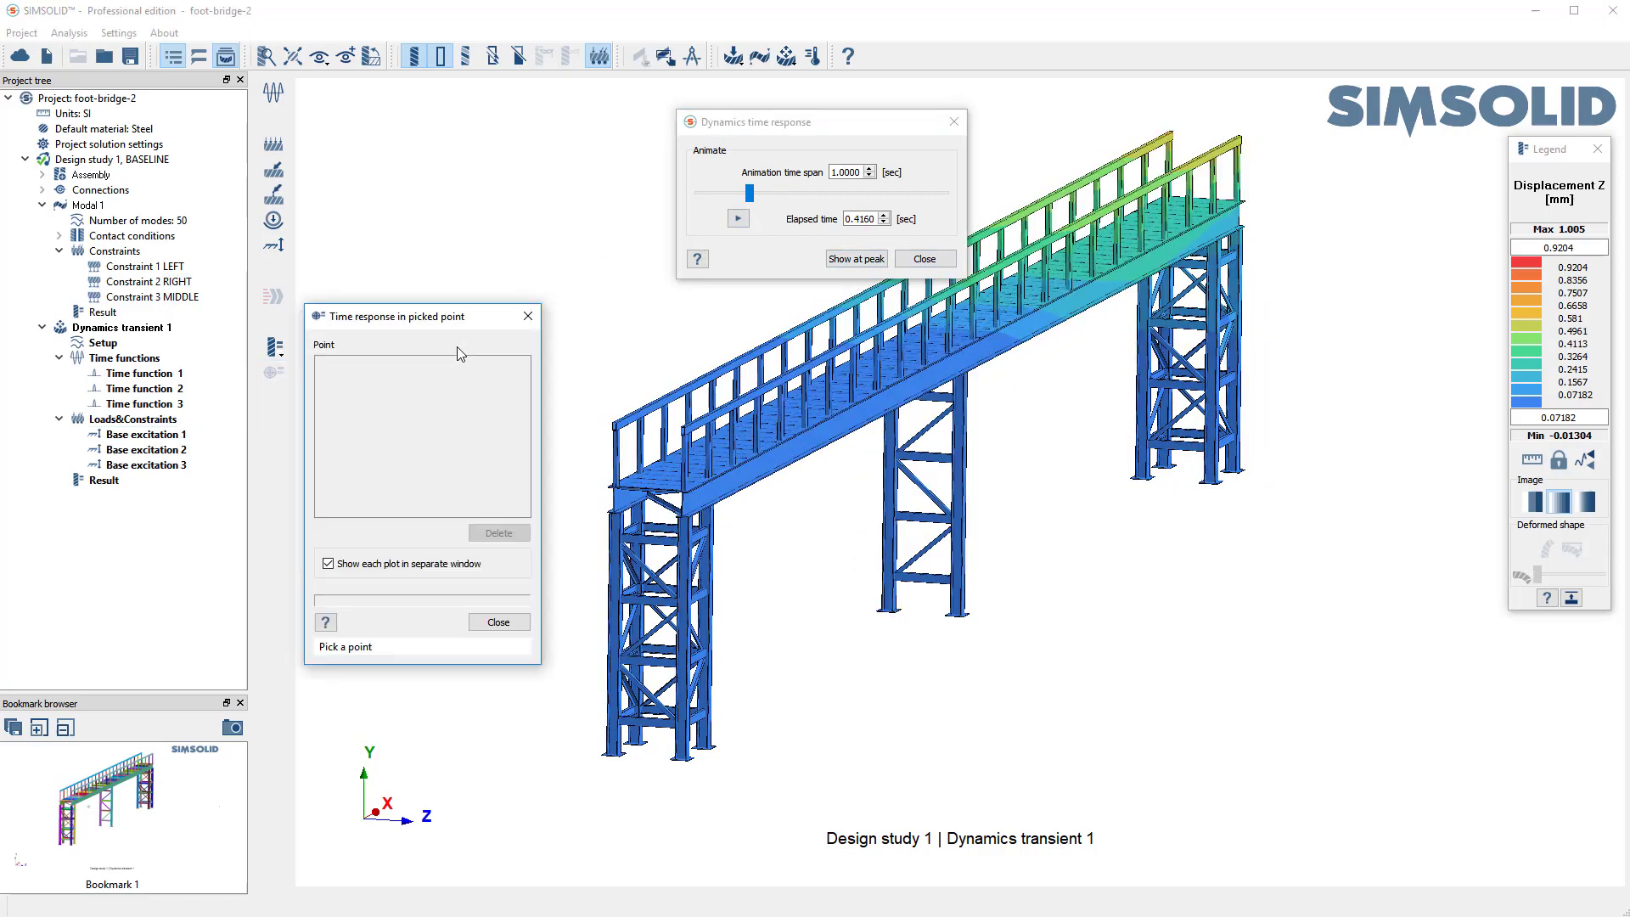
mouse_move(705, 776)
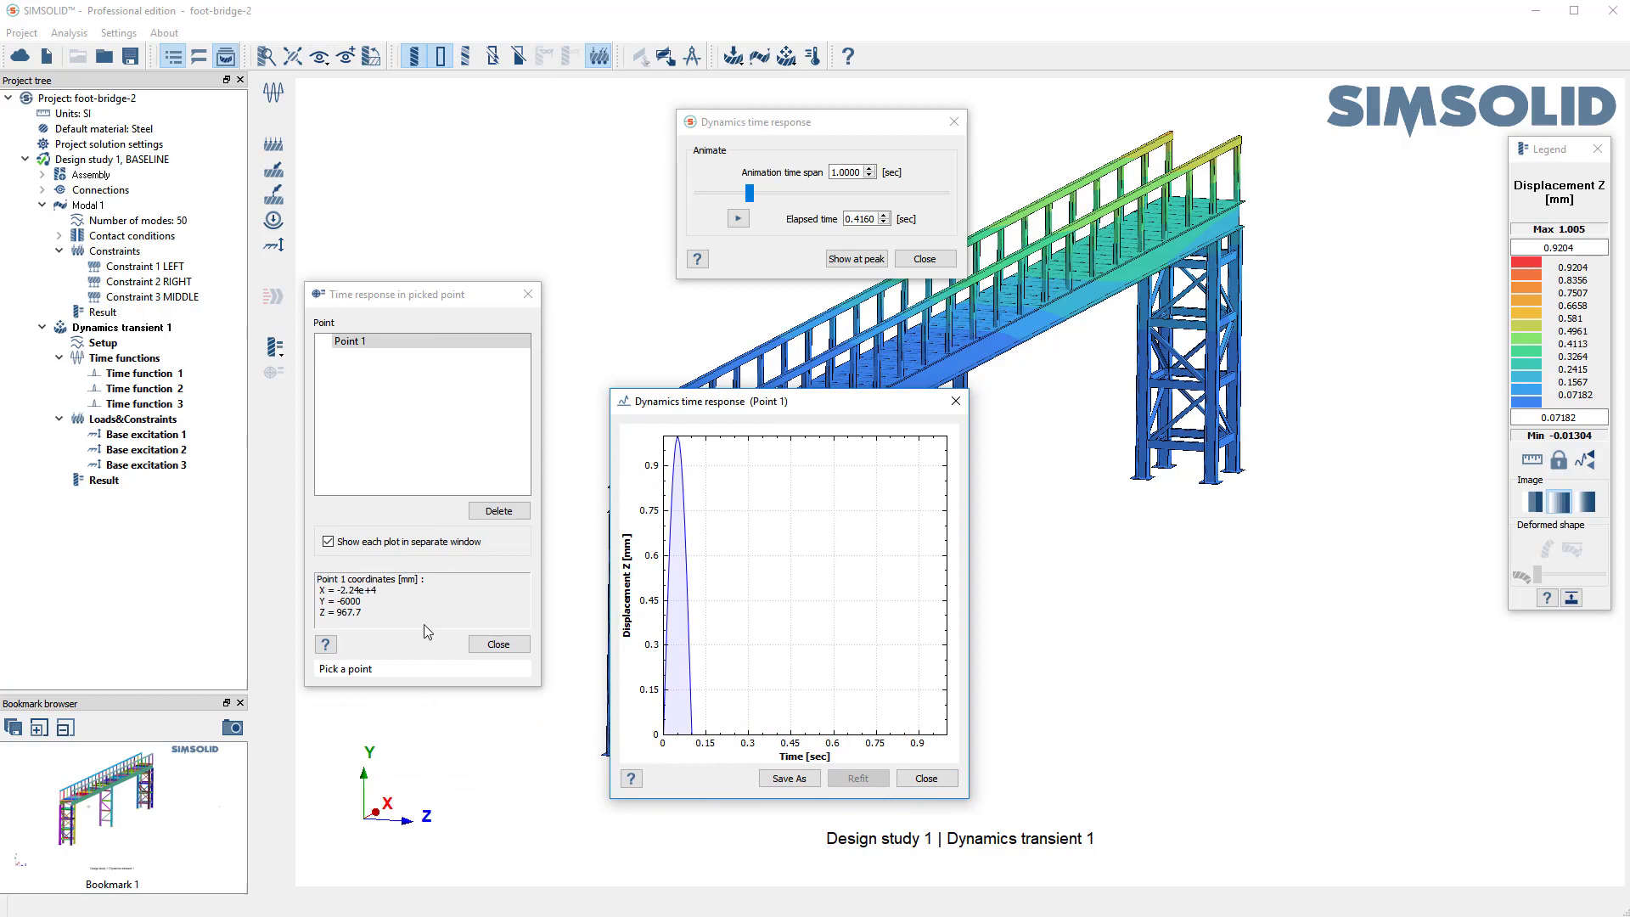
- Move the first picked point's time-response plot aside to view both plots
drag(782, 400, 634, 423)
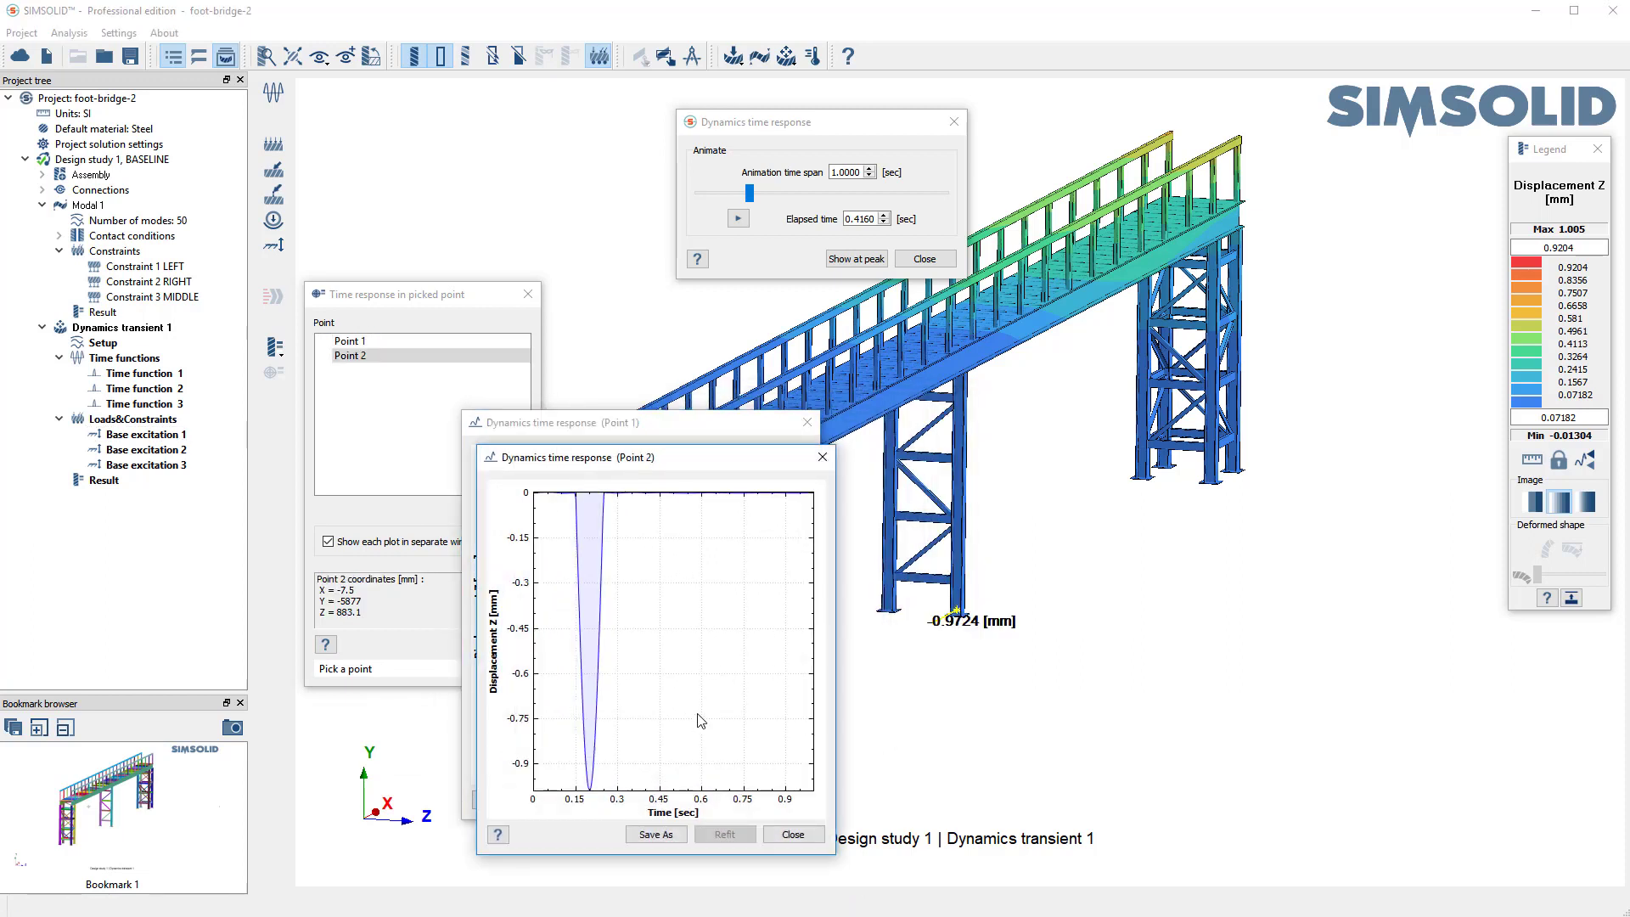
mouse_move(601, 507)
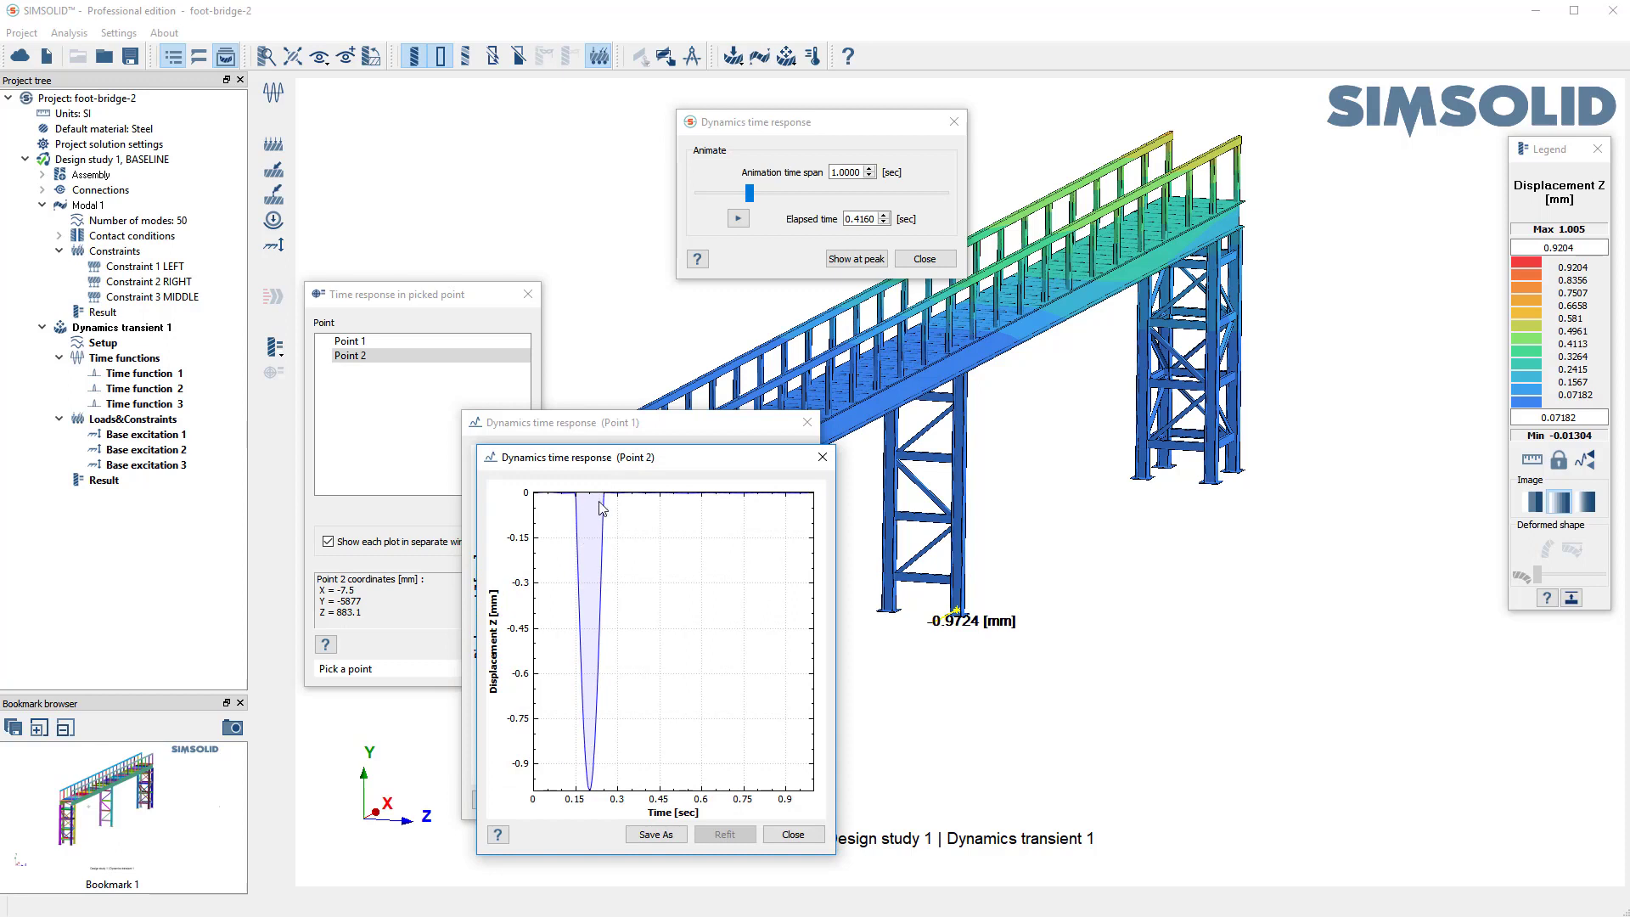
mouse_move(1216, 488)
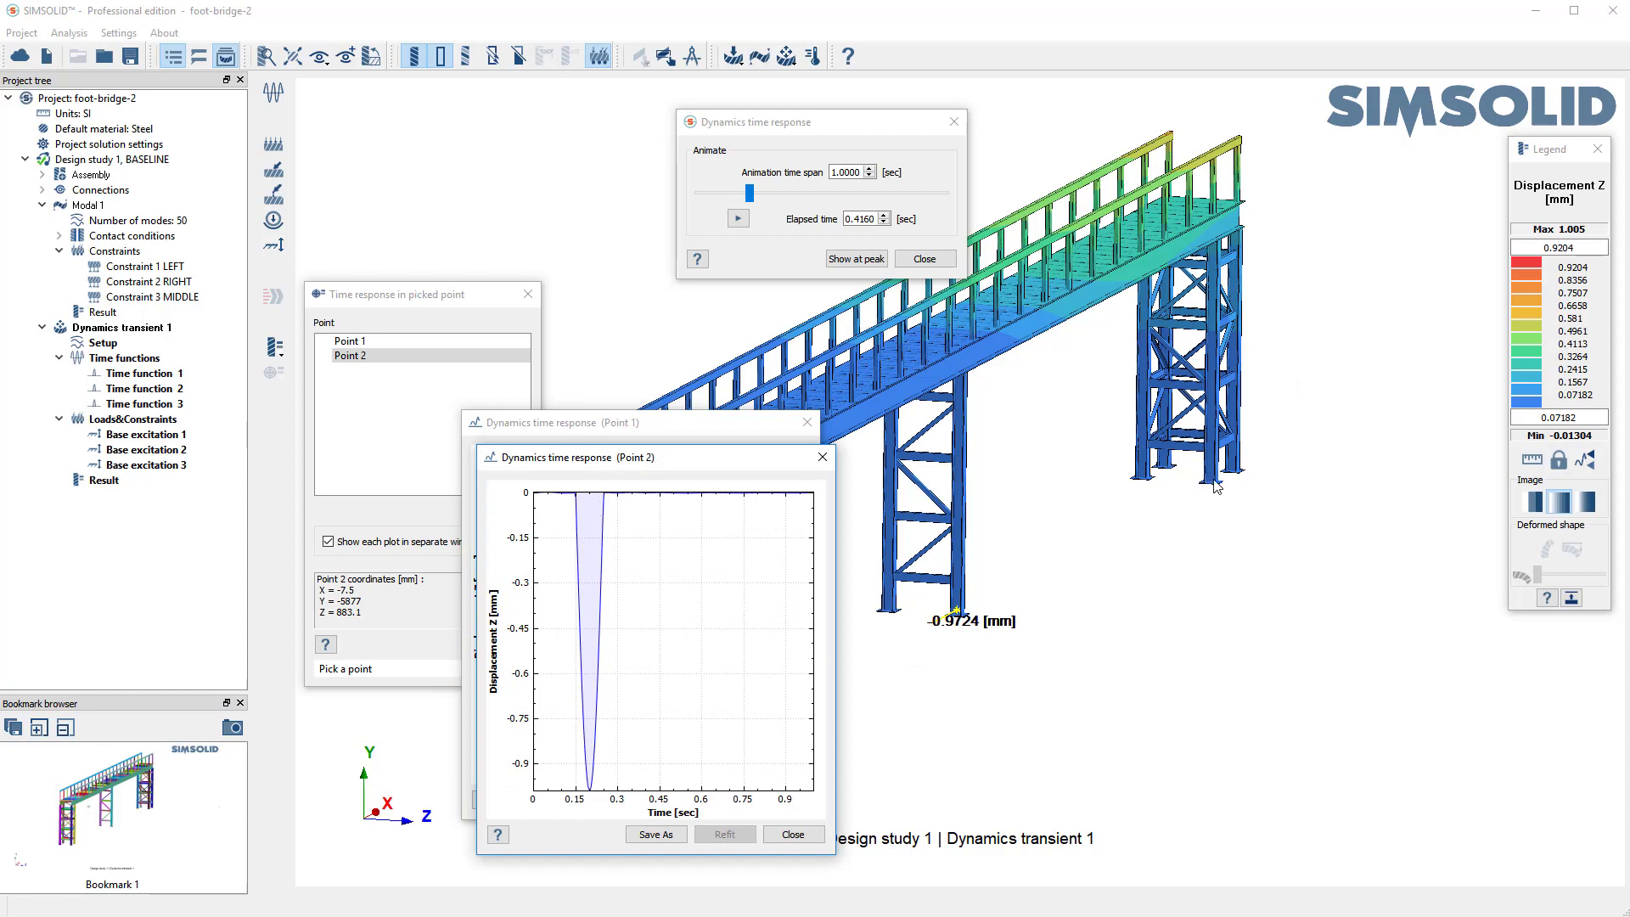